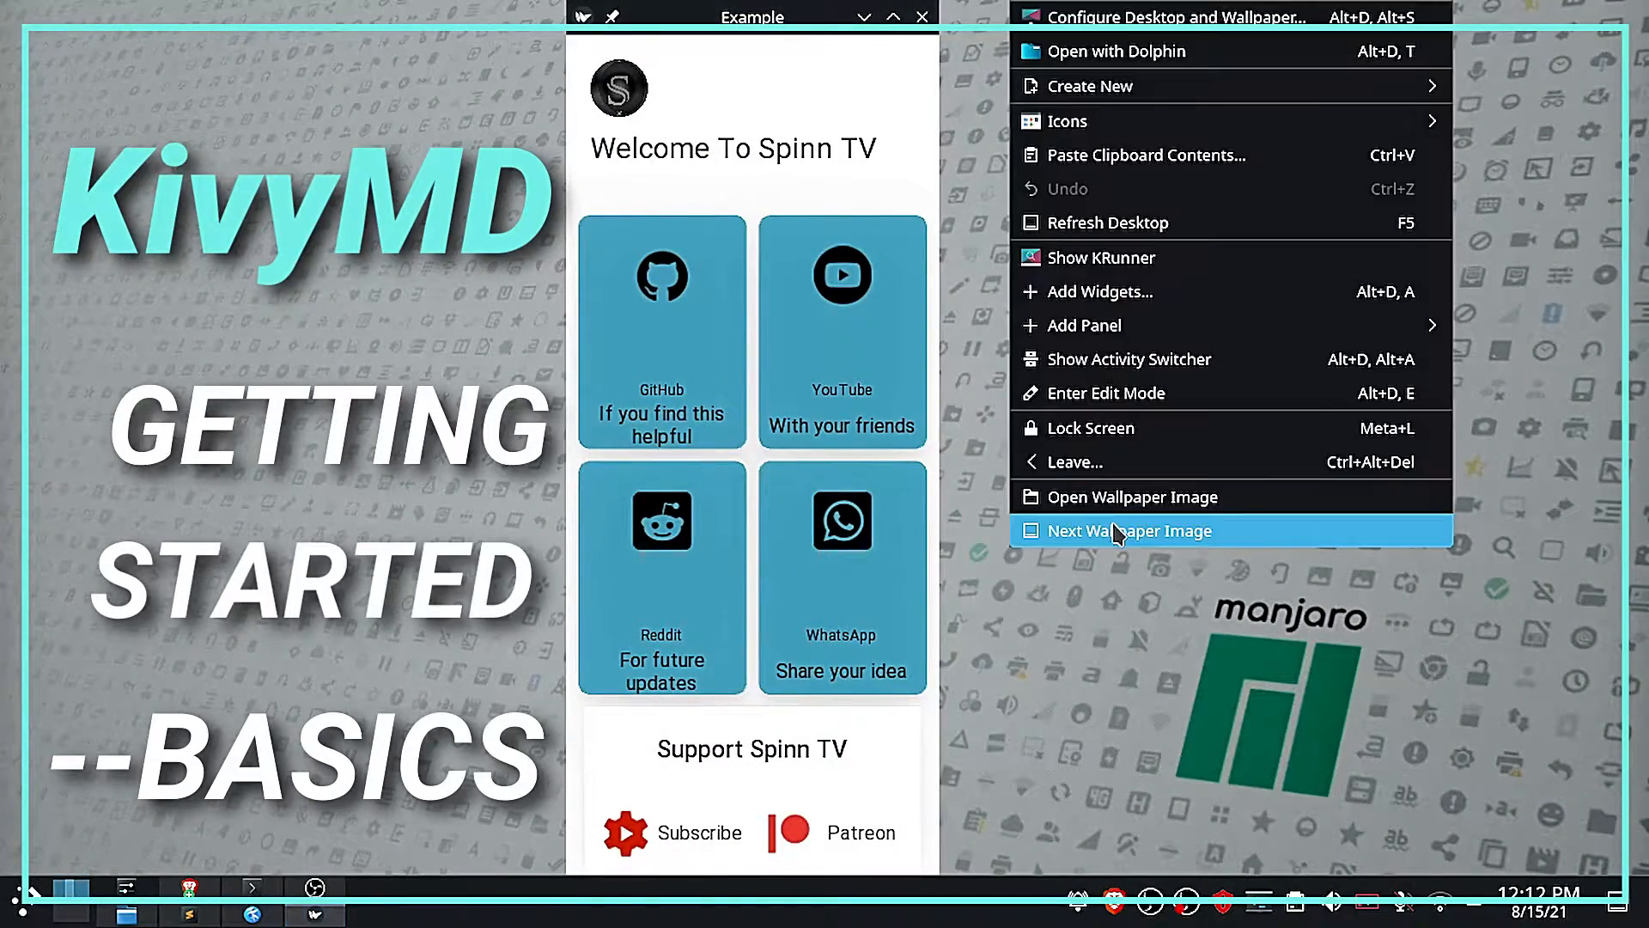
Bring up kv_file.kv in Sublime Text beside its HotReloadViewer app preview and save it
click(1130, 530)
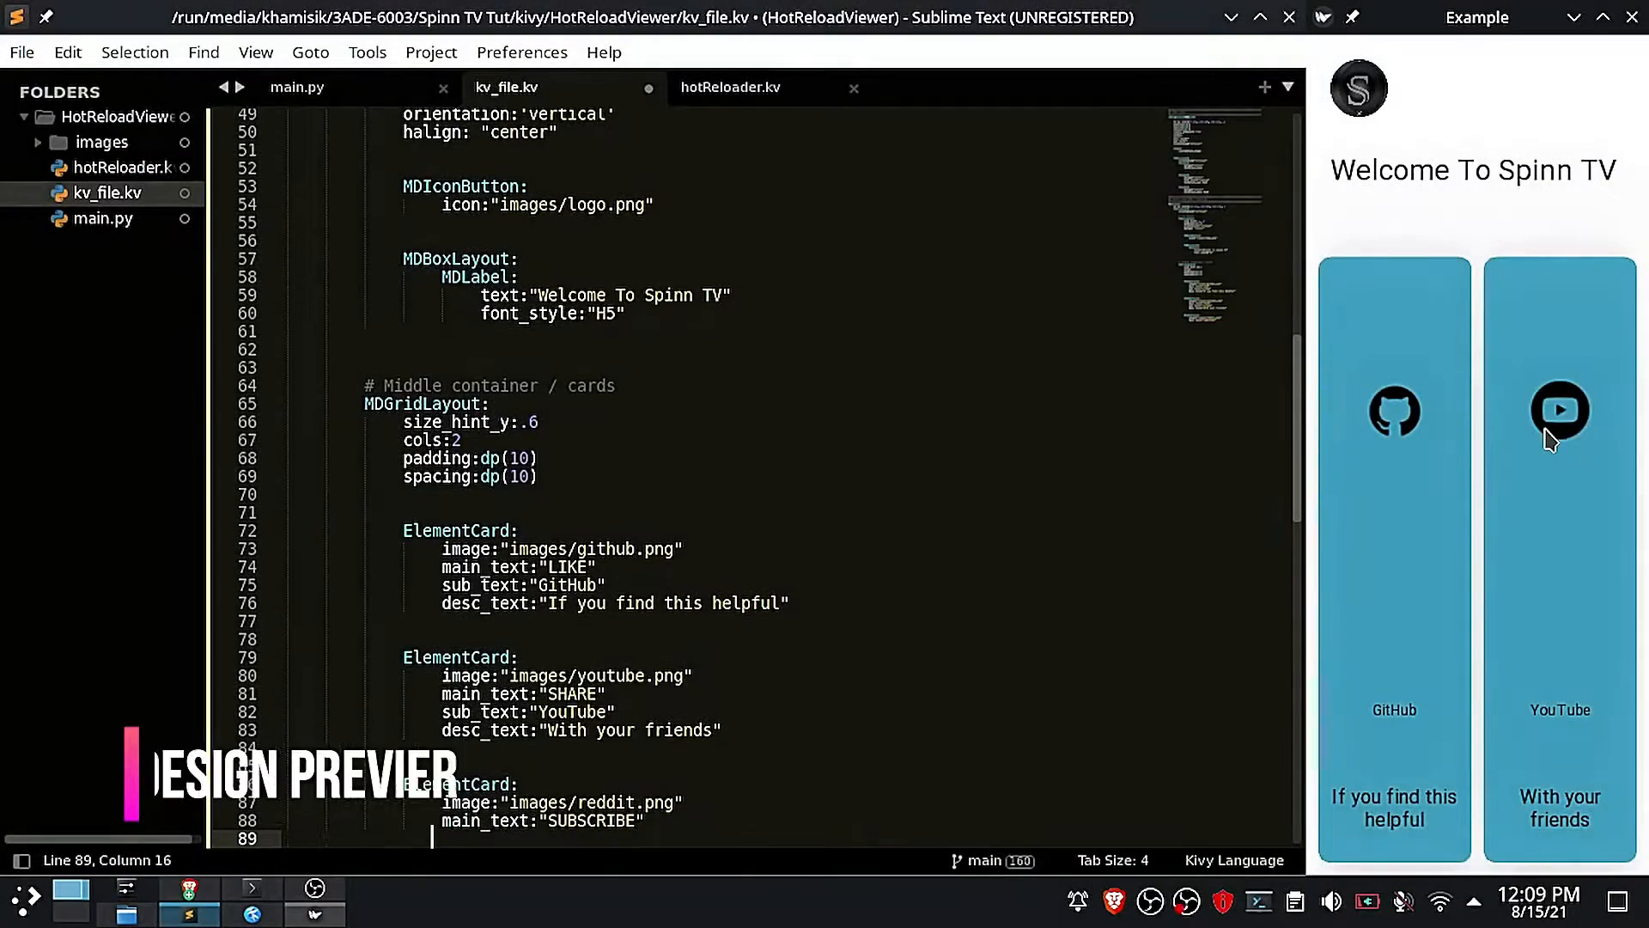
key(ctrl+s)
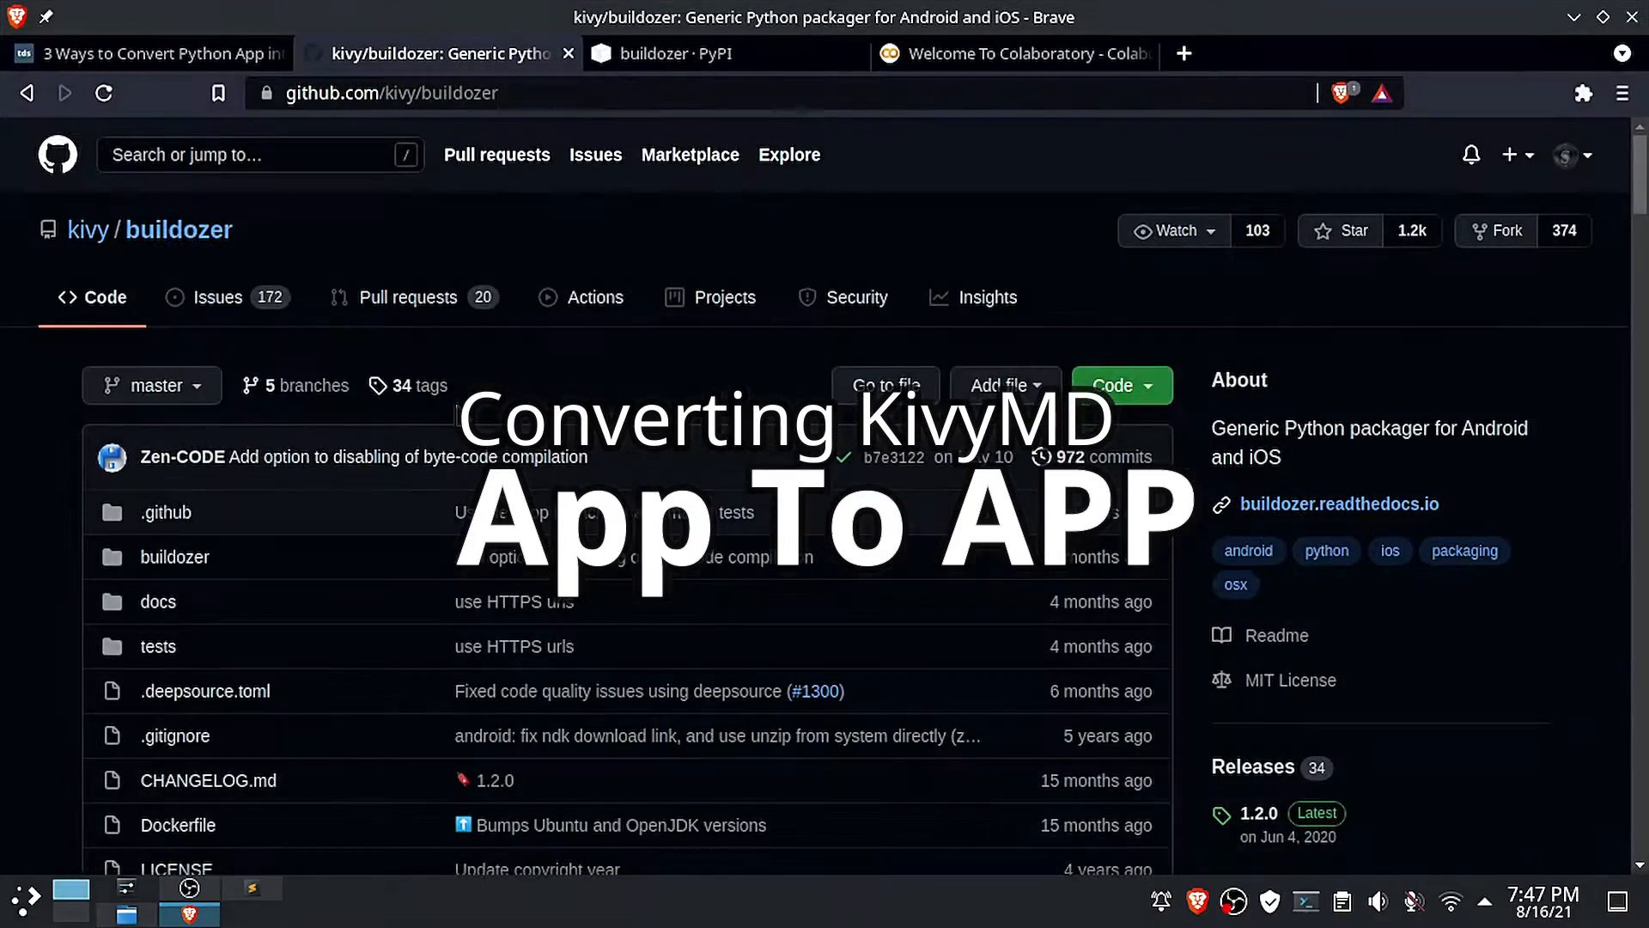
Read down the kivy/buildozer GitHub README, then view the buildozer PyPI project page
scroll(down, 3)
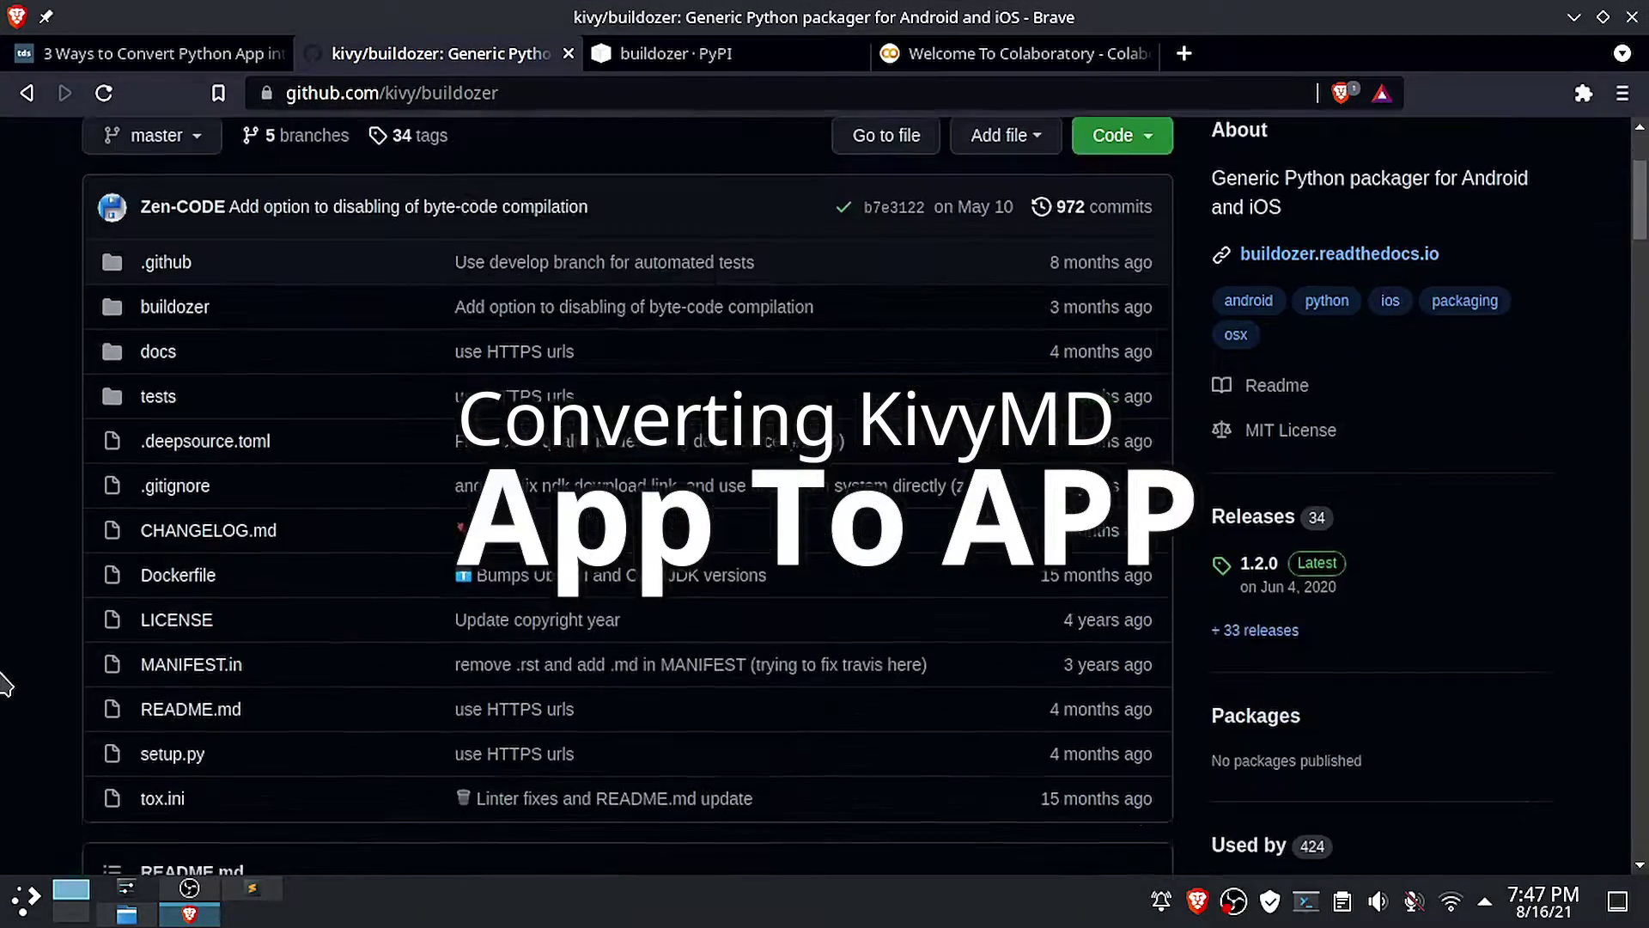
scroll(down, 3)
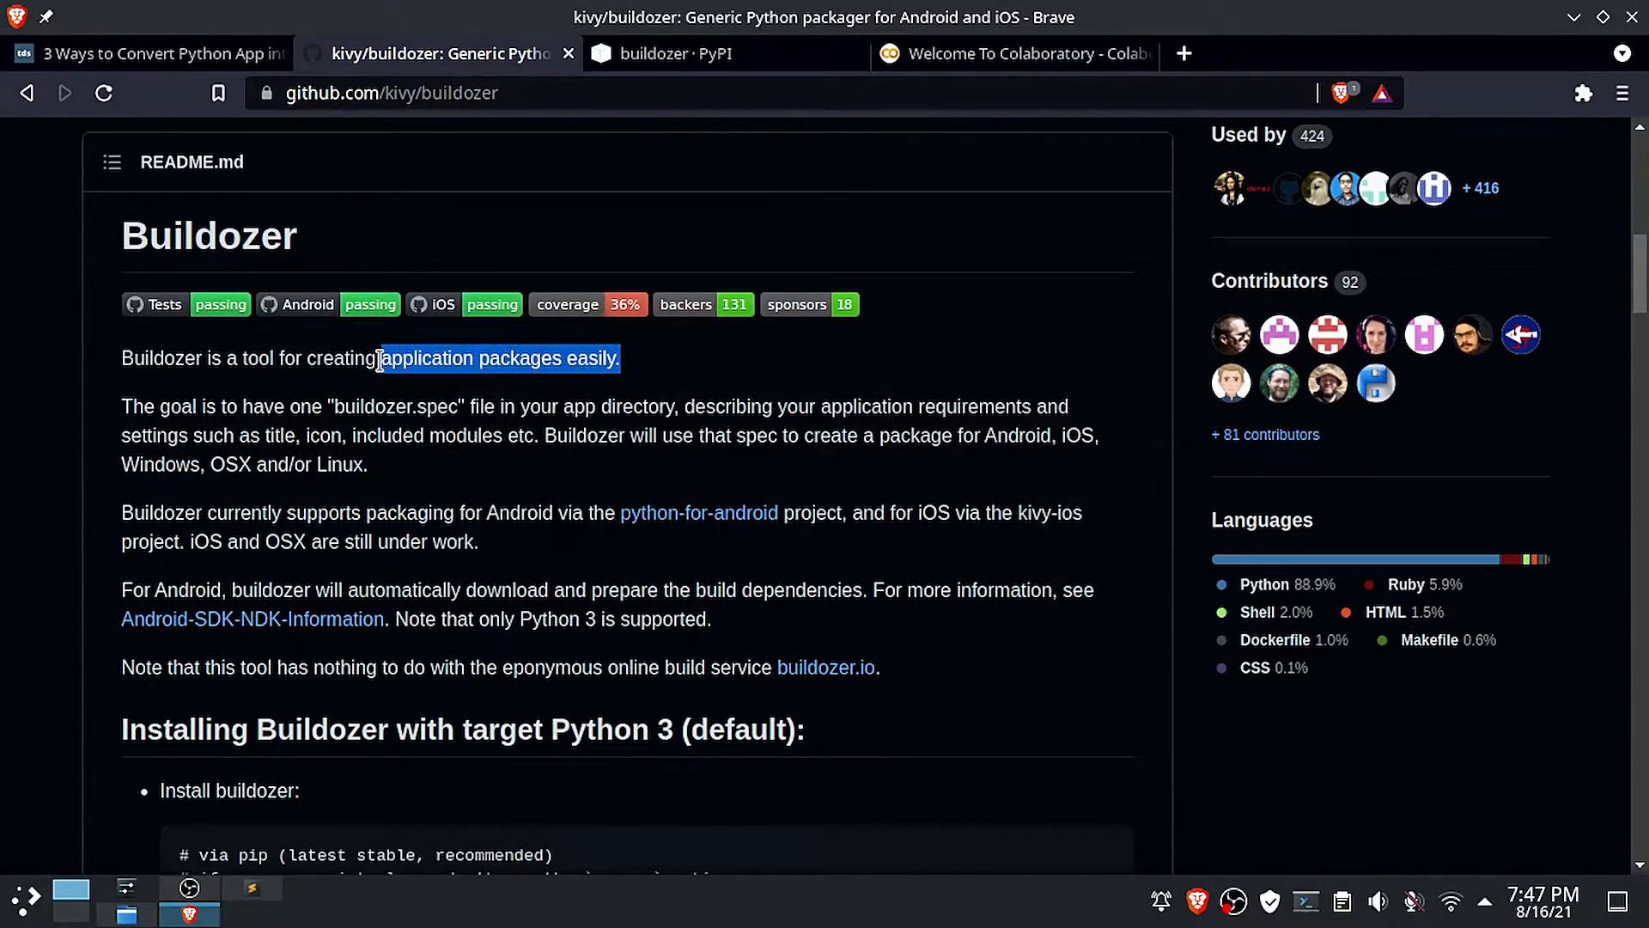
scroll(down, 3)
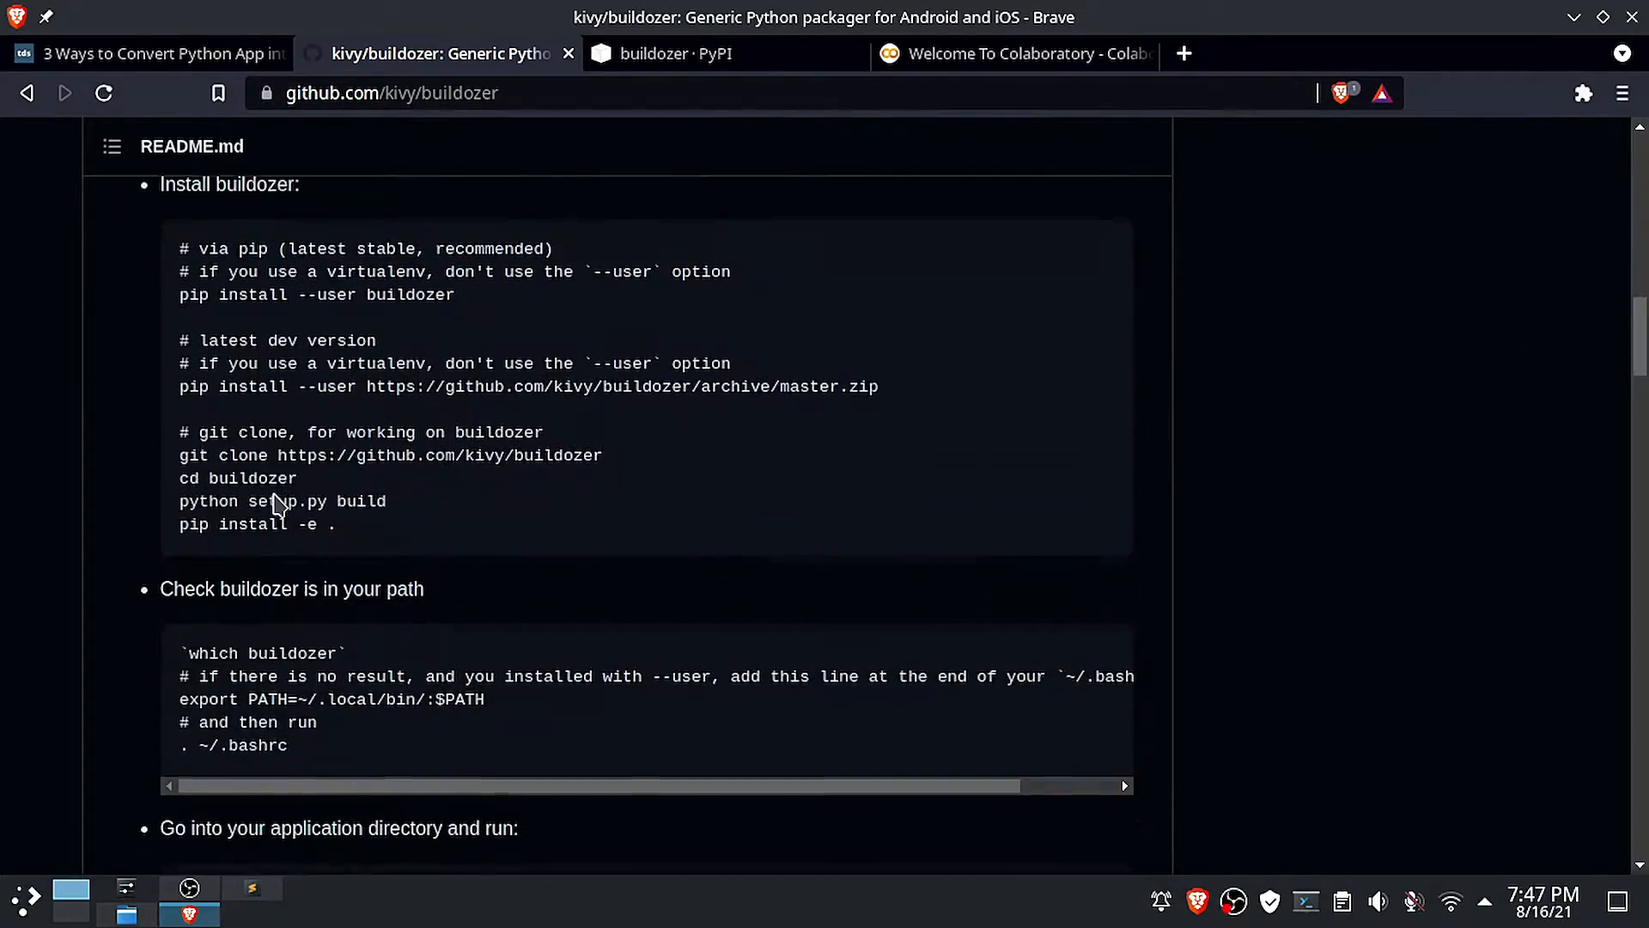
click(723, 54)
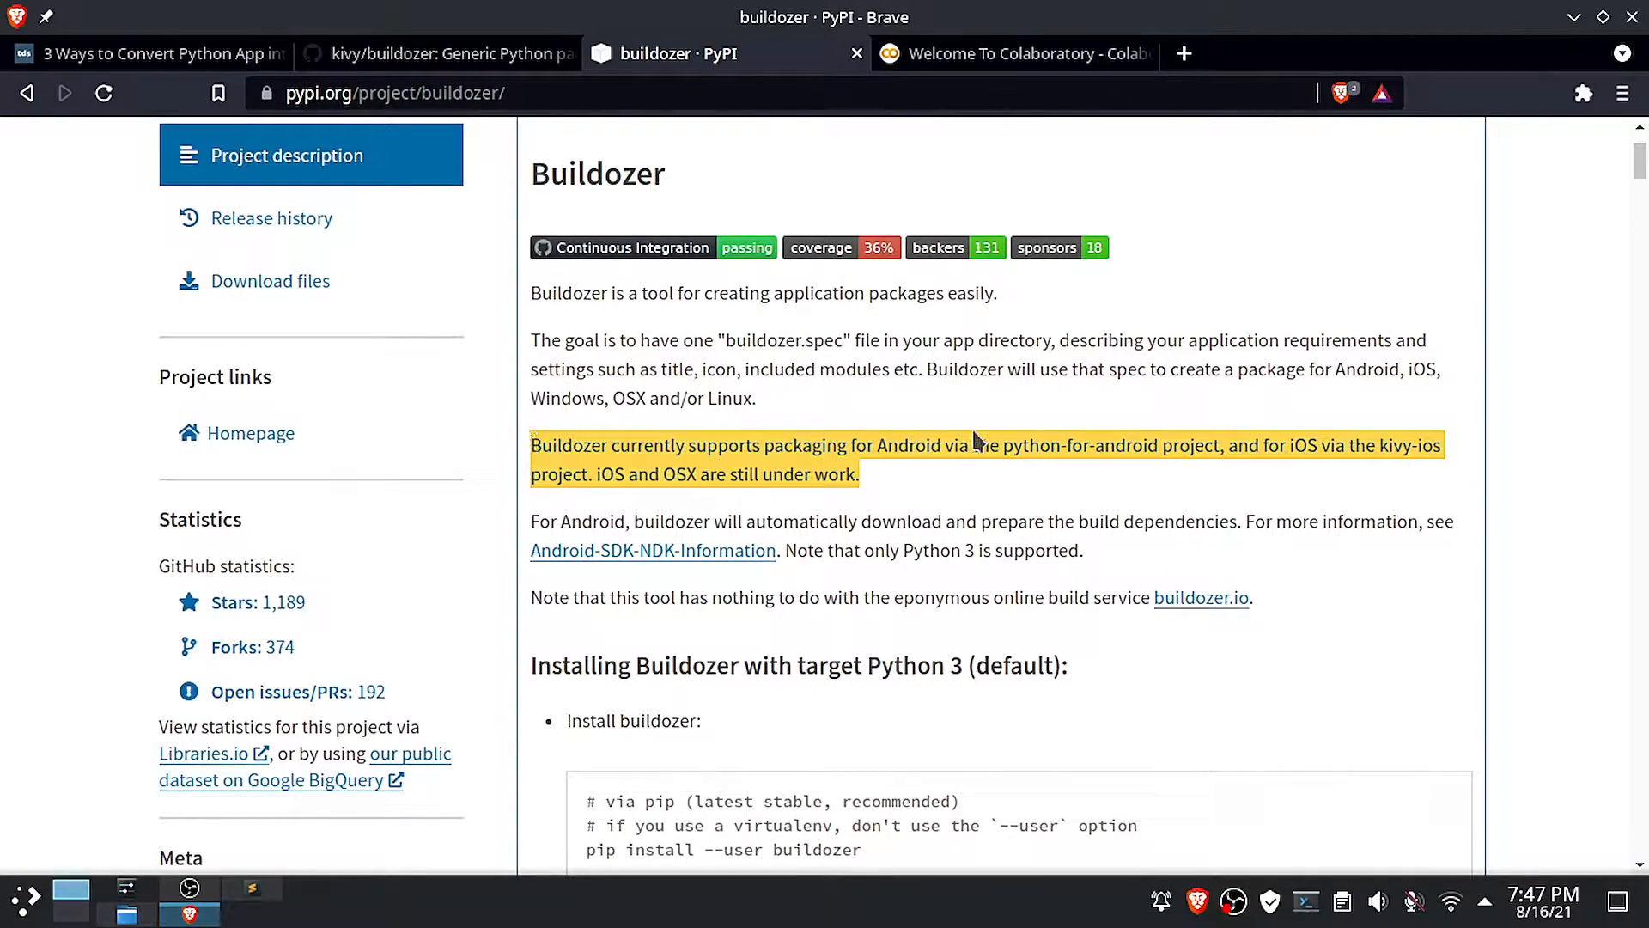
scroll(up, 3)
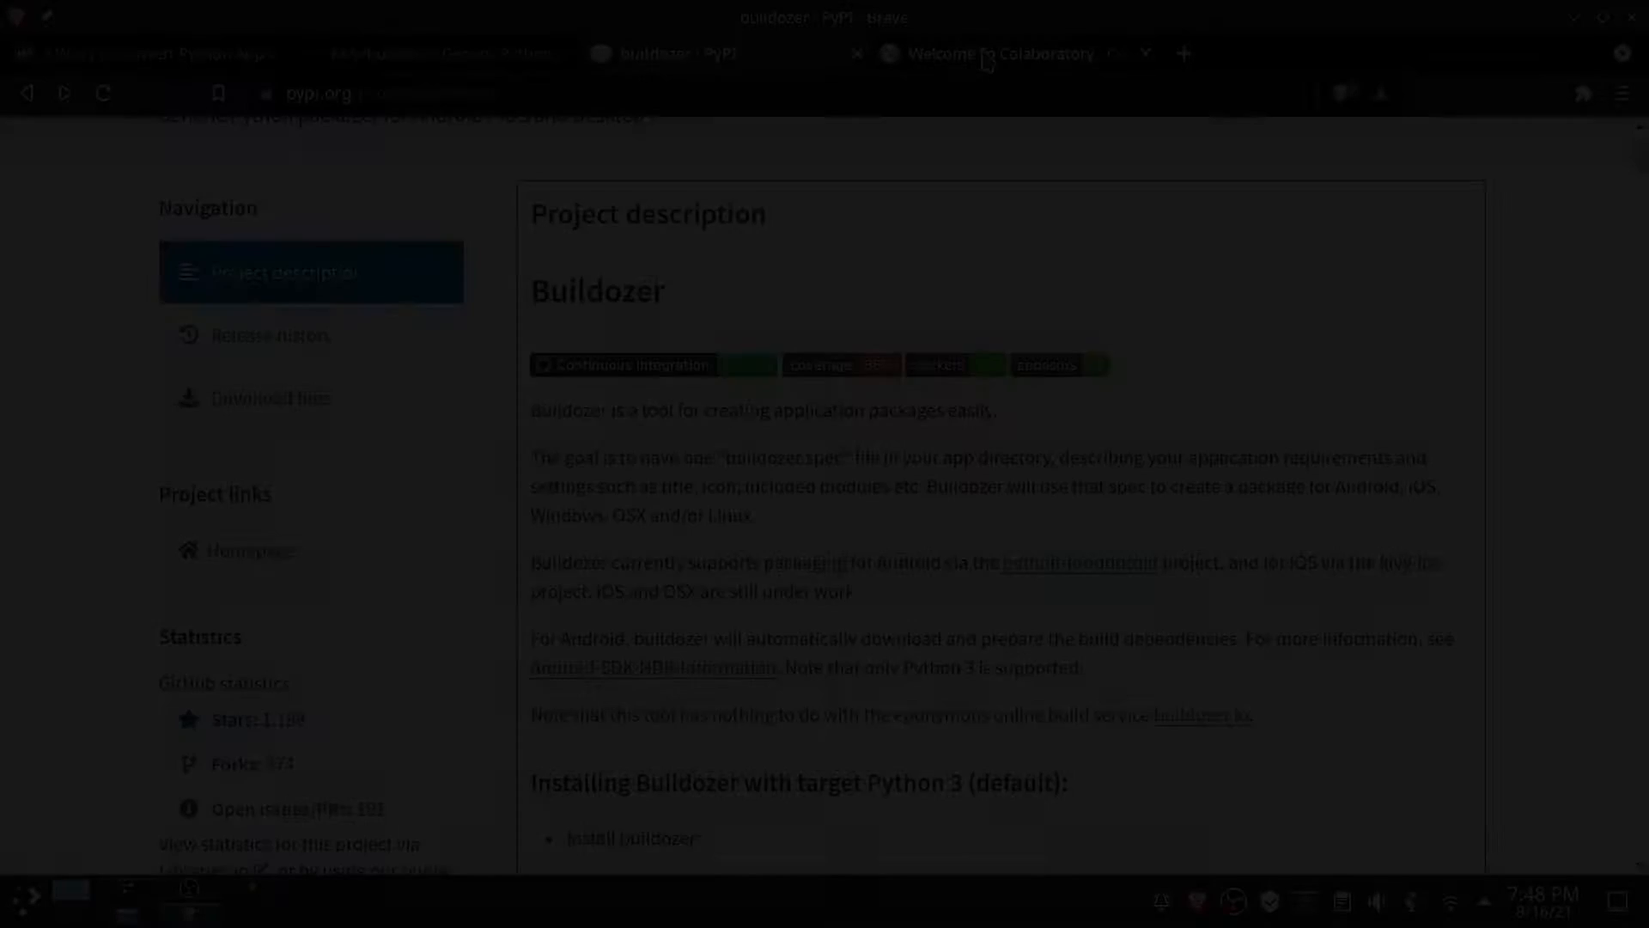
Create the blank Colab notebook Untitled0.ipynb with the New notebook option
click(999, 53)
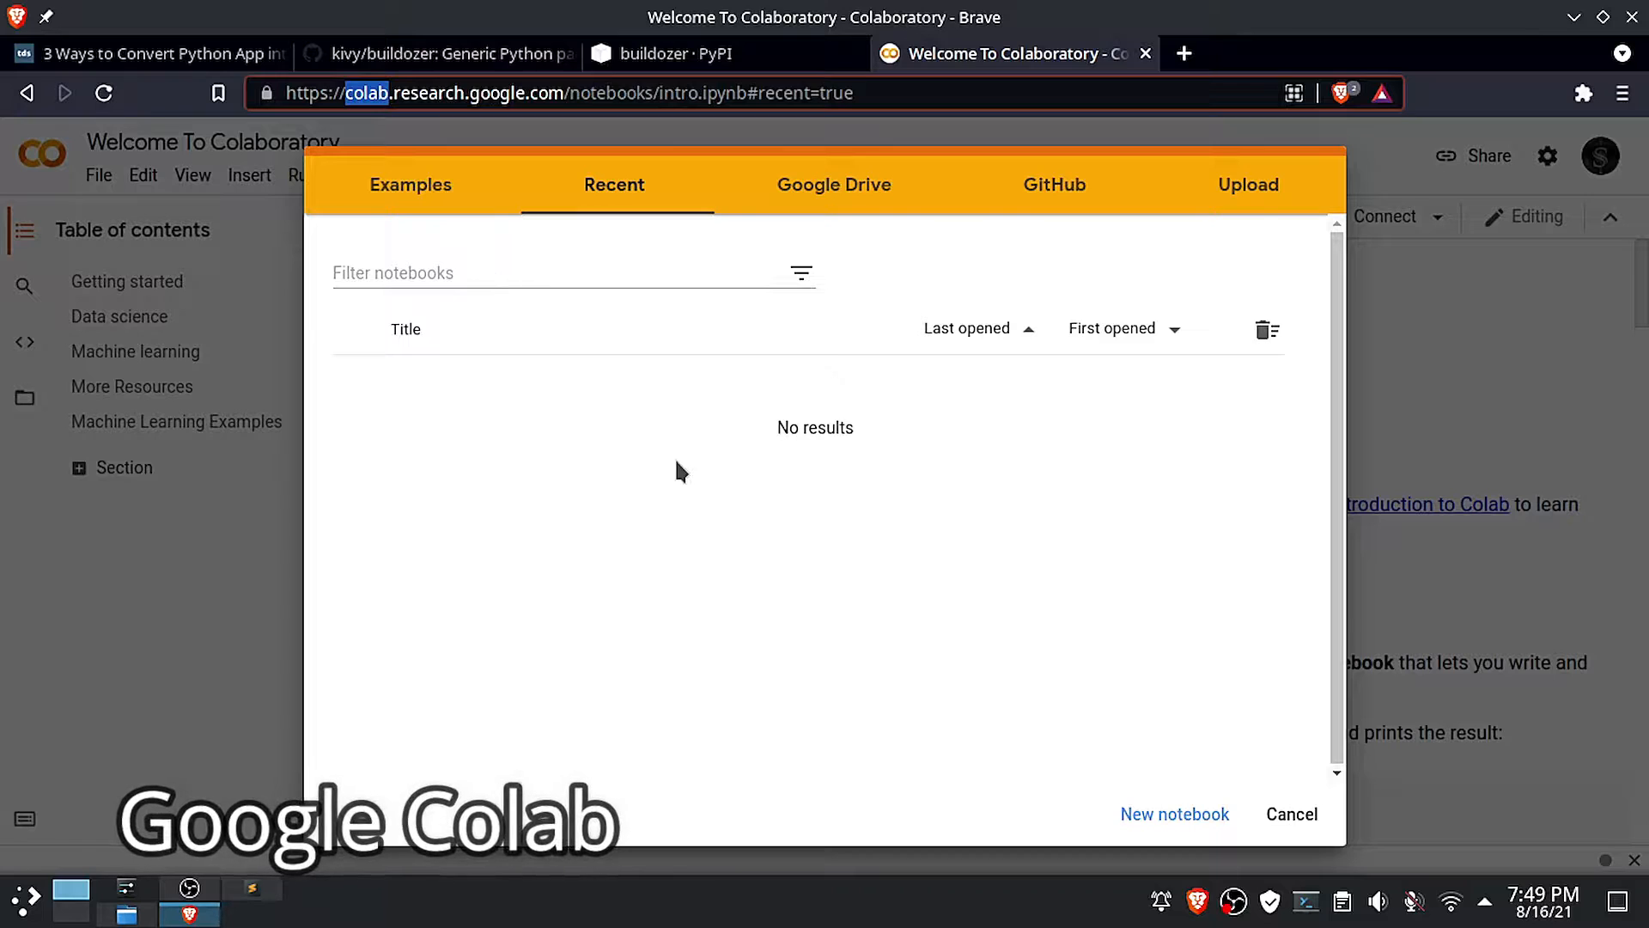
click(1291, 813)
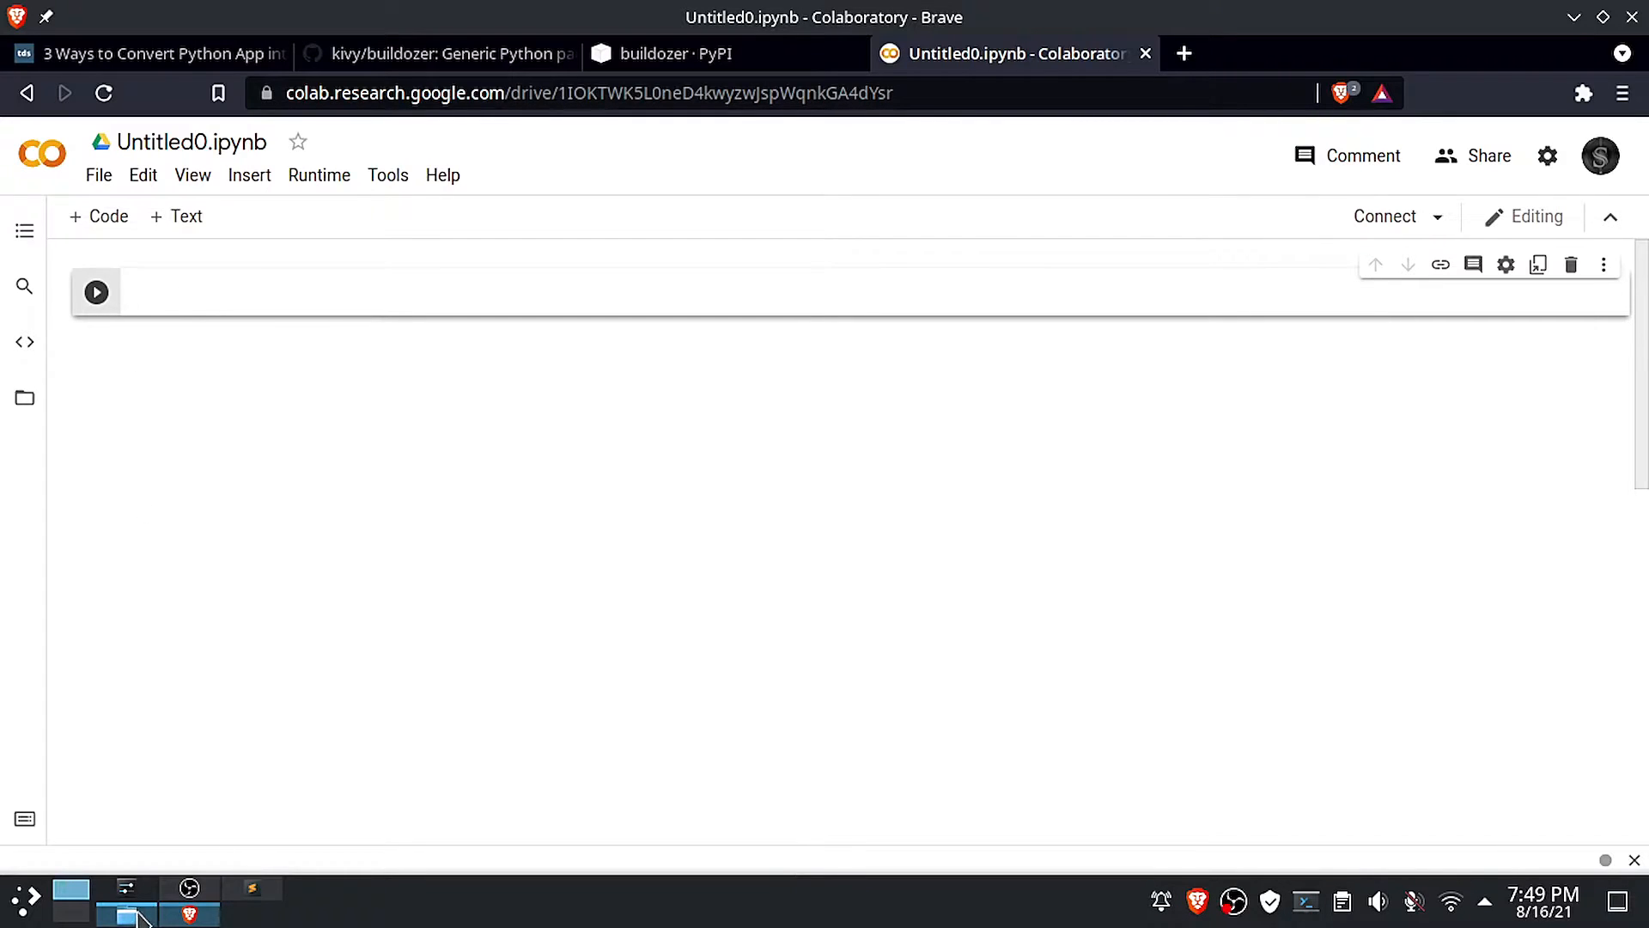
click(125, 912)
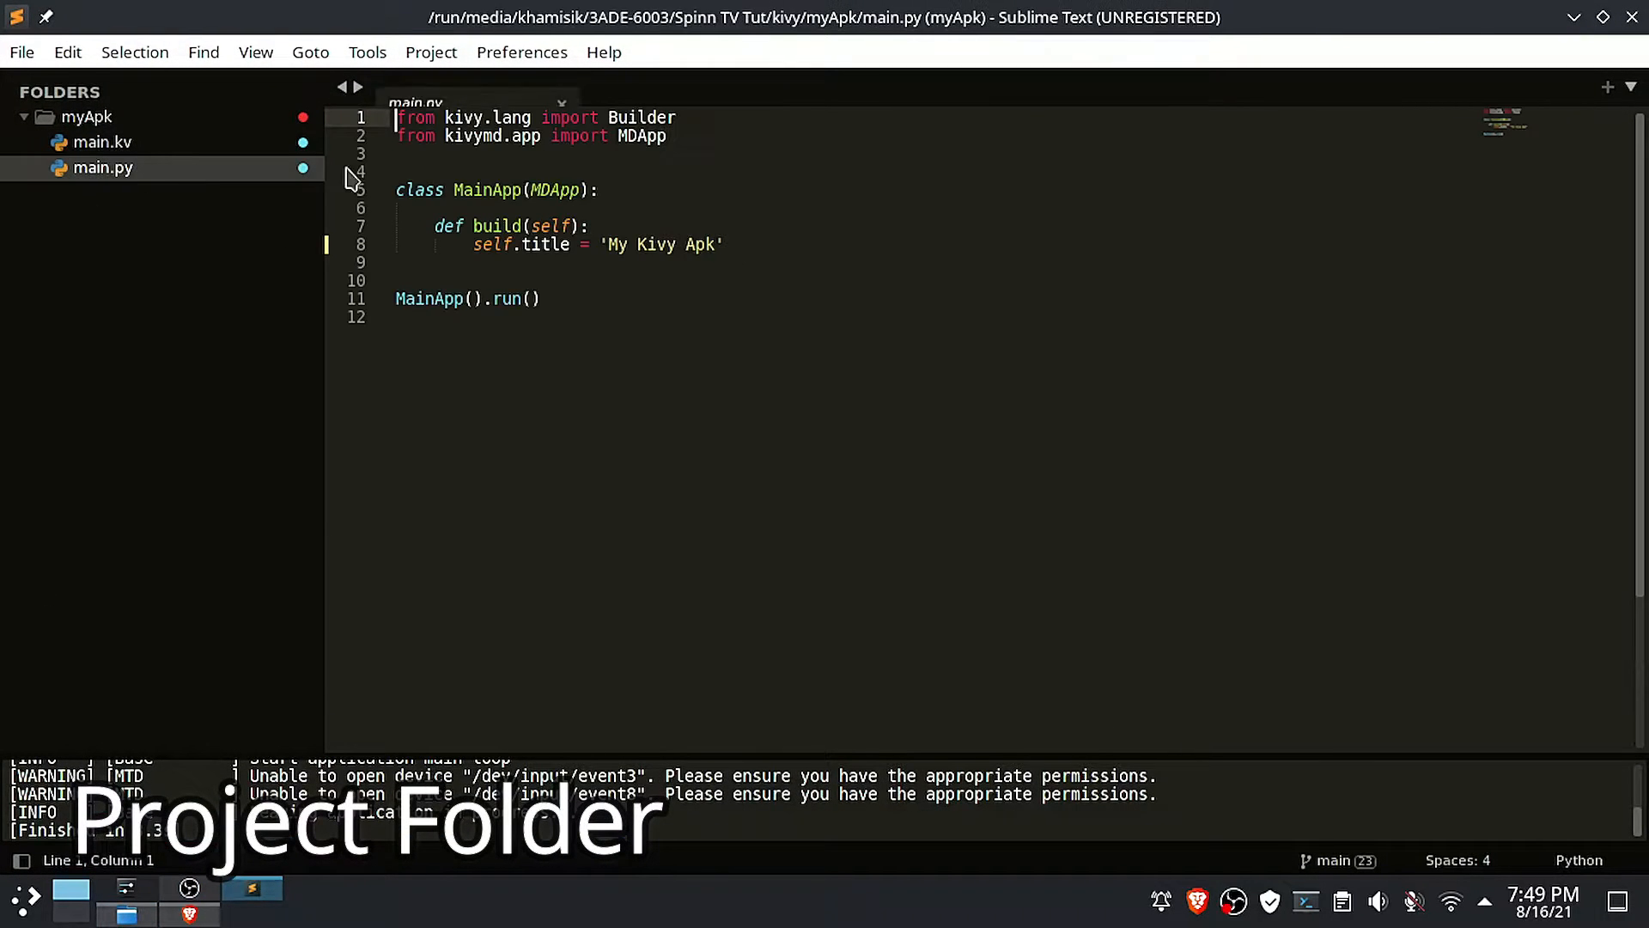
Review the myApk project's main.py and main.kv files in Sublime Text
key(ctrl+b)
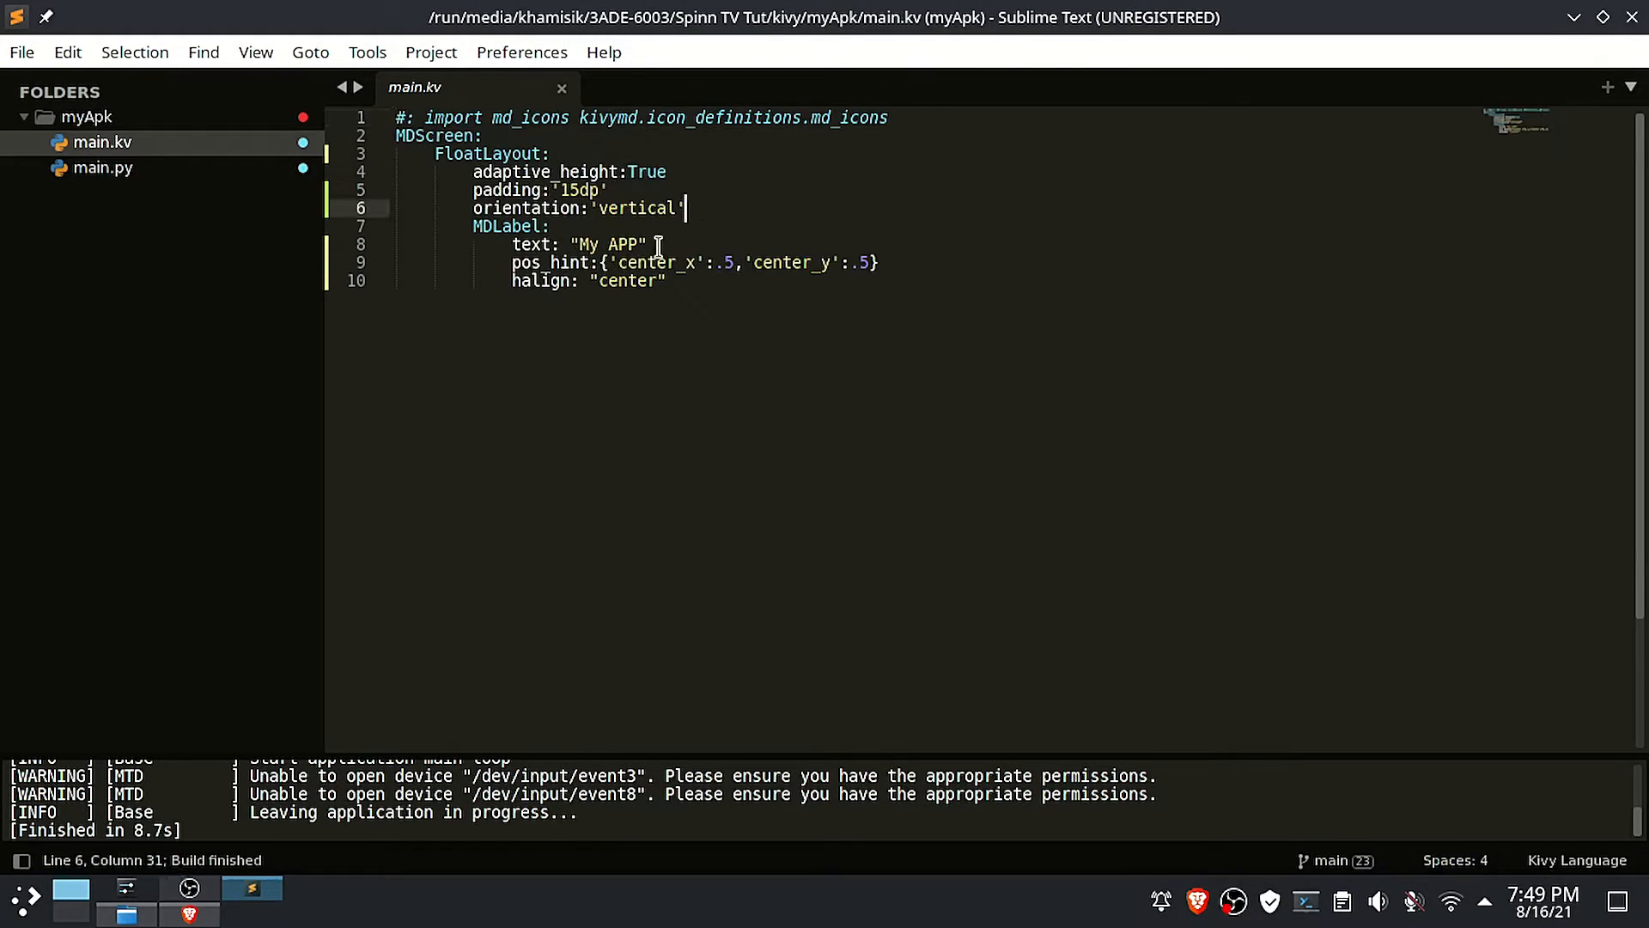
click(103, 168)
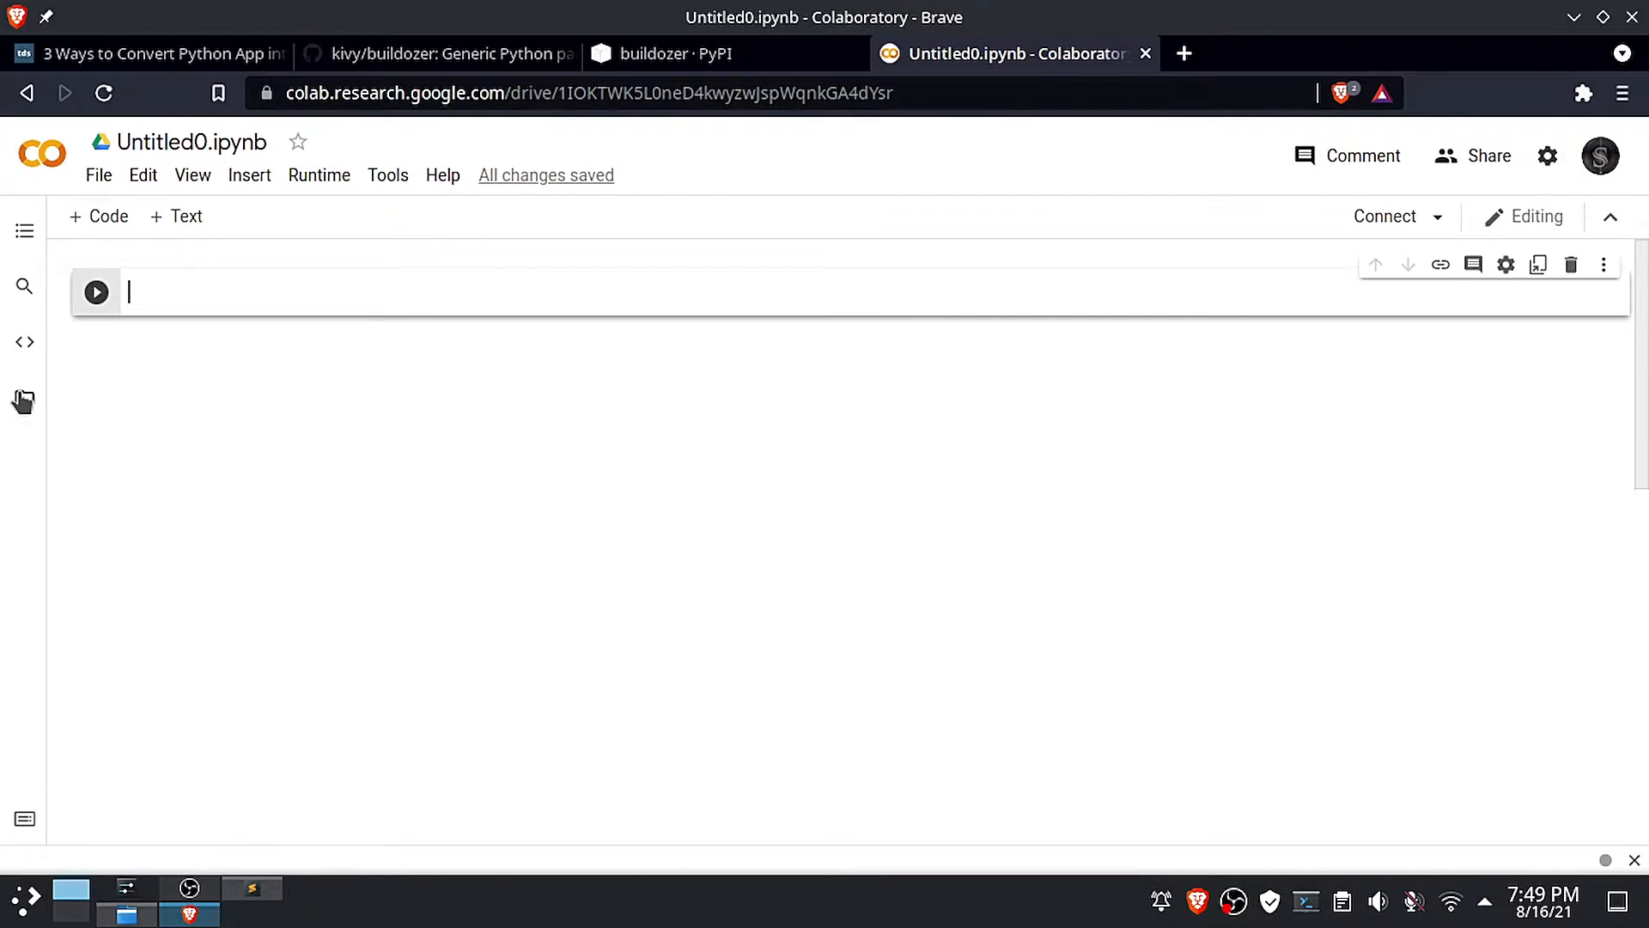
Delete the sample files and the sample_data folder from Colab's Files pane
click(23, 401)
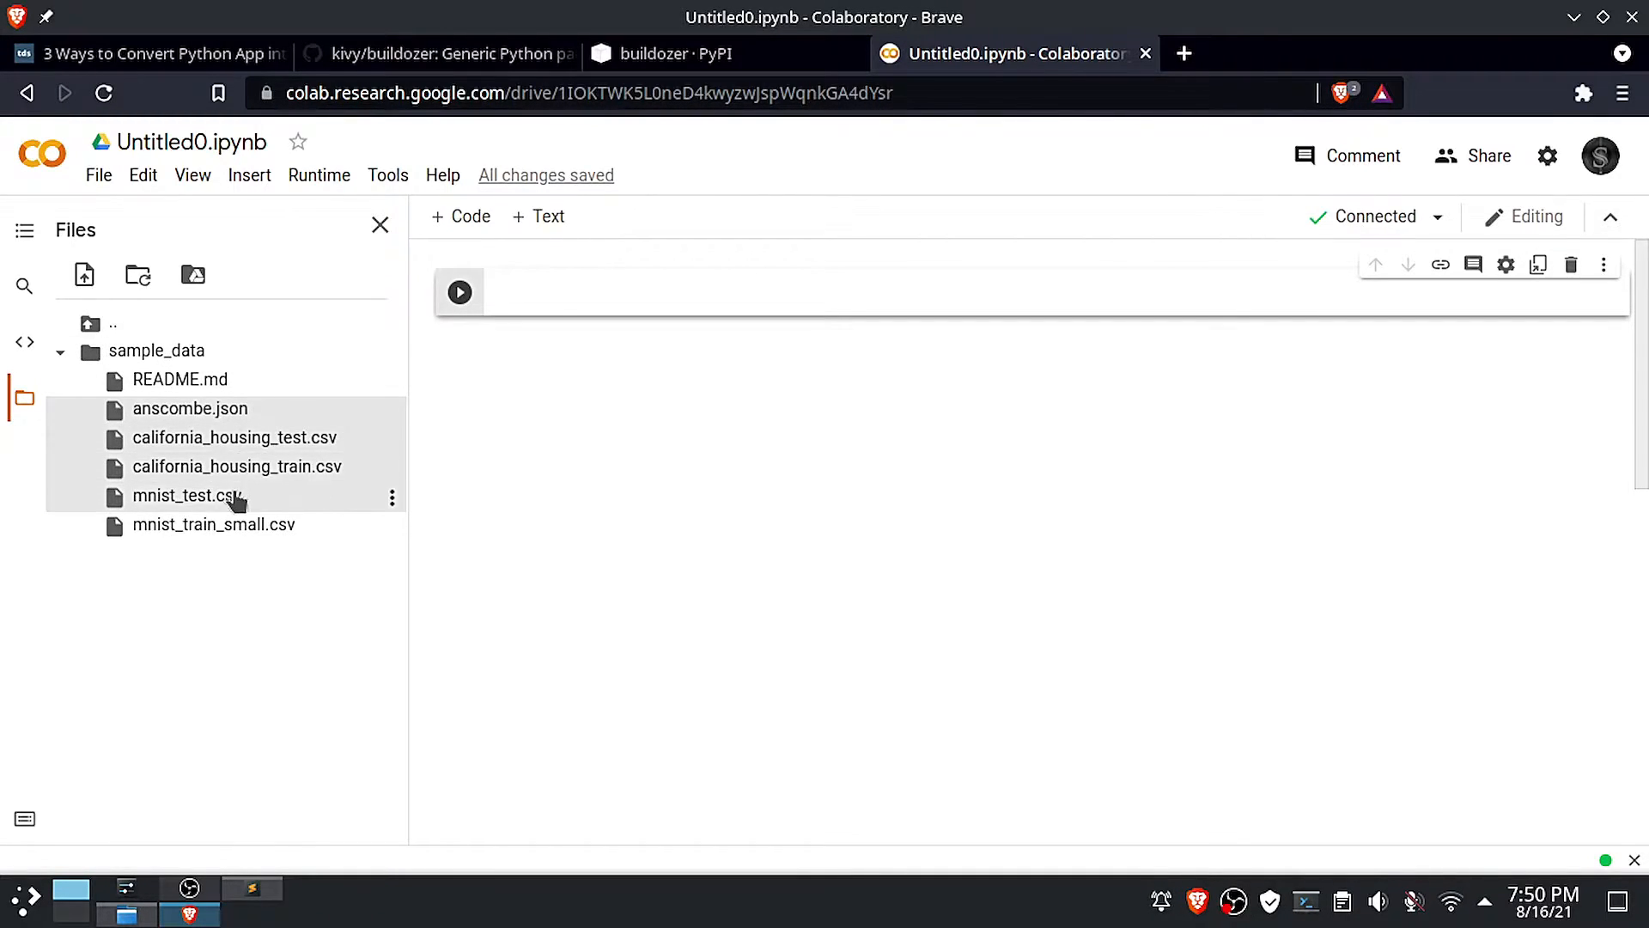
click(392, 497)
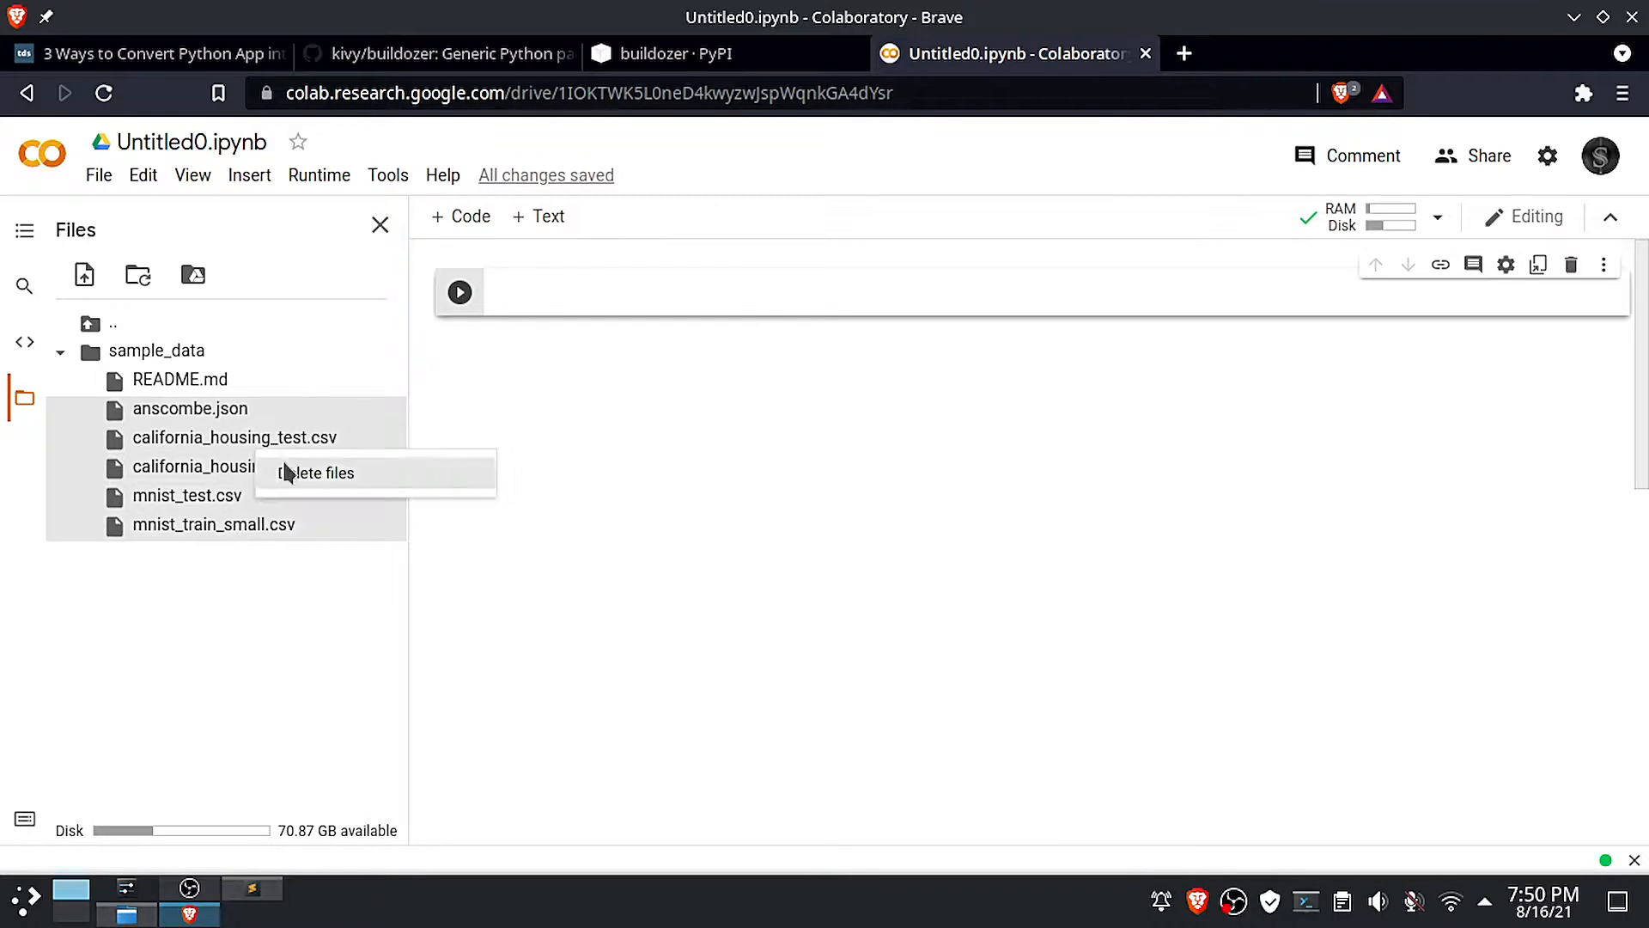
click(318, 472)
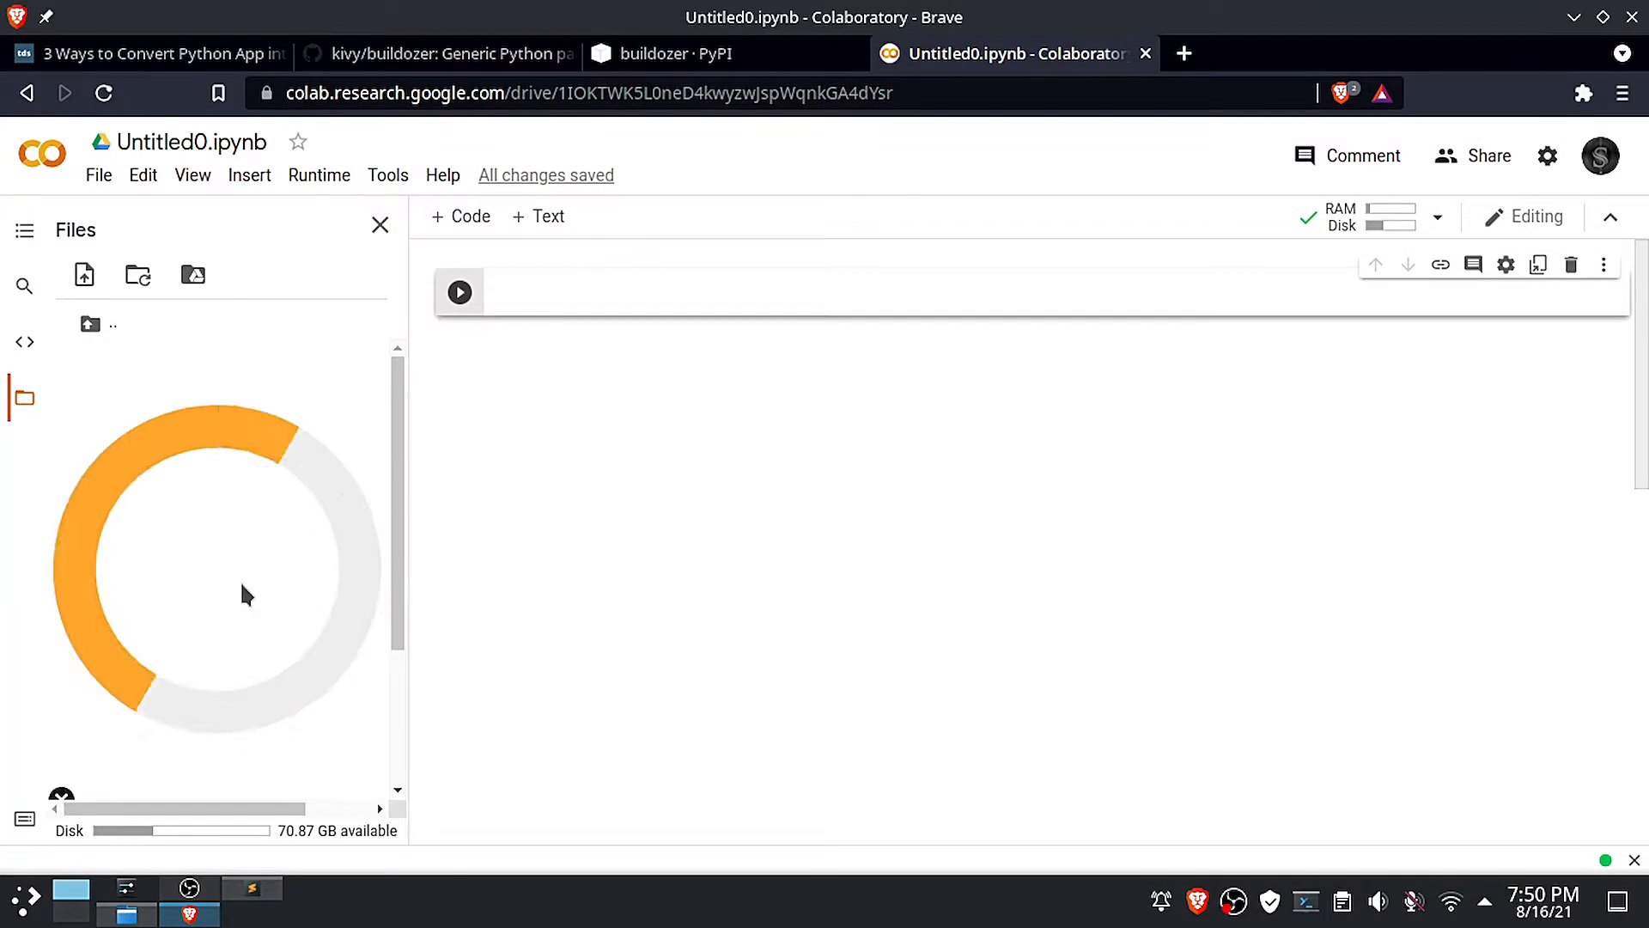
right_click(147, 380)
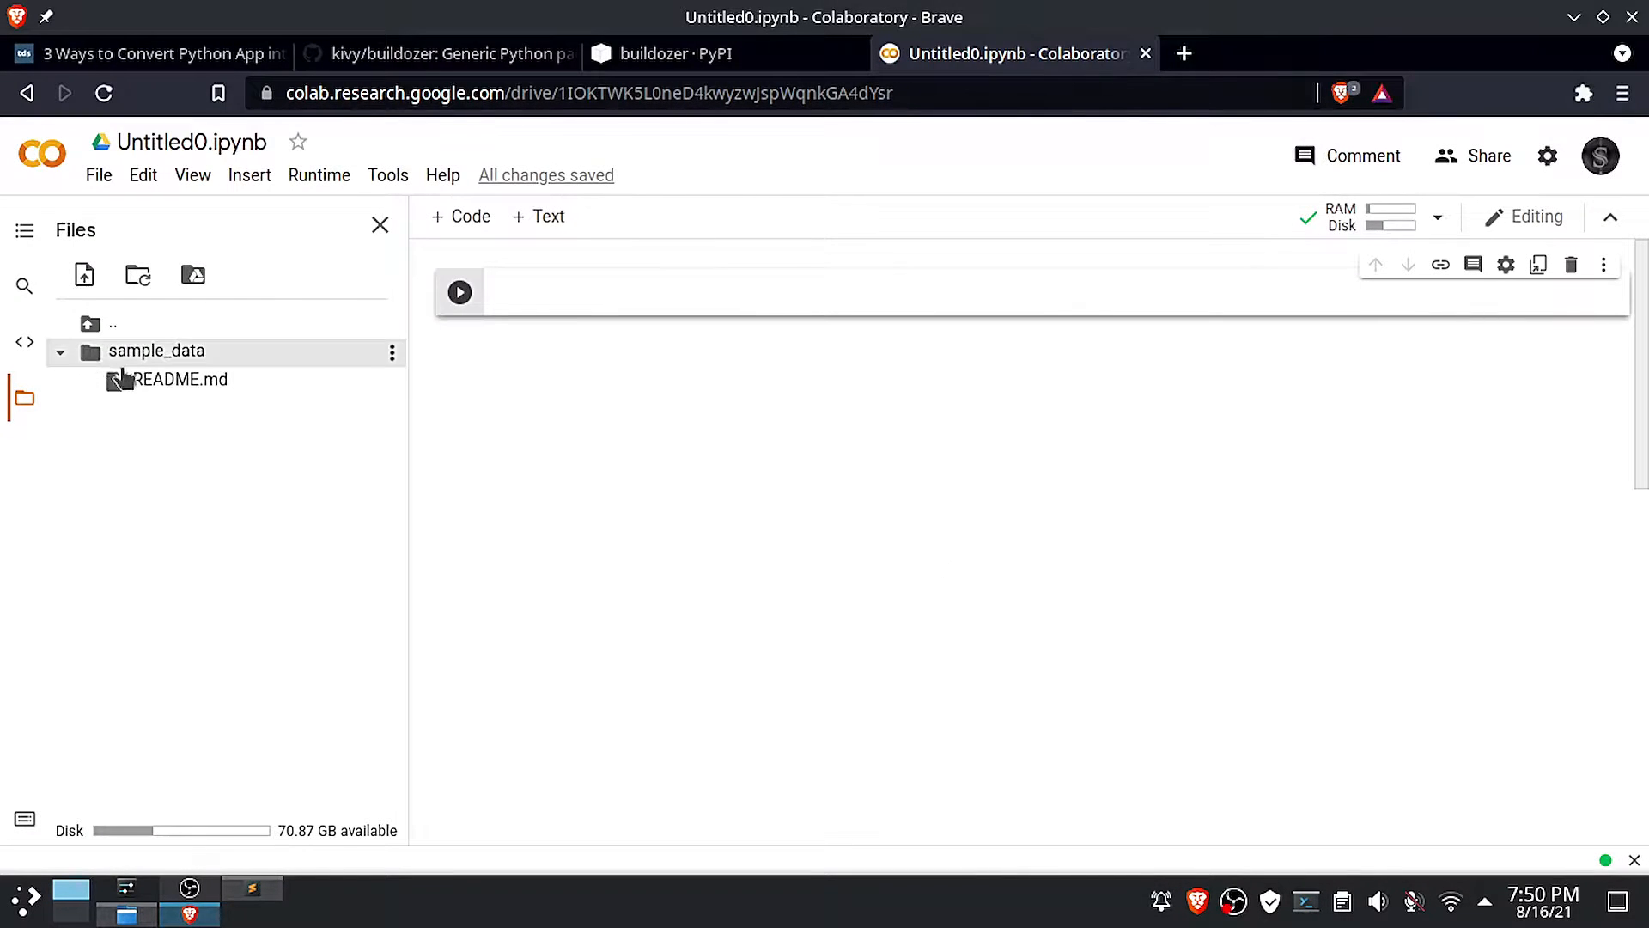
click(393, 351)
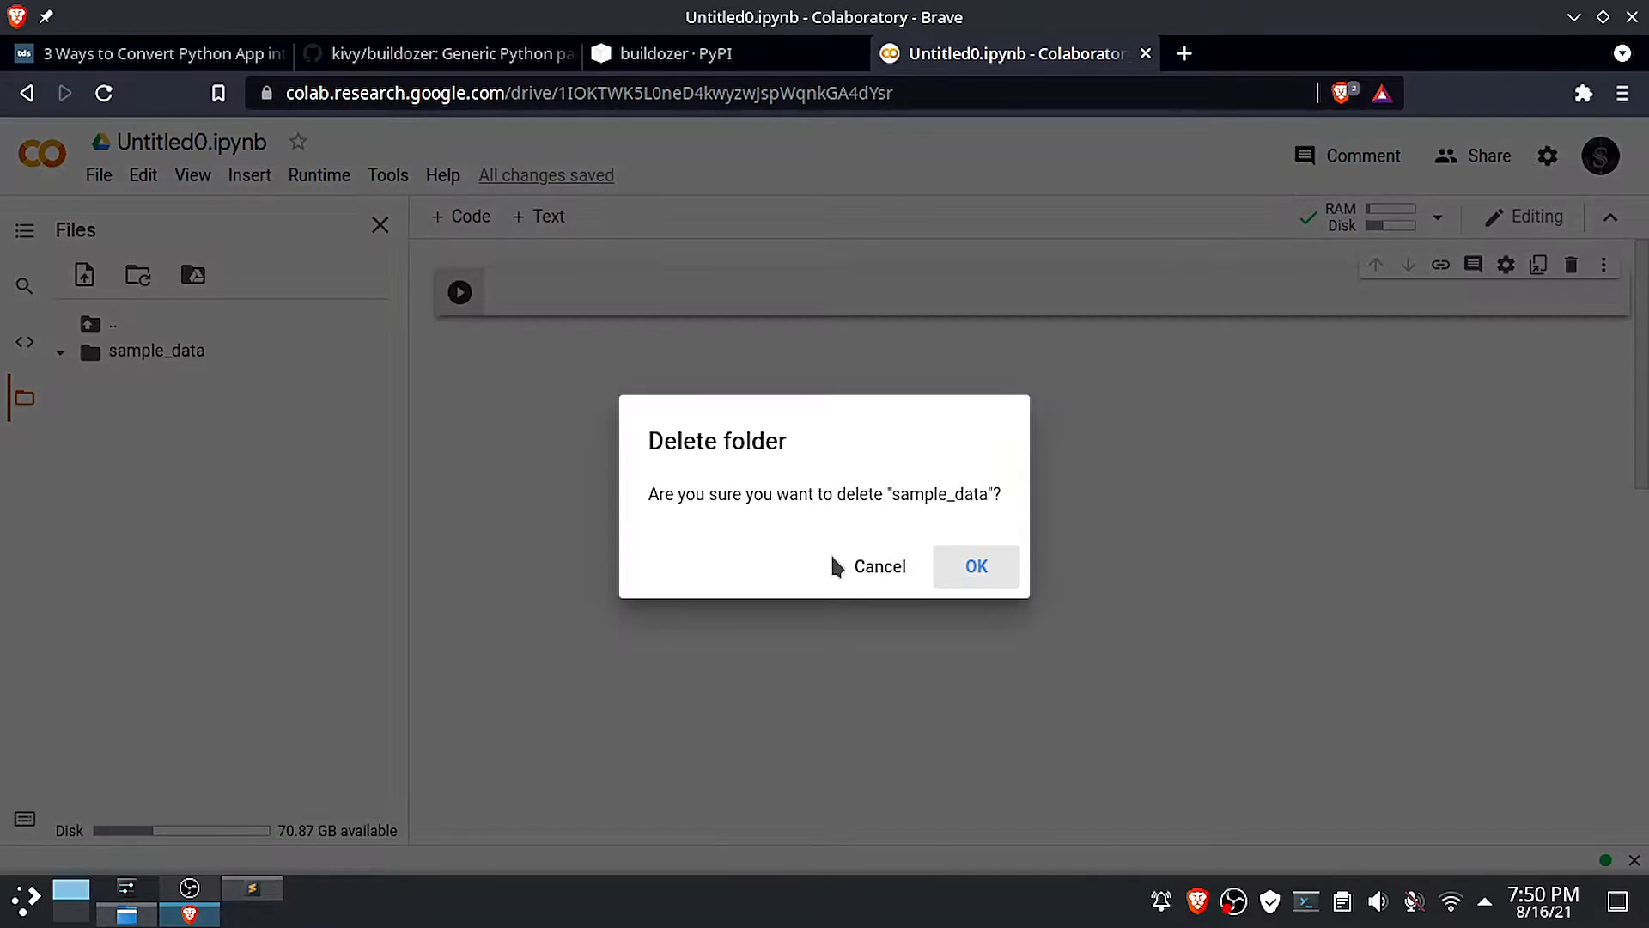
click(975, 566)
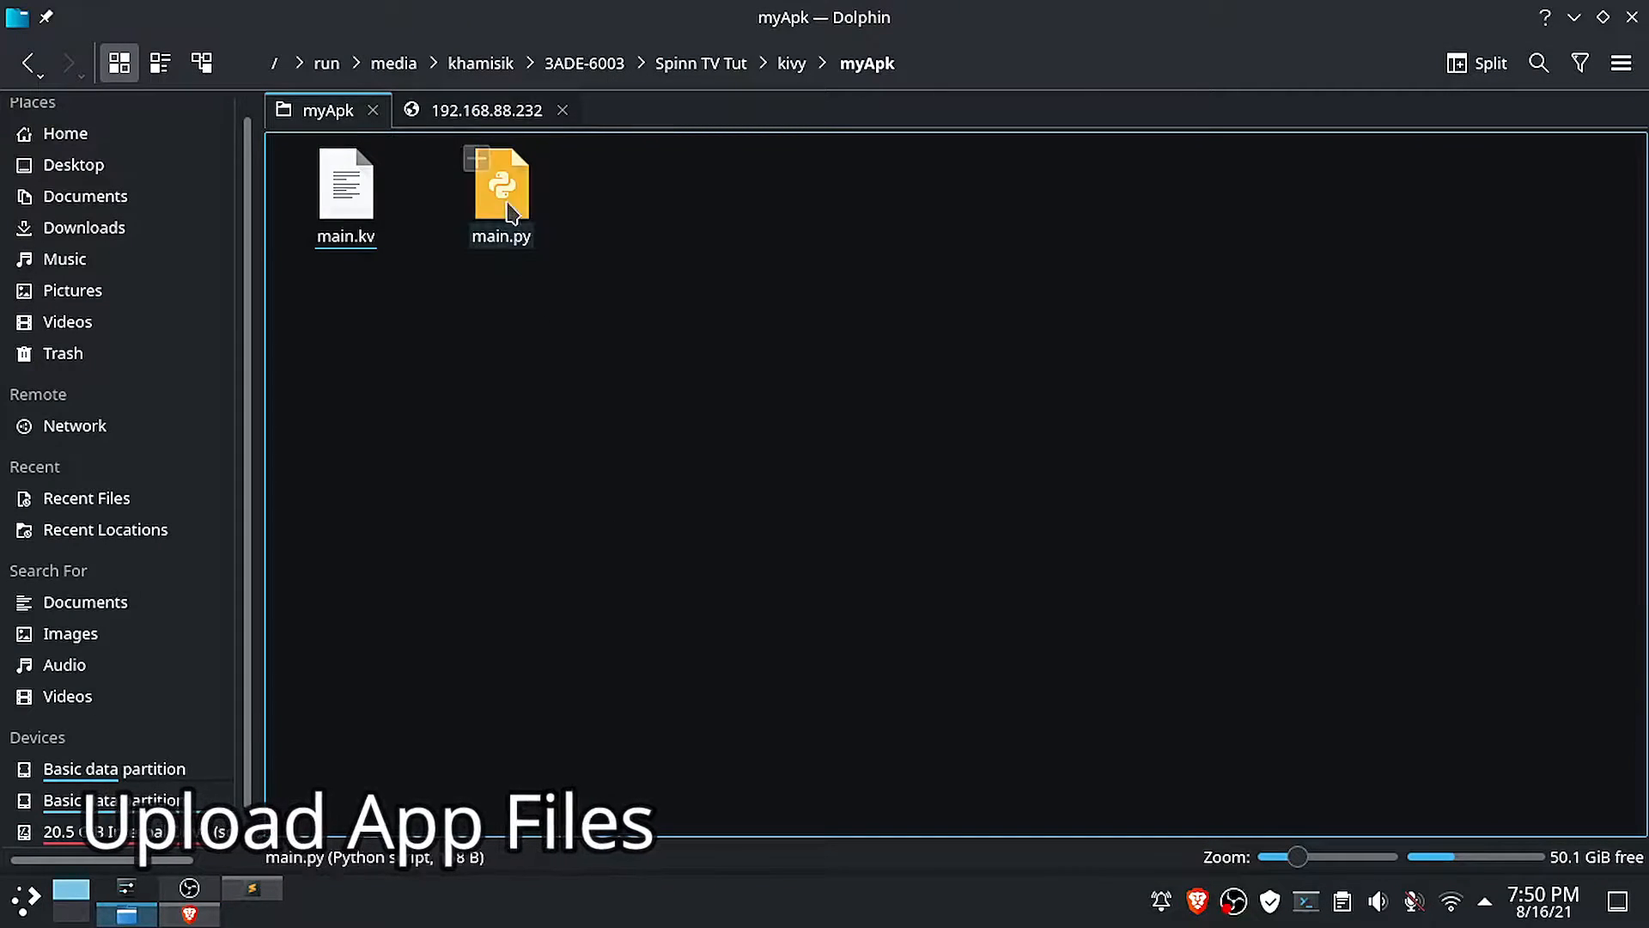
Upload main.kv and main.py to the runtime and dismiss the upload reminder
key(ctrl+a)
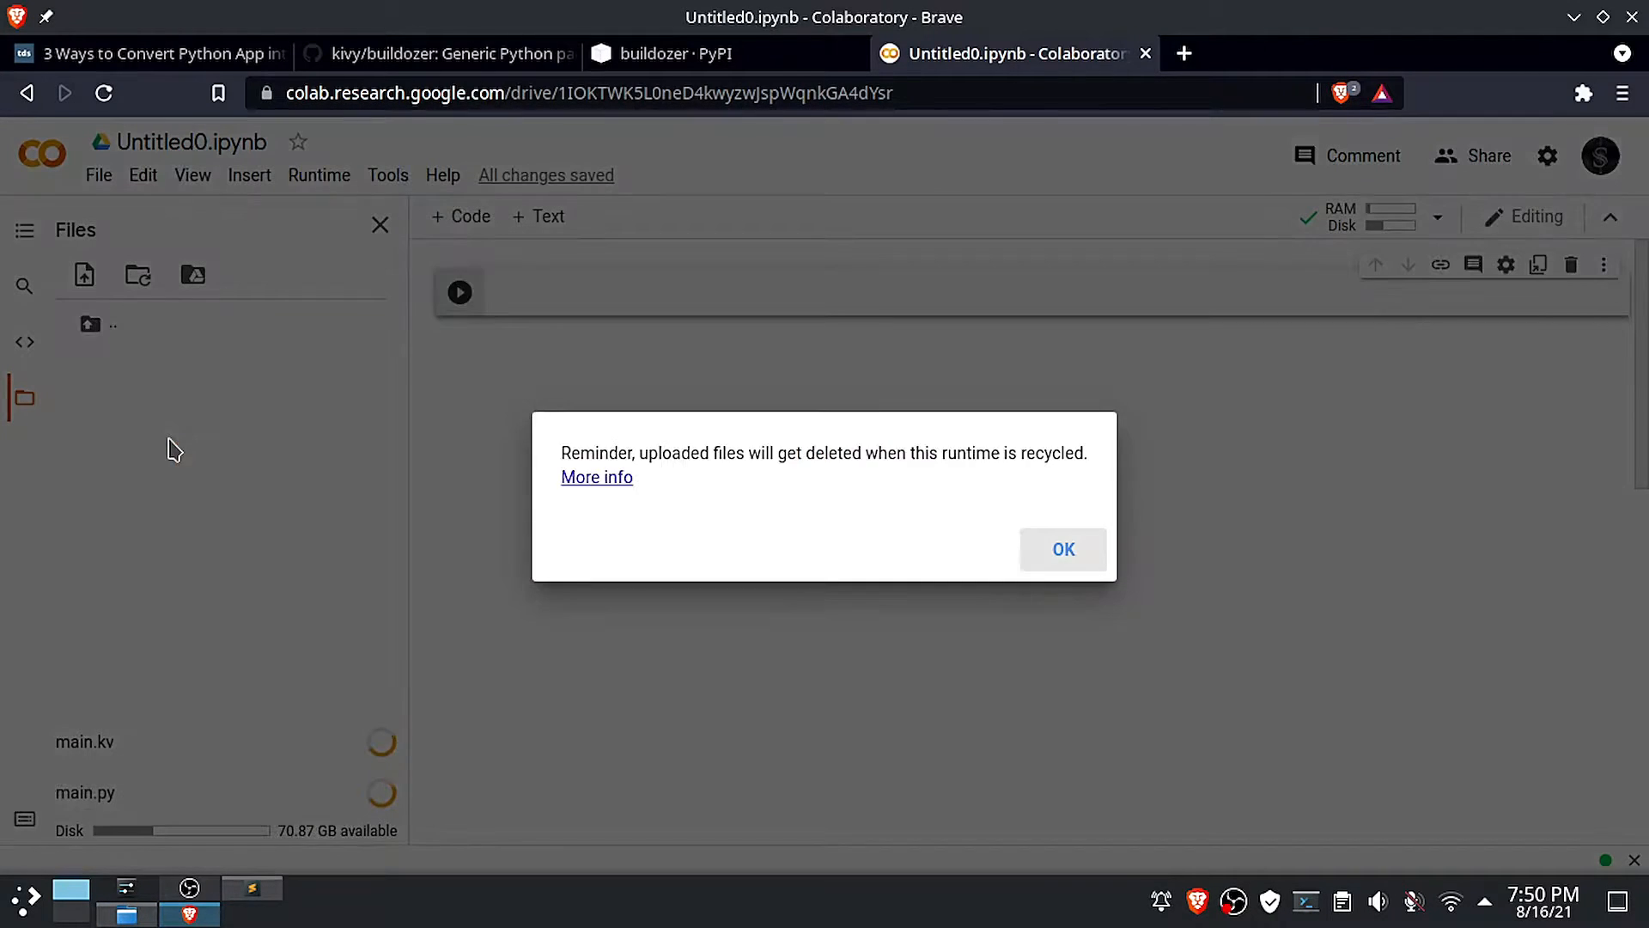
click(1063, 549)
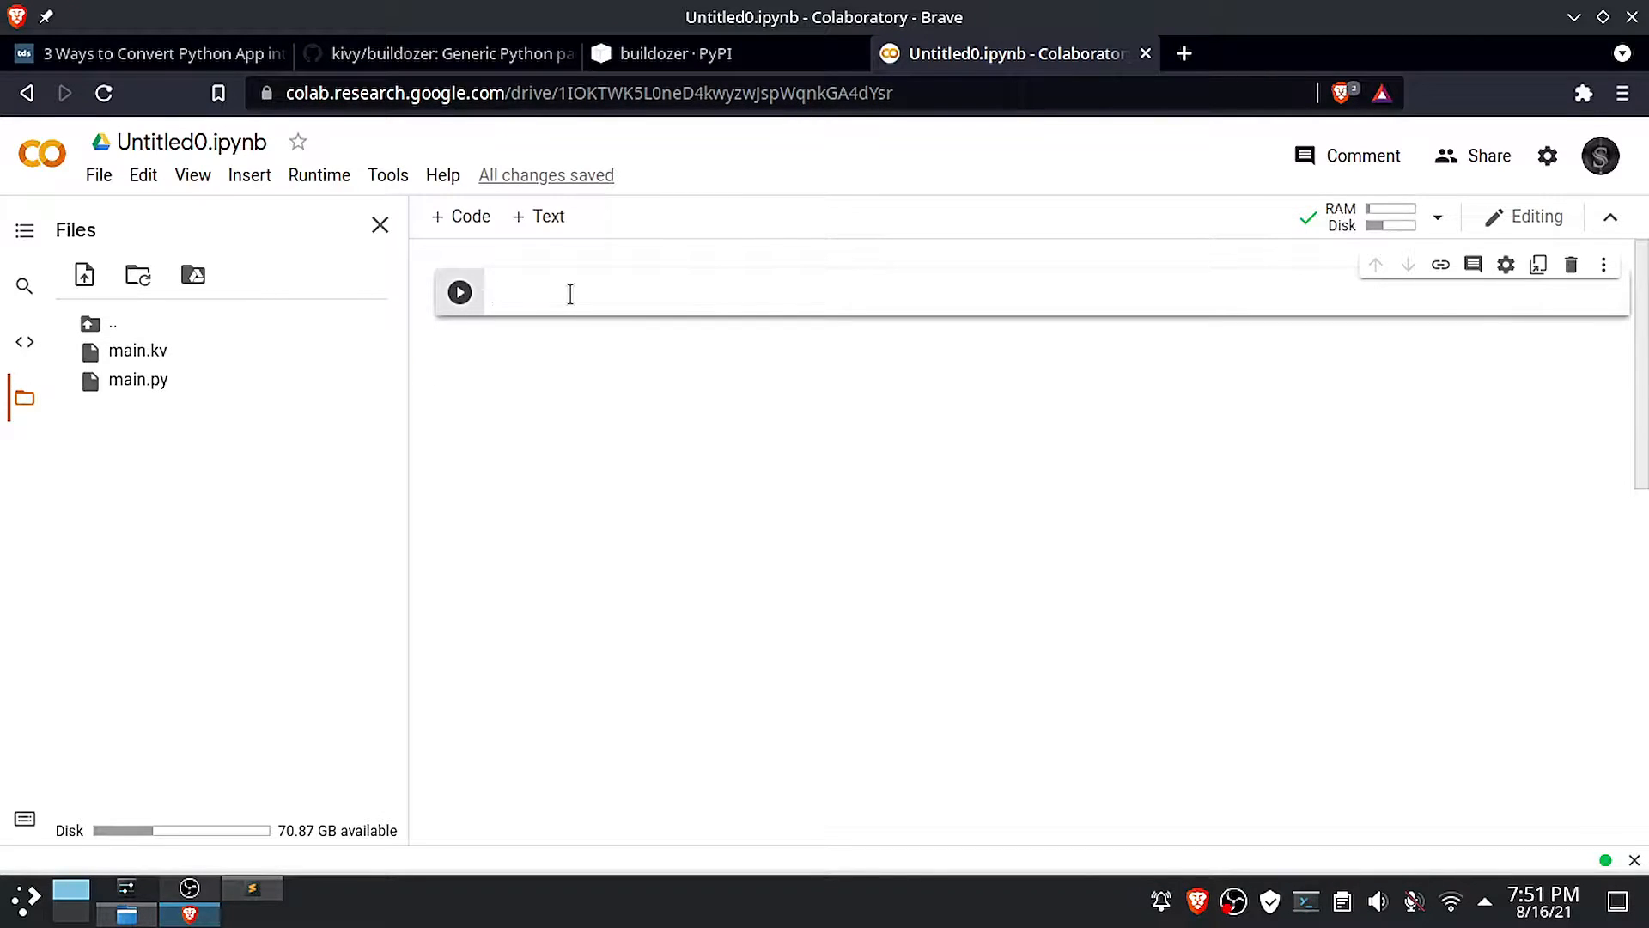
click(153, 53)
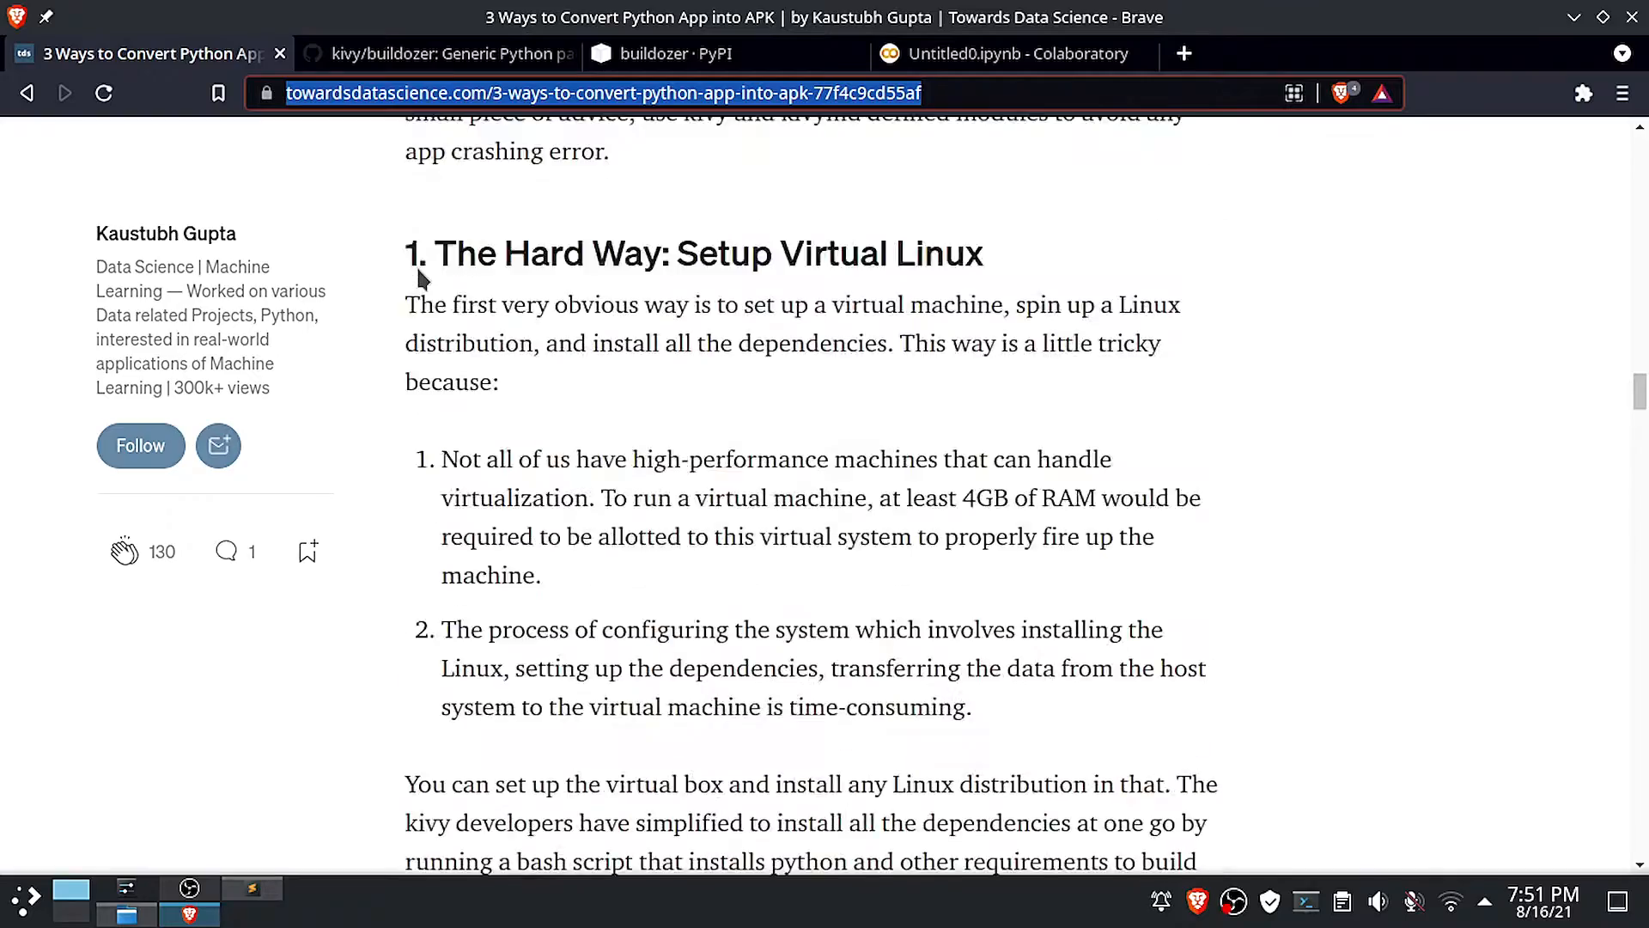
Scroll the article to its Colab cells and highlight the !pip install buildozer line
scroll(down, 3)
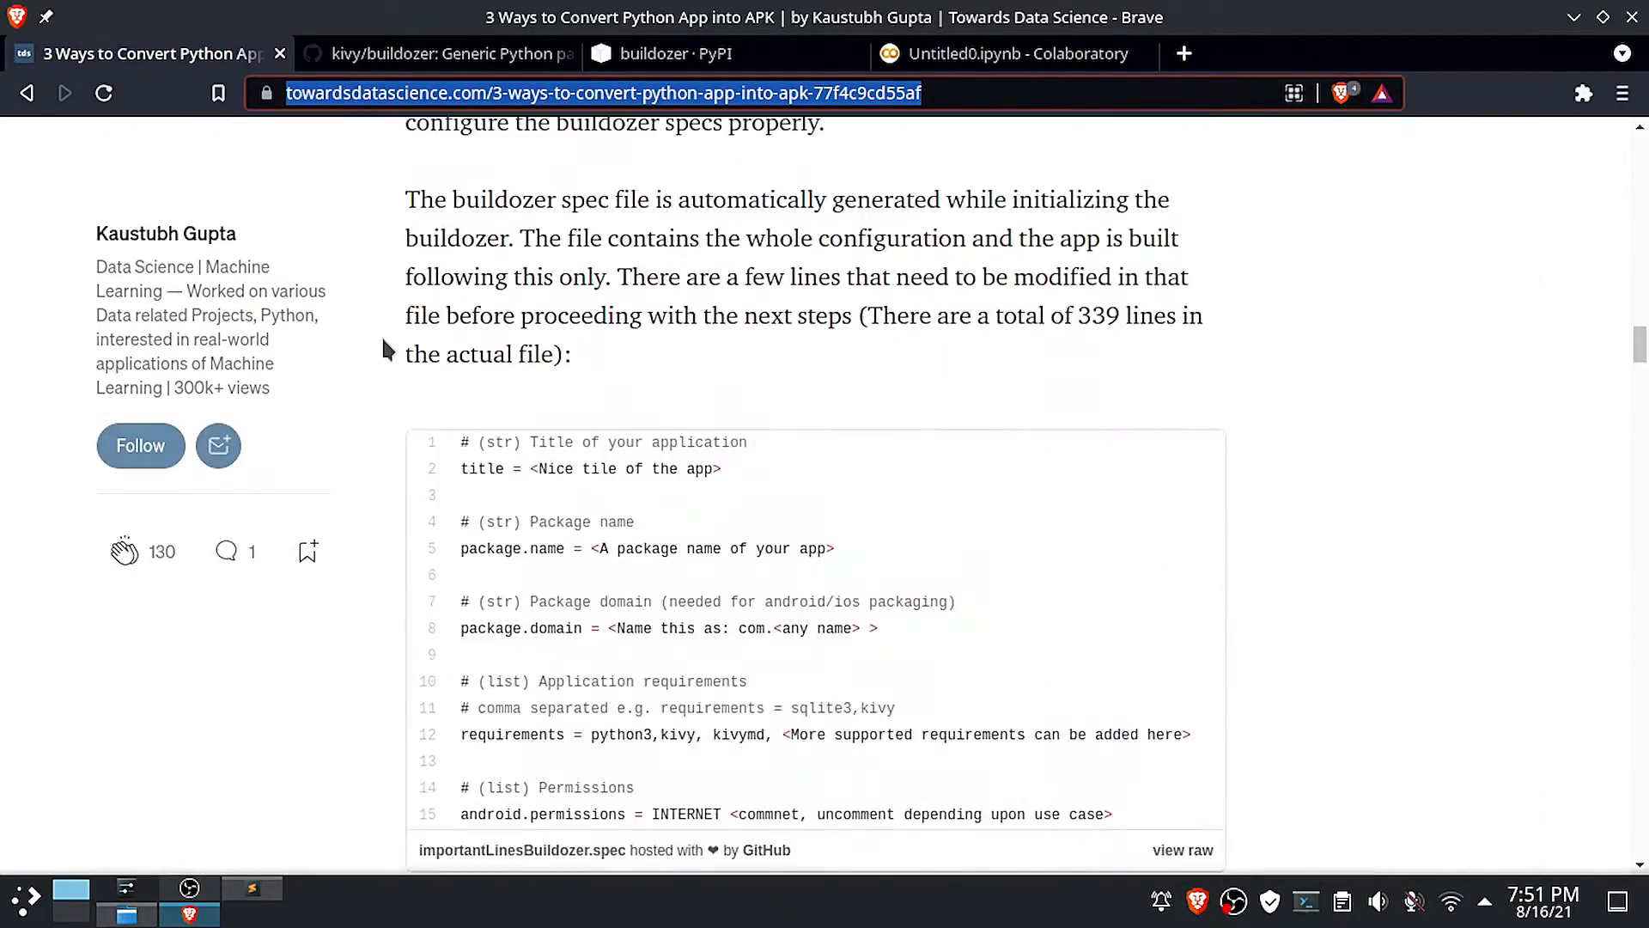
scroll(down, 3)
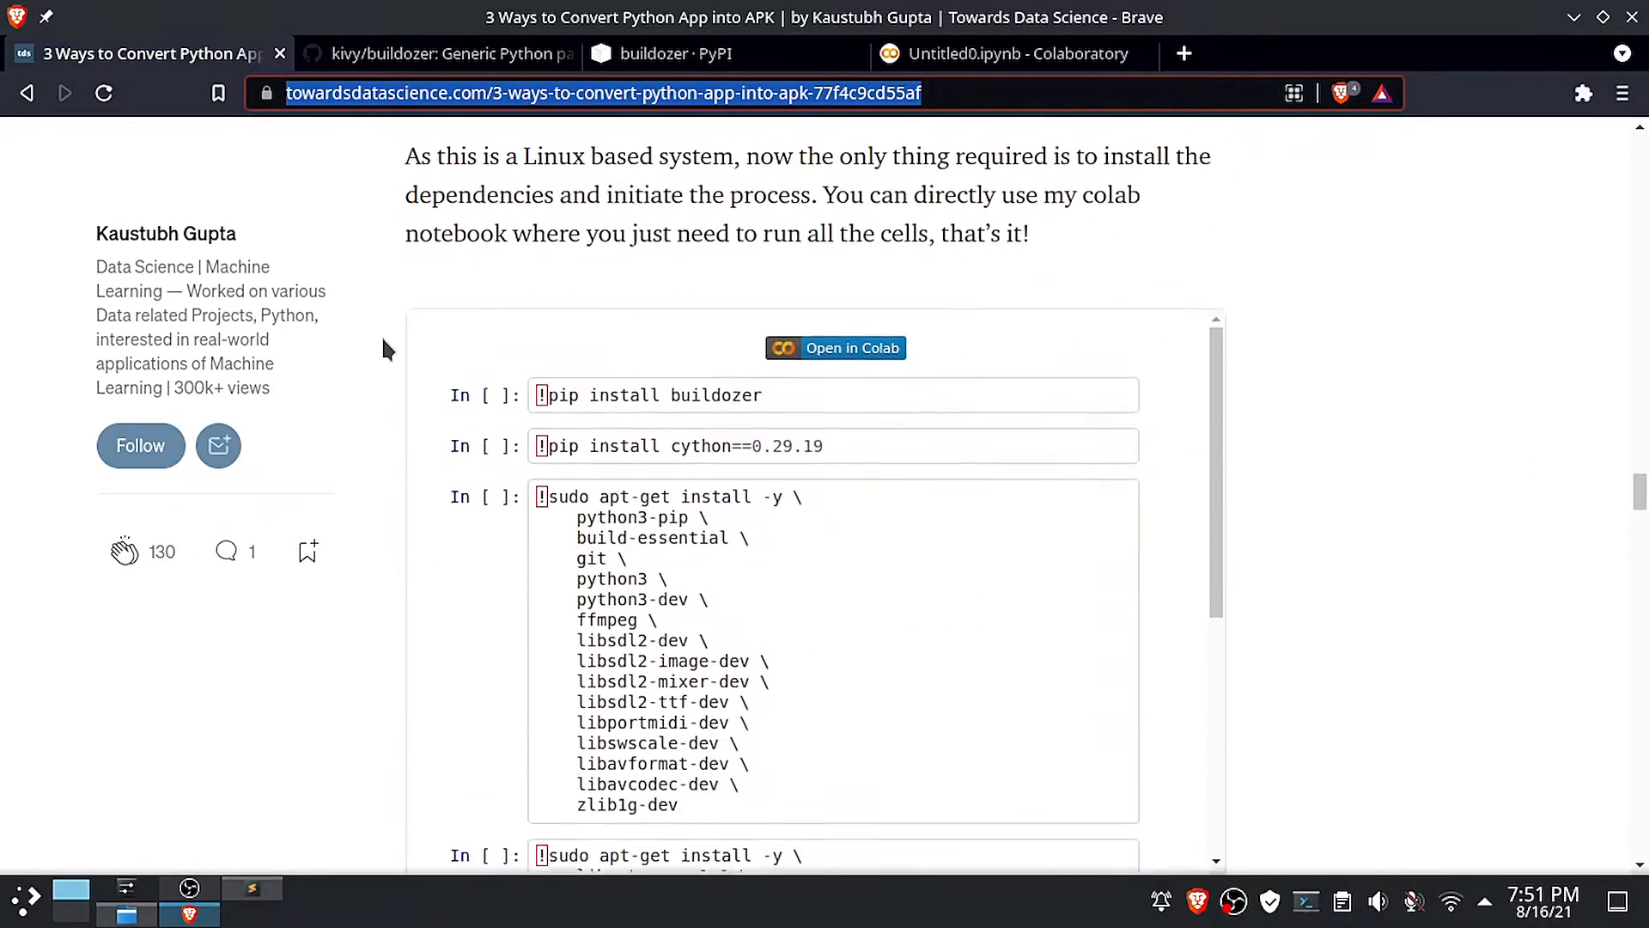
double_click(650, 369)
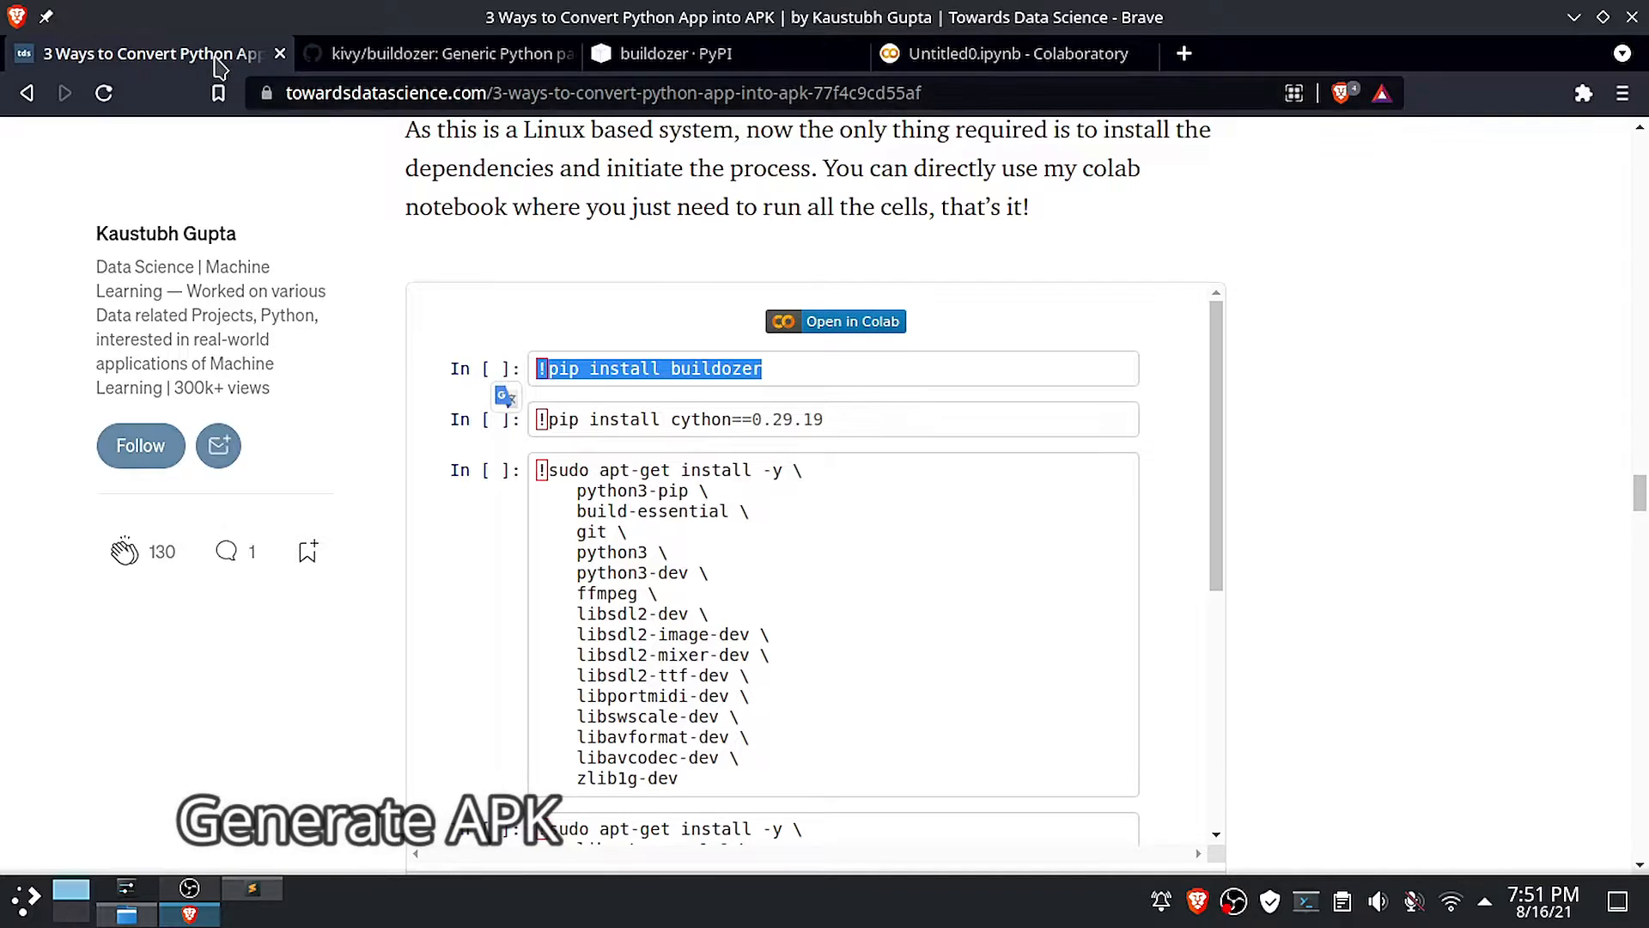
Install Buildozer in the notebook by running !pip install buildozer
click(1010, 53)
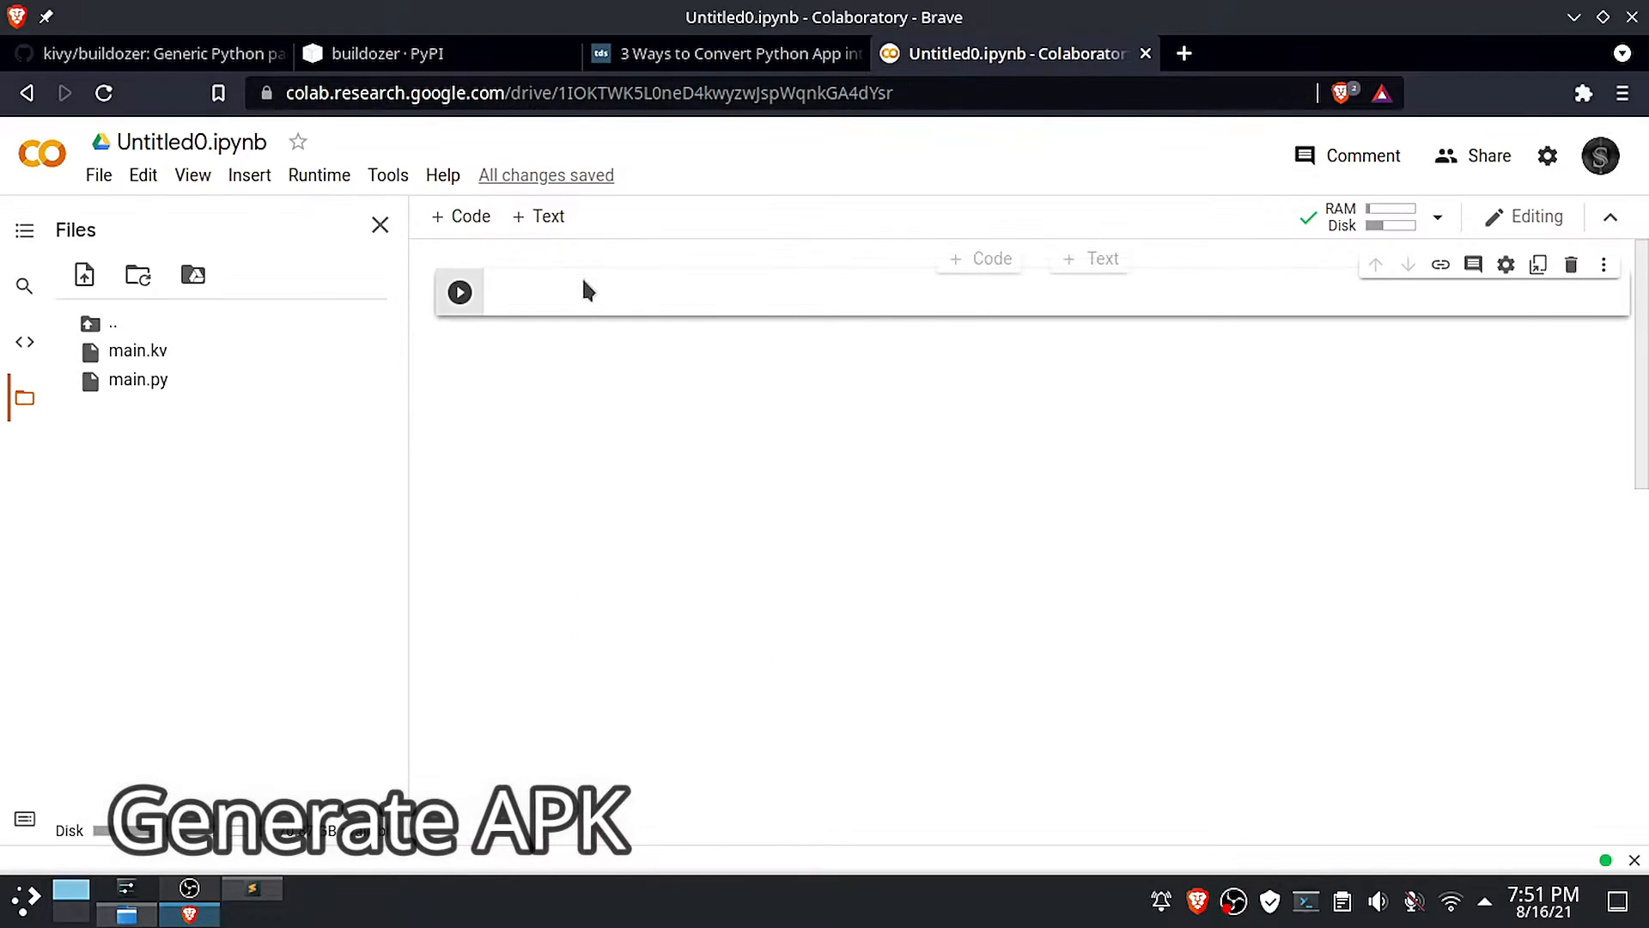
text(!pip install buildozer)
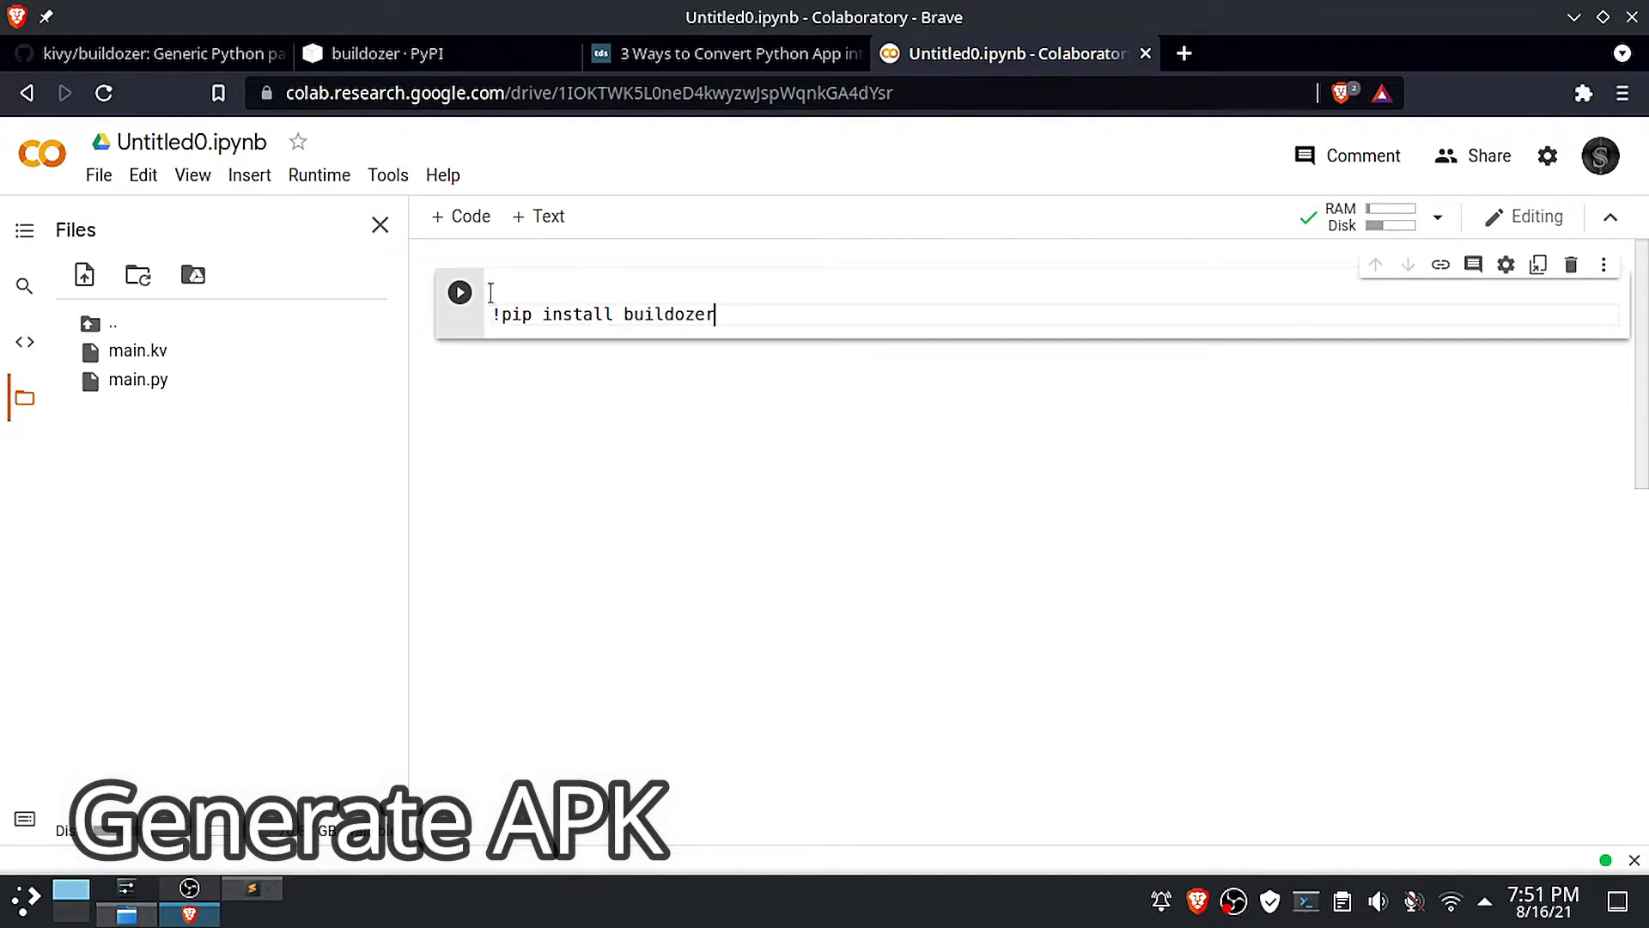
mouse_move(459, 292)
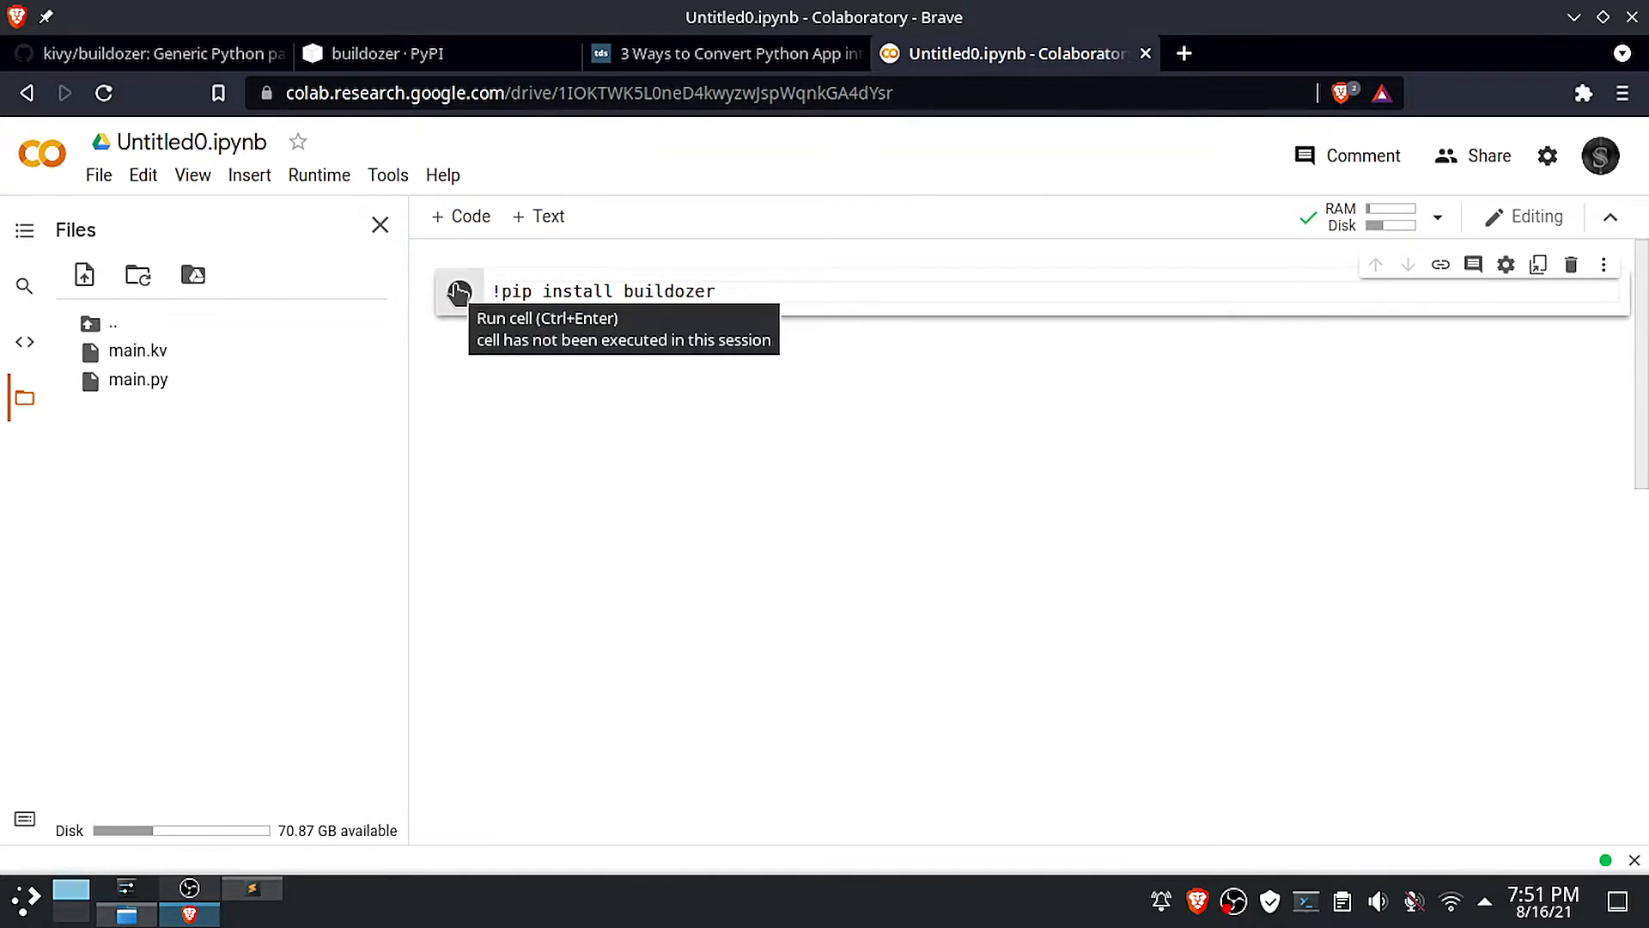
click(458, 291)
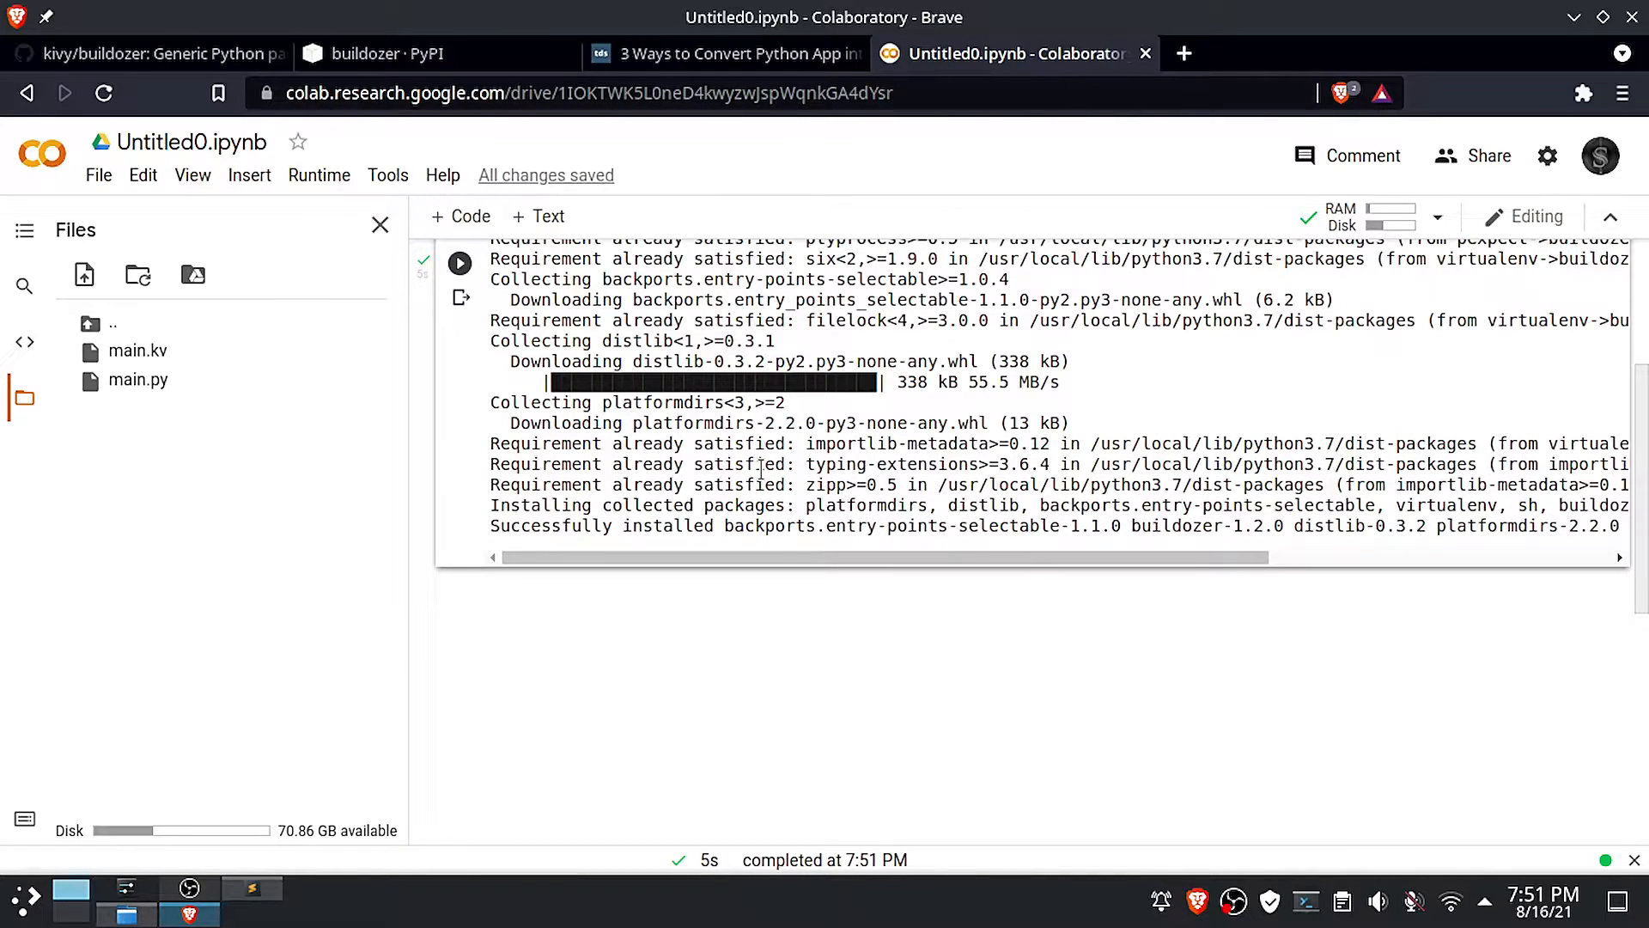
Install Cython 0.29.19 by running !pip install cython==0.29.19 in a new cell
click(726, 53)
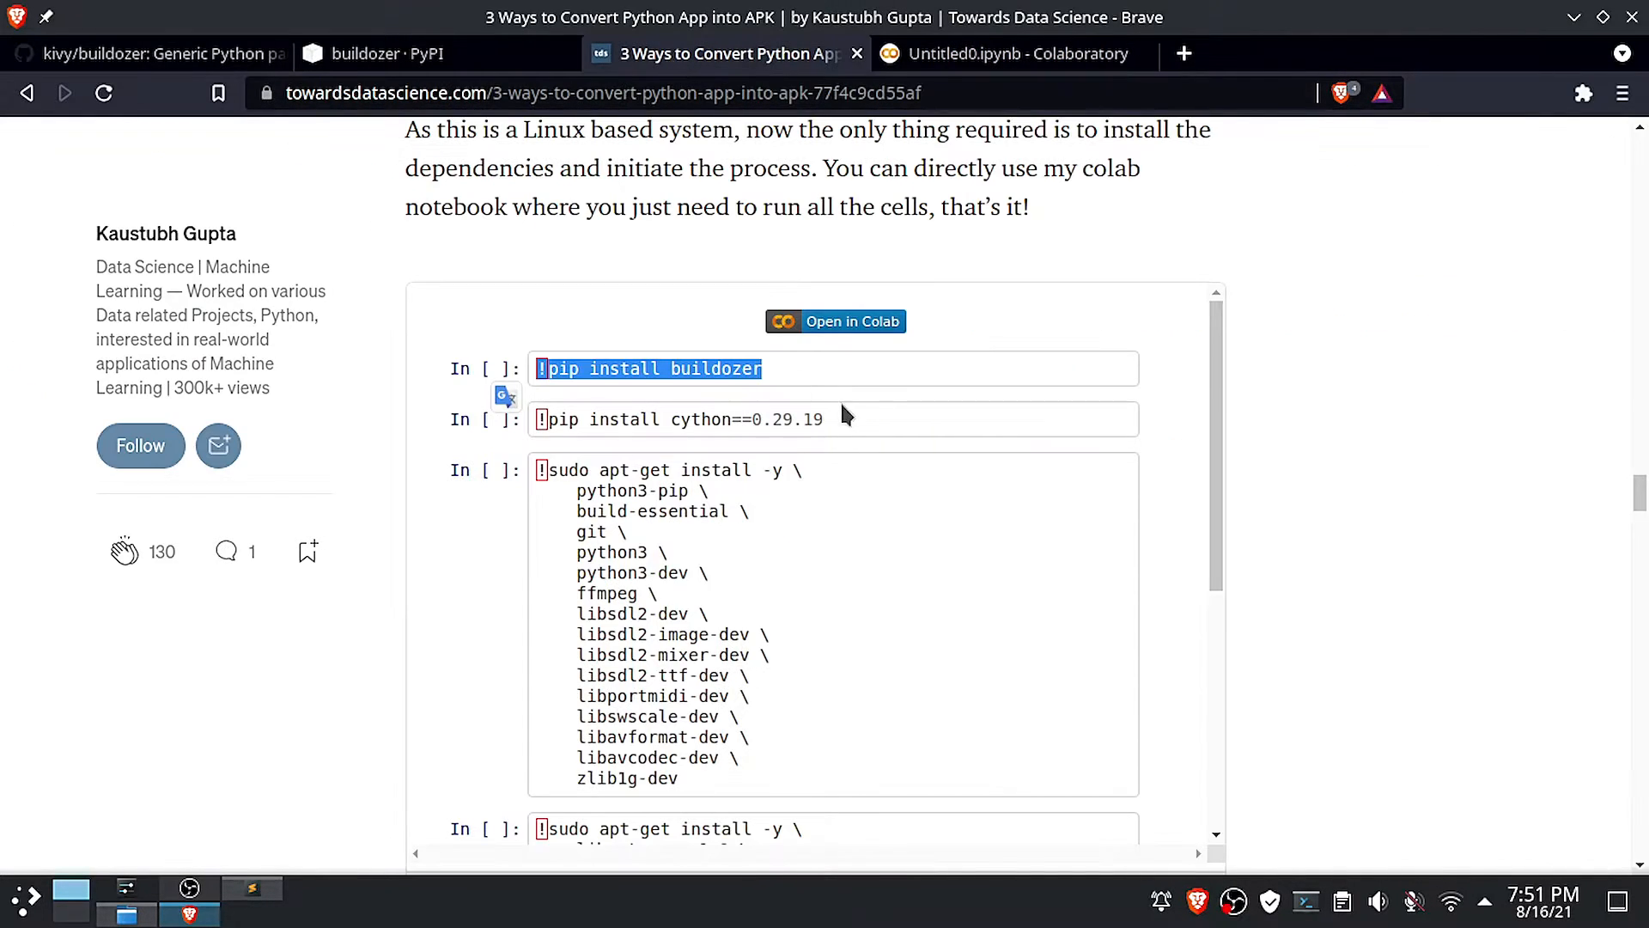
right_click(681, 418)
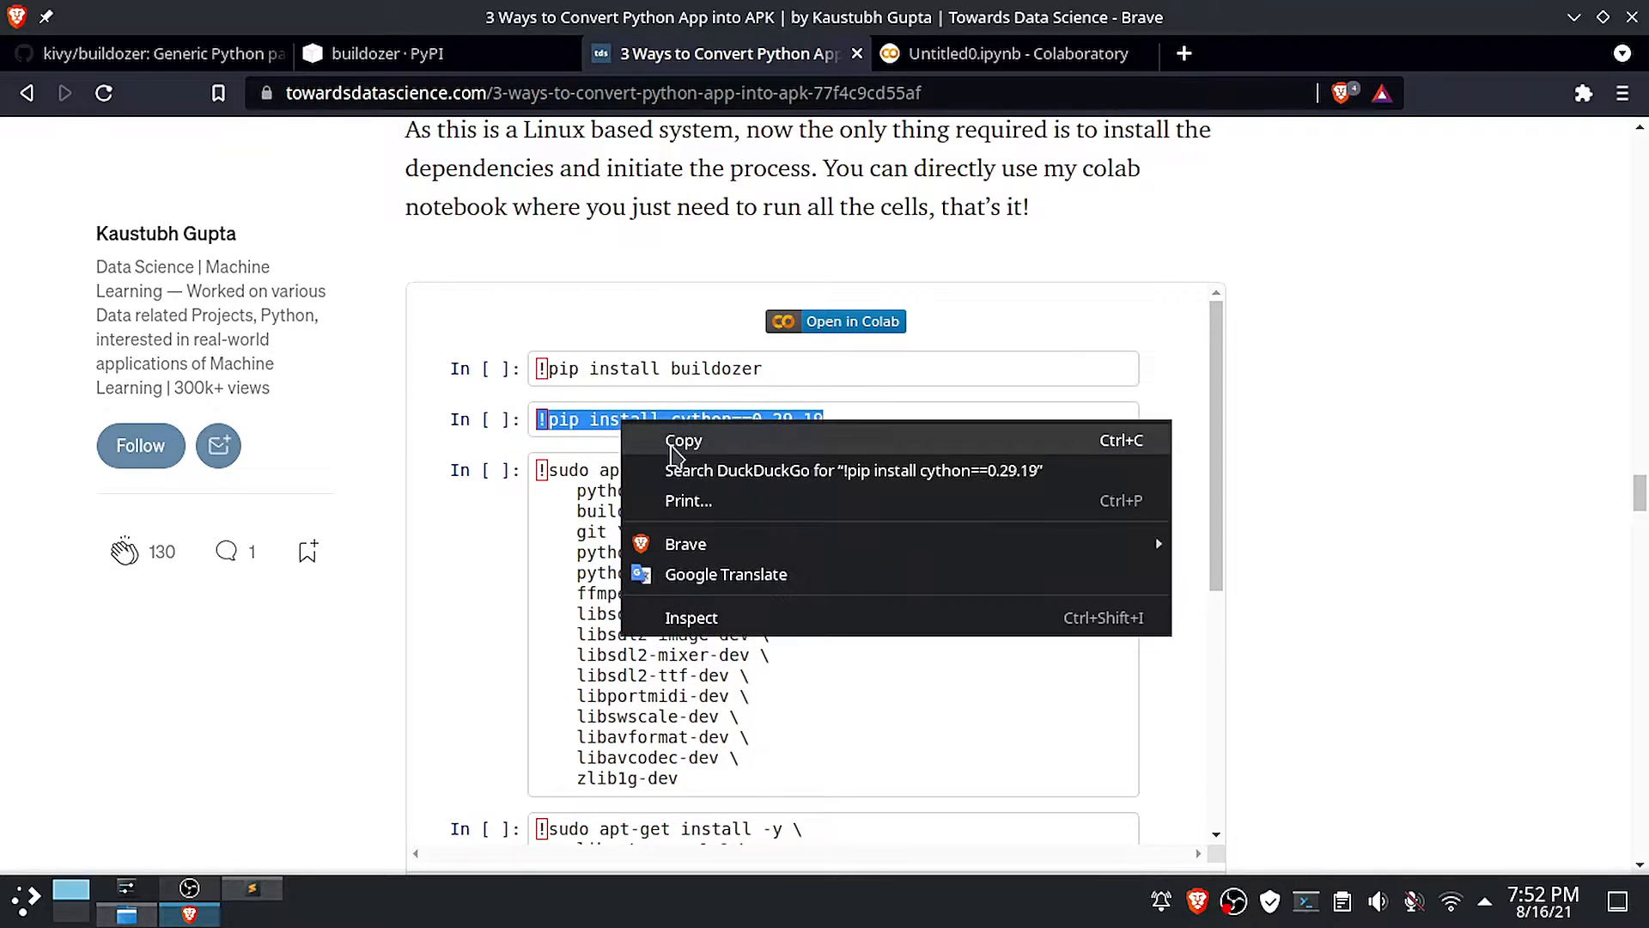
click(1010, 54)
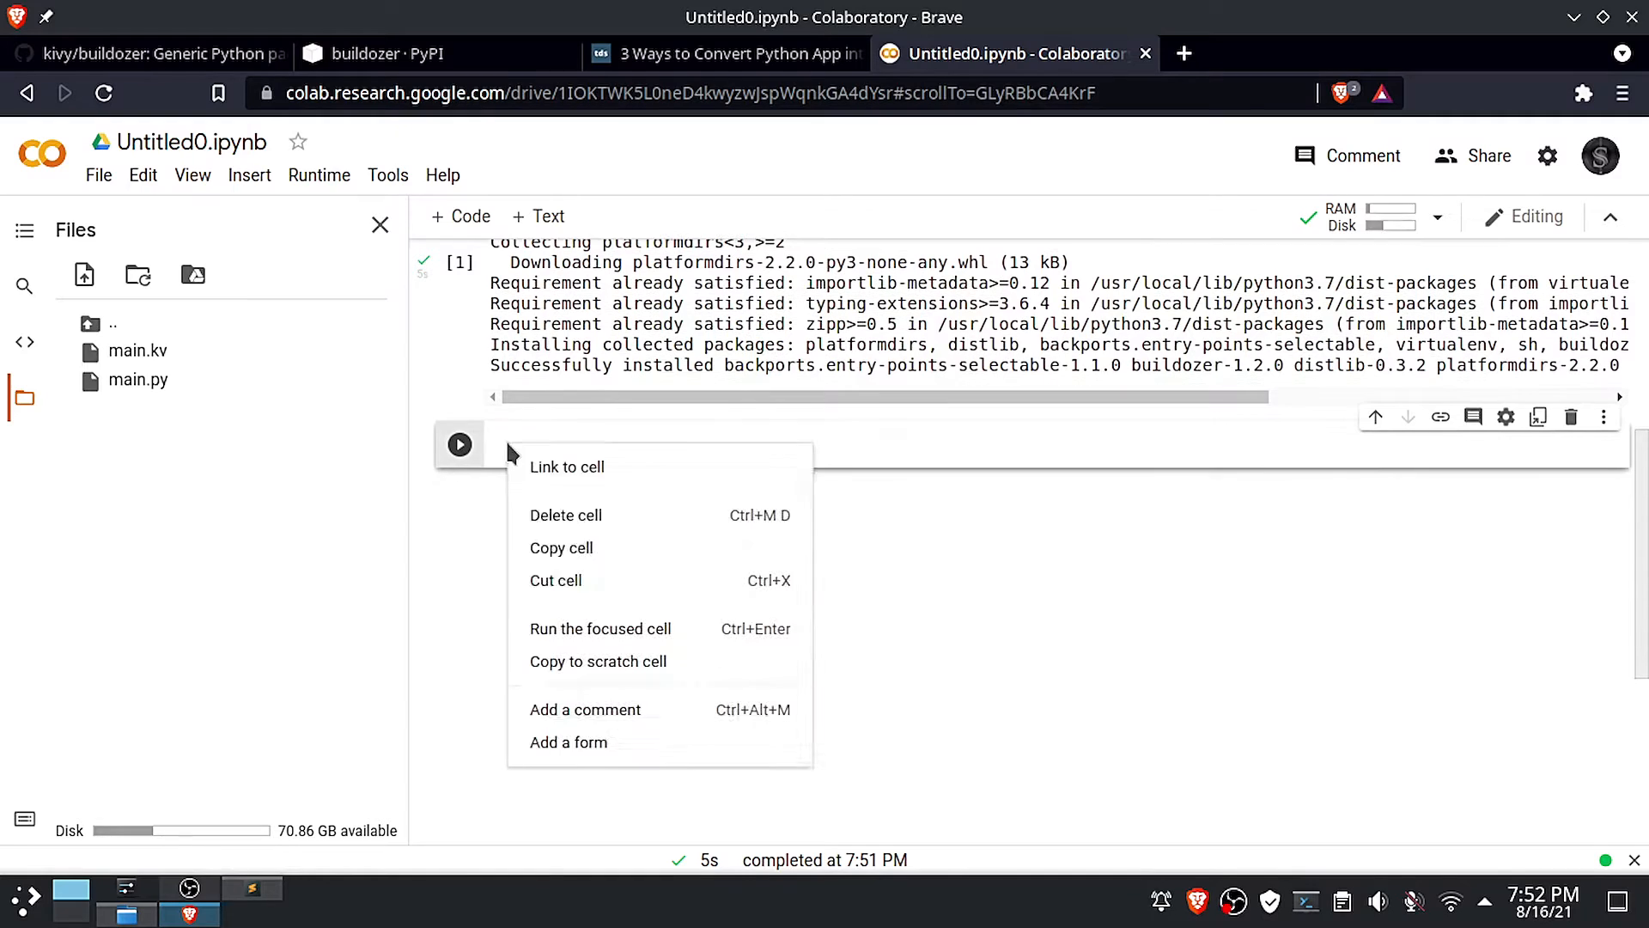
click(553, 437)
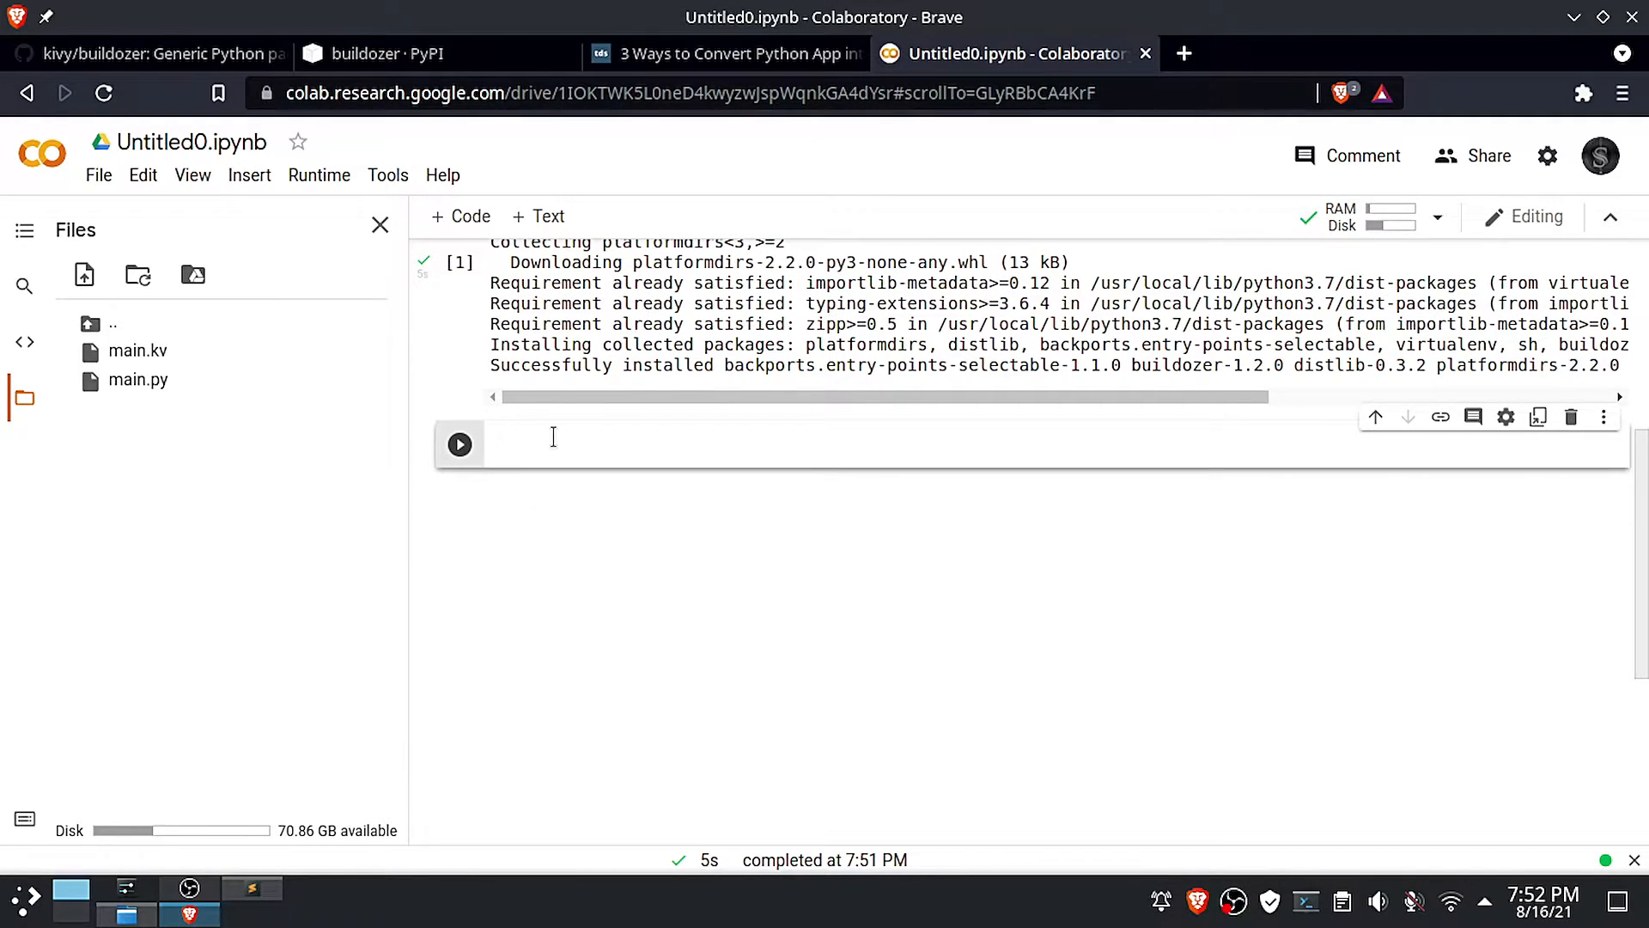
text(!pip install cython==0.29.19)
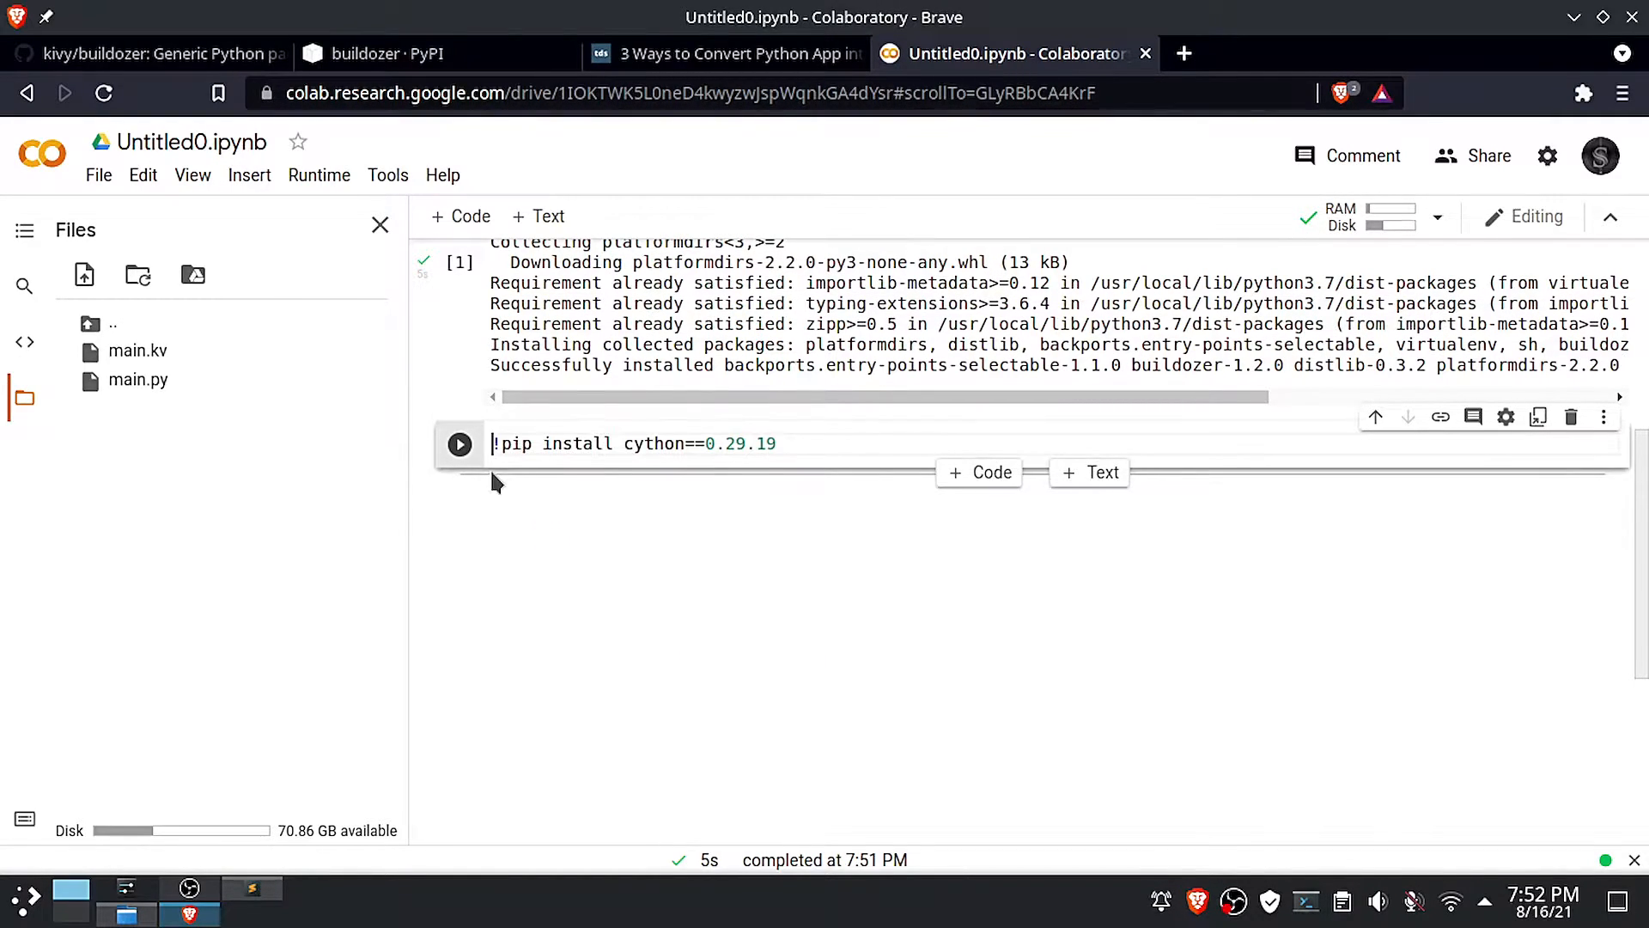
click(459, 444)
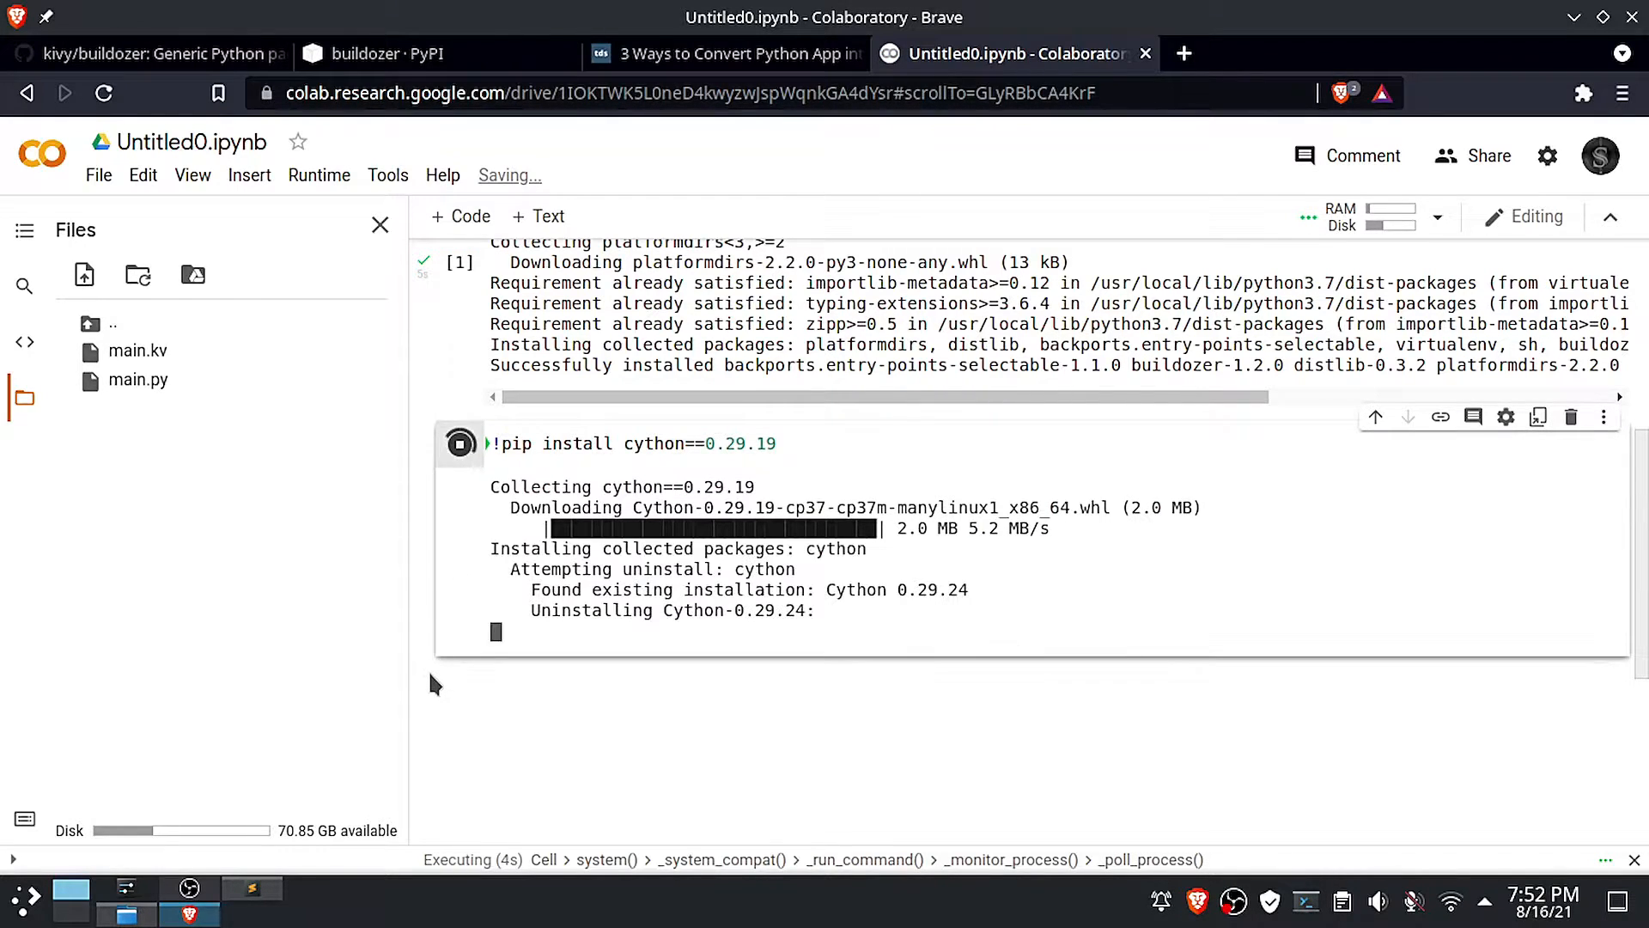
scroll(down, 3)
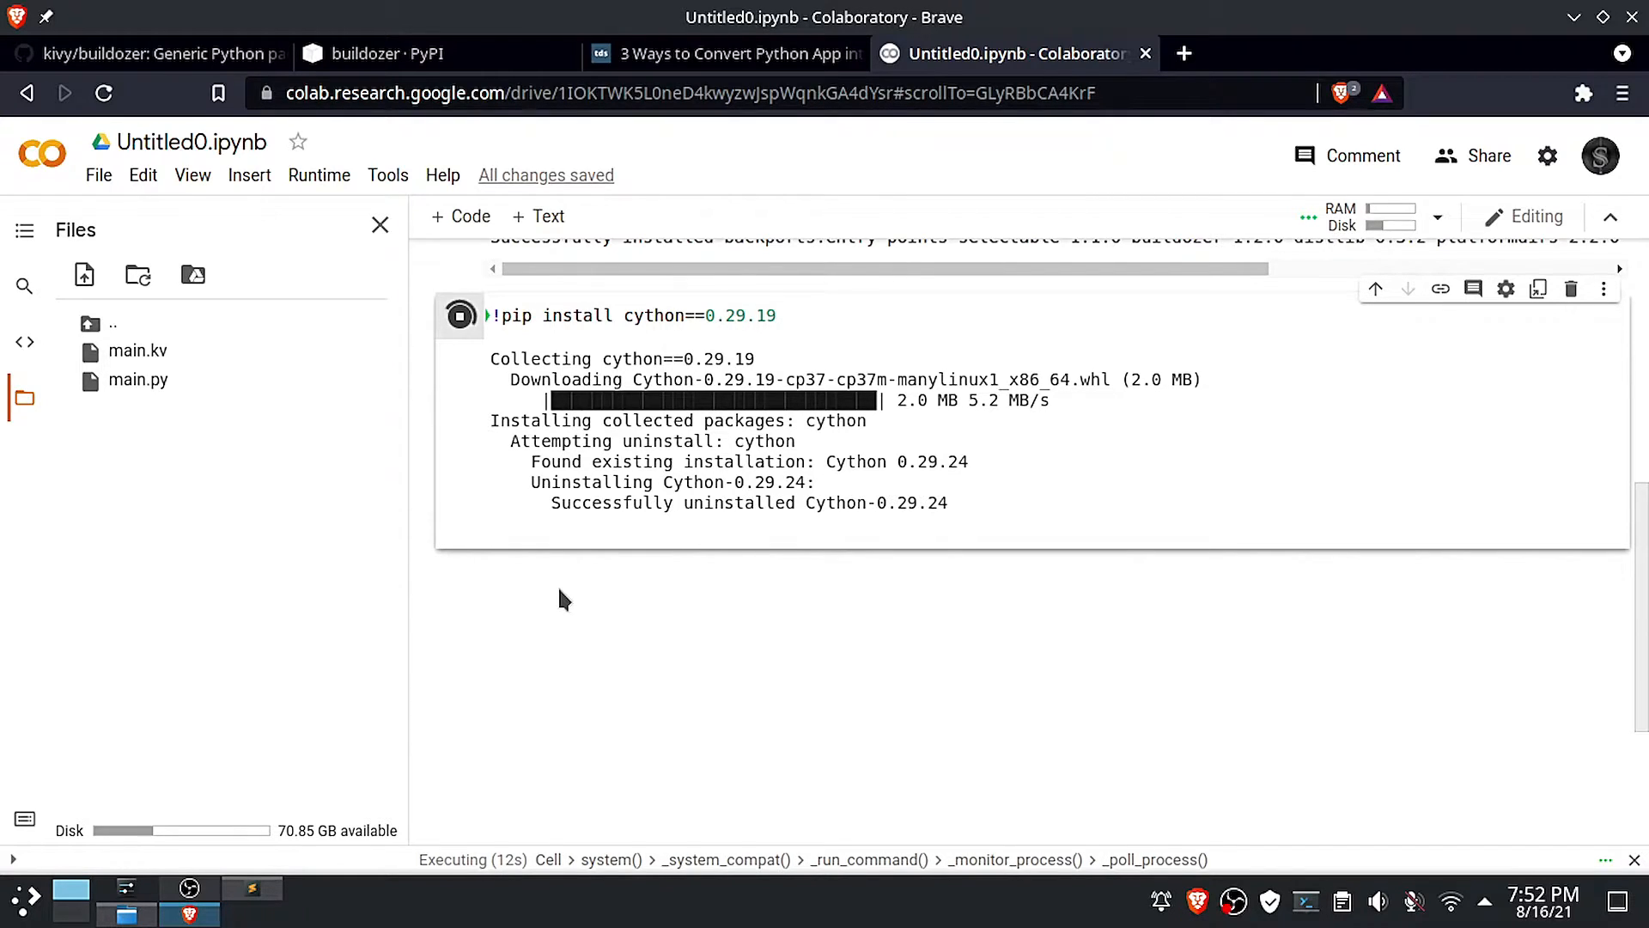
click(726, 53)
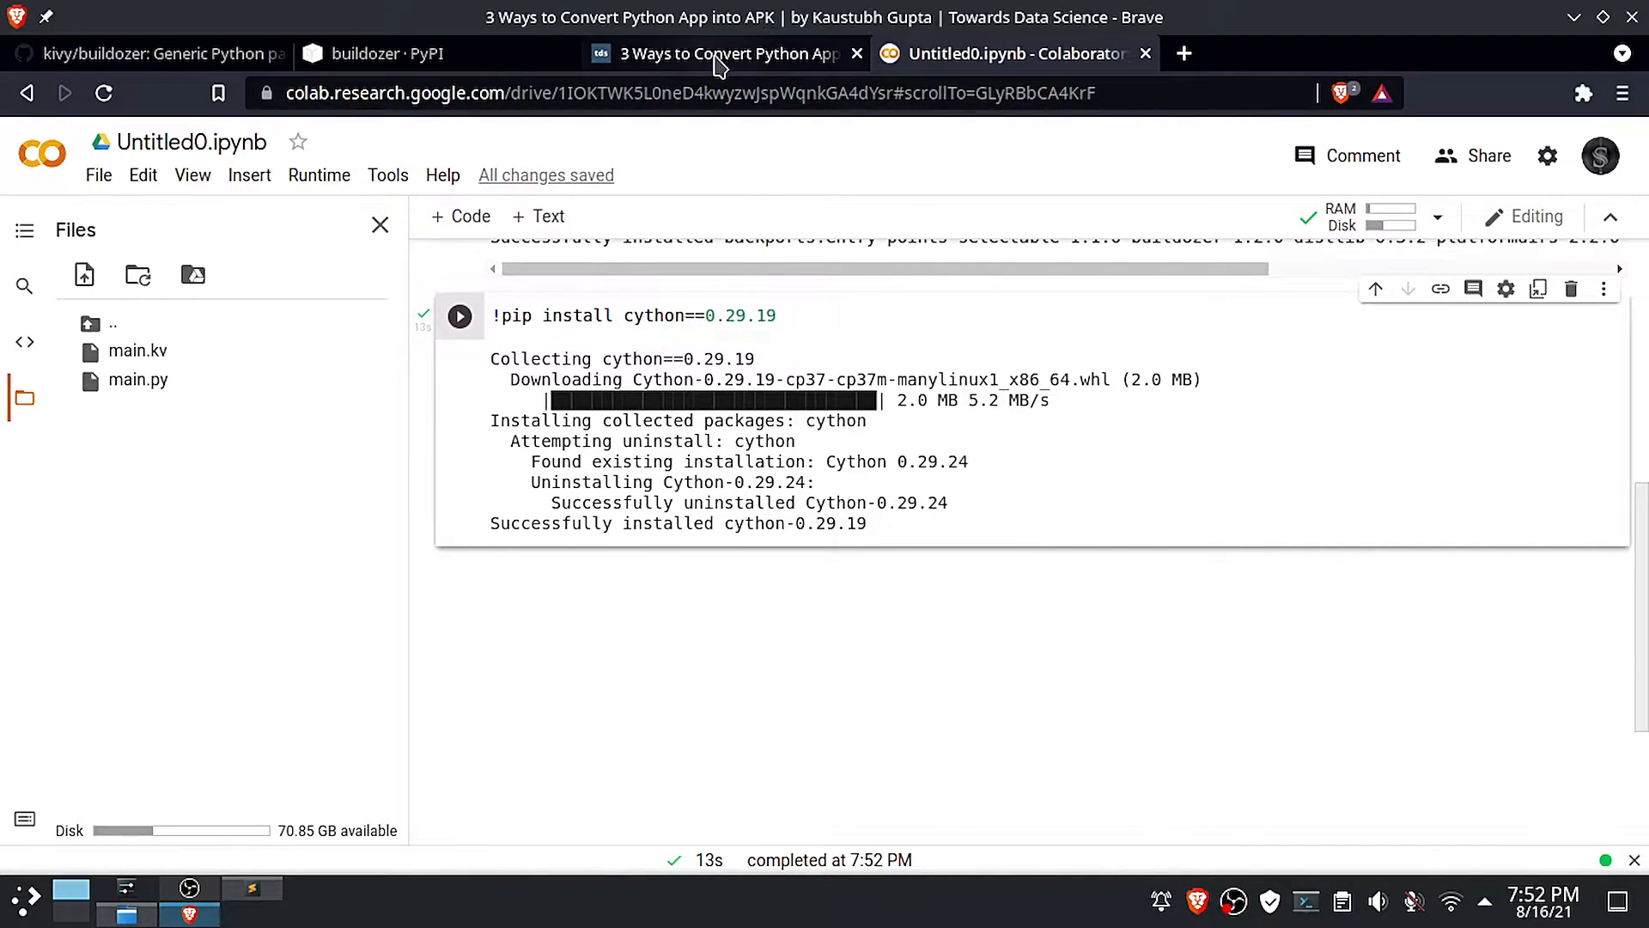
Run the apt-get installs for the SDL2/media libraries and GStreamer packages
click(726, 53)
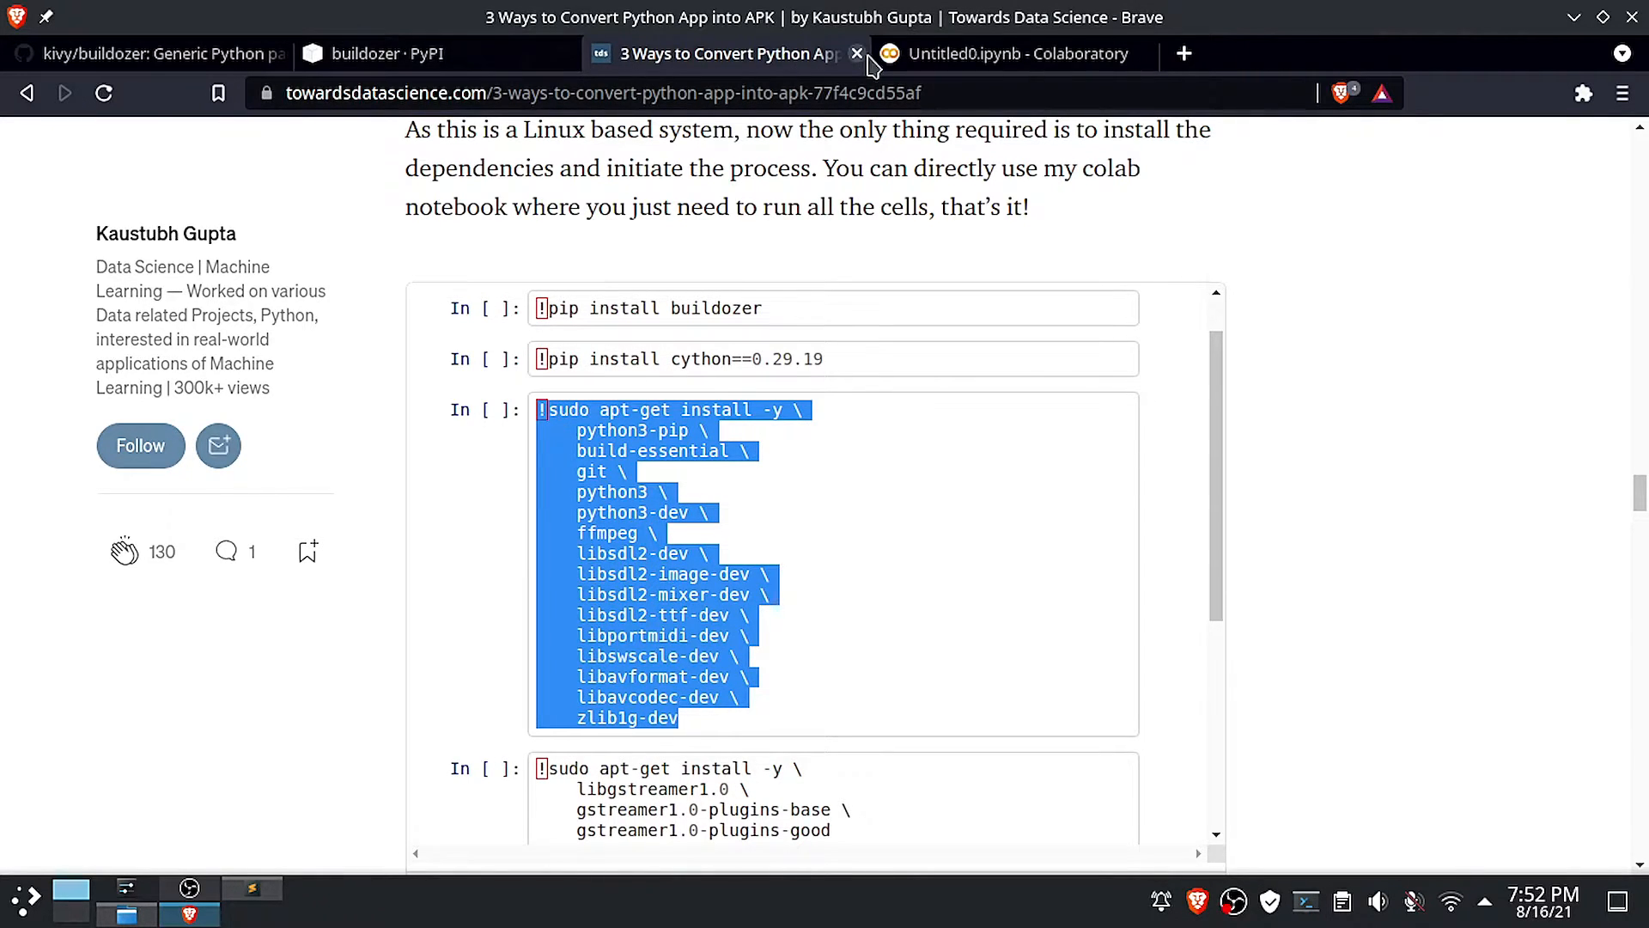
click(1004, 54)
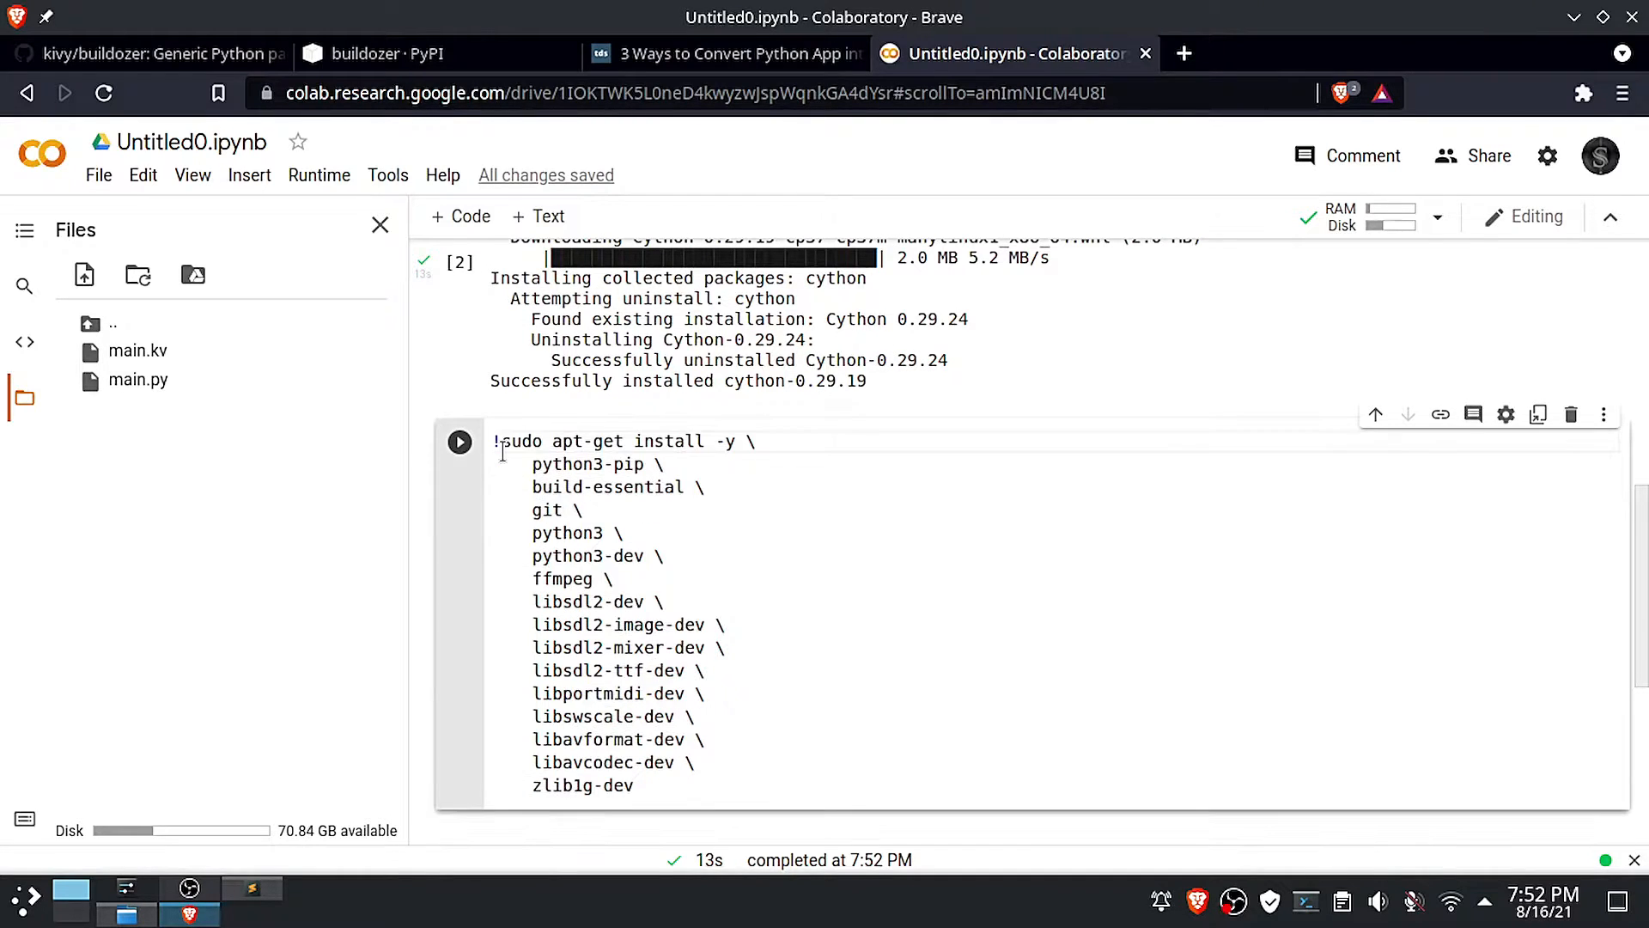
click(460, 441)
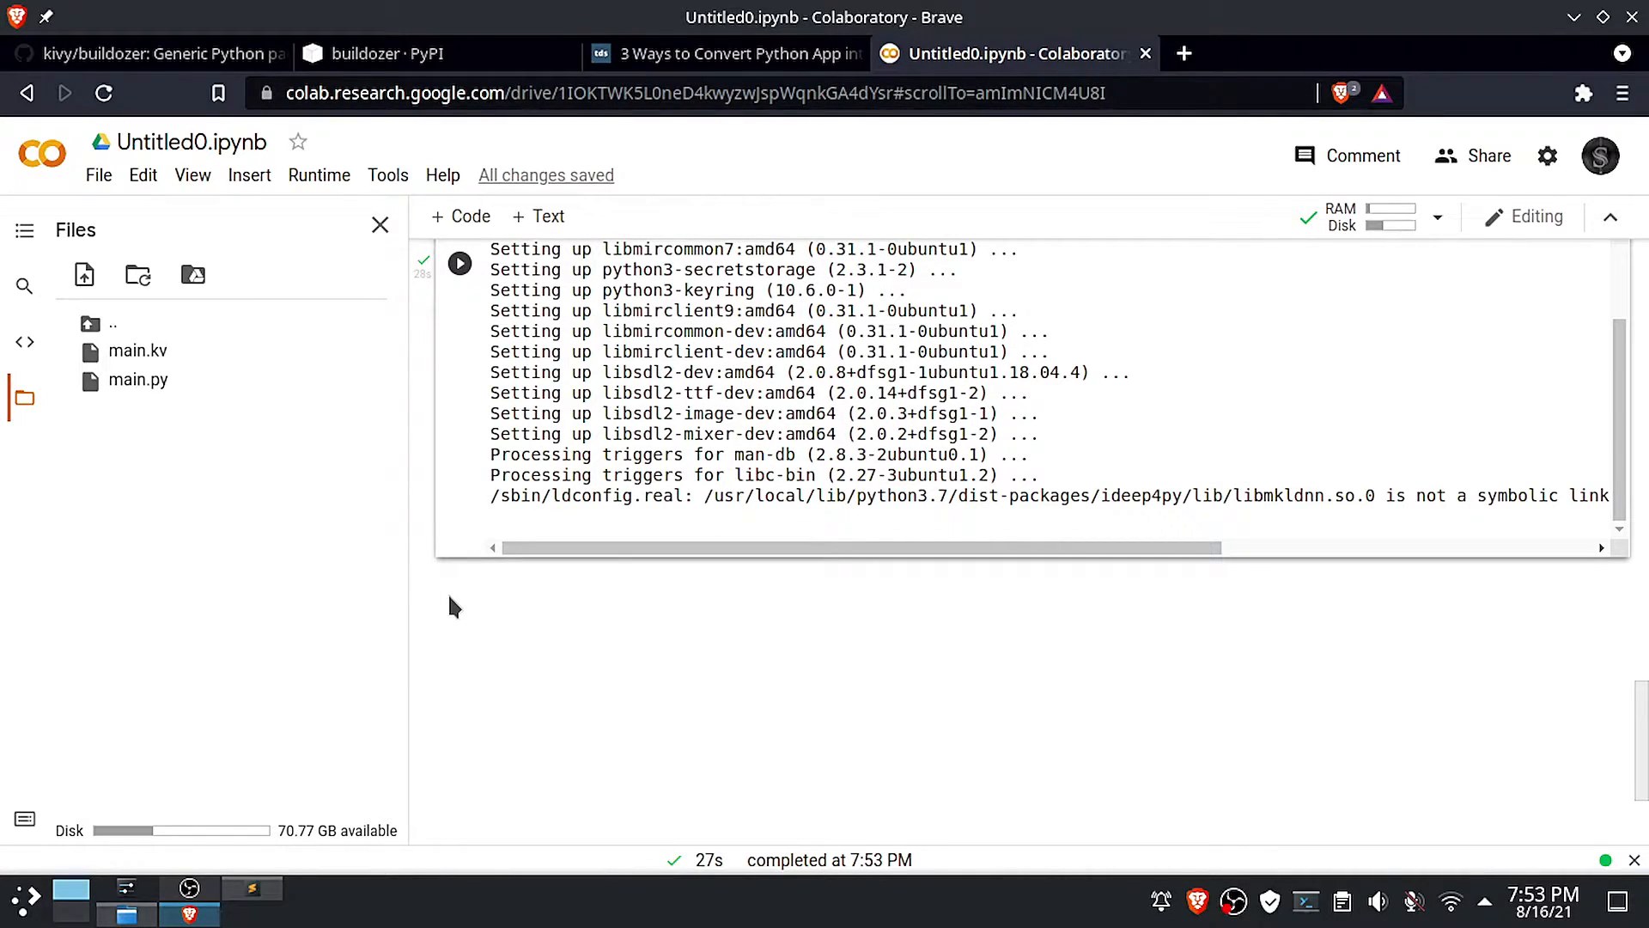
mouse_move(637, 243)
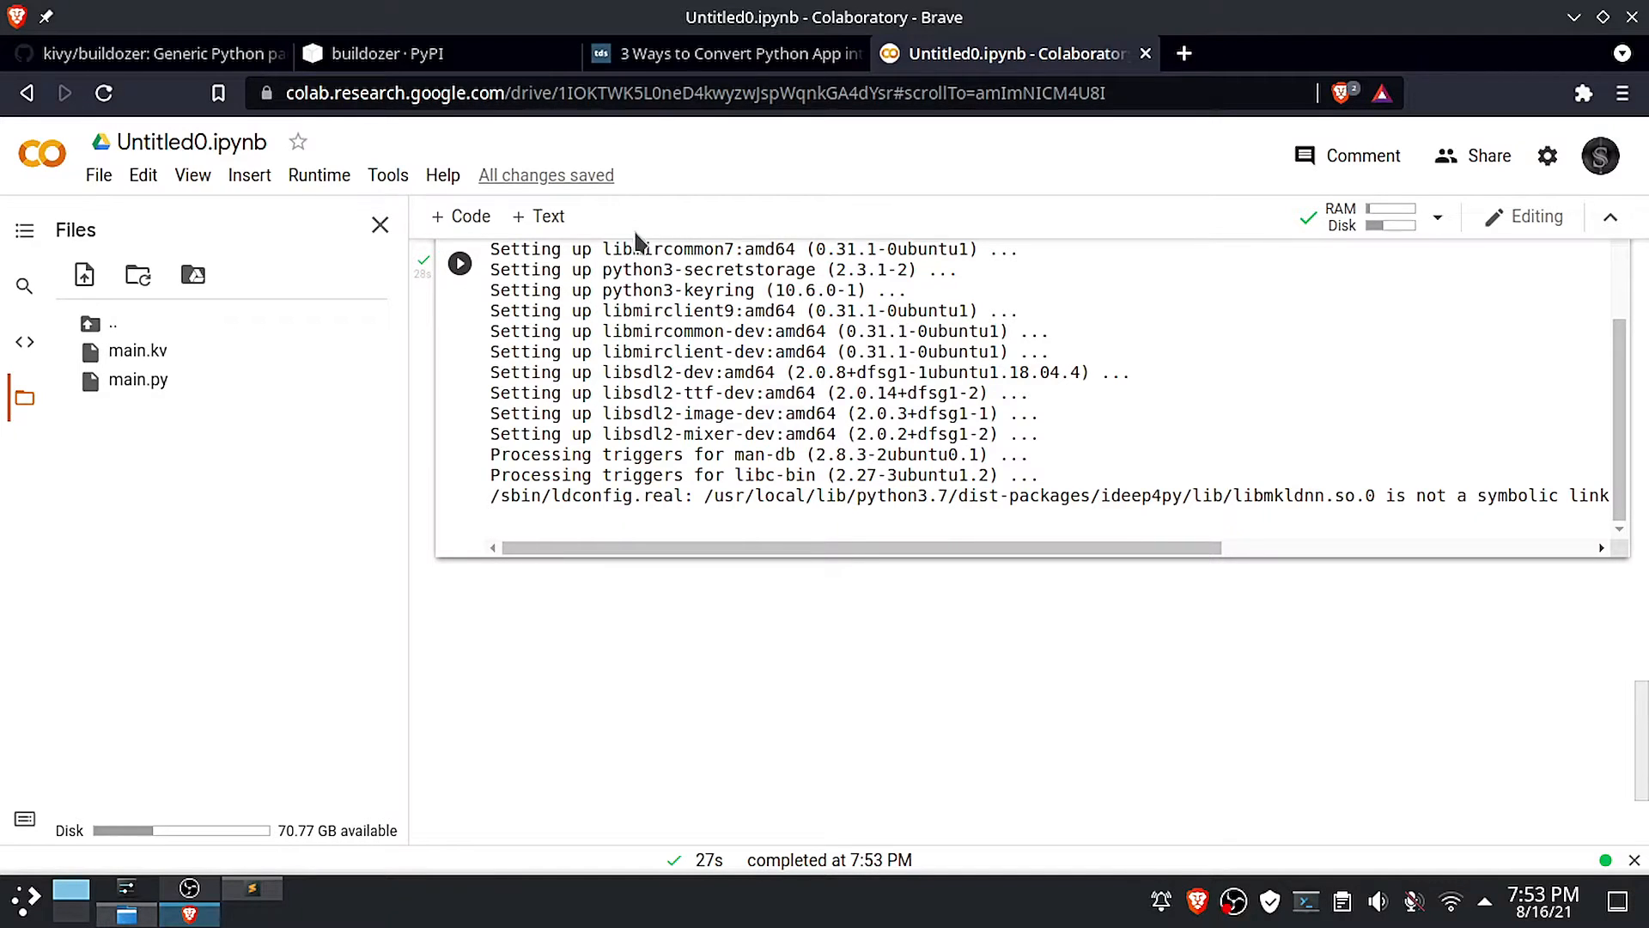
click(726, 53)
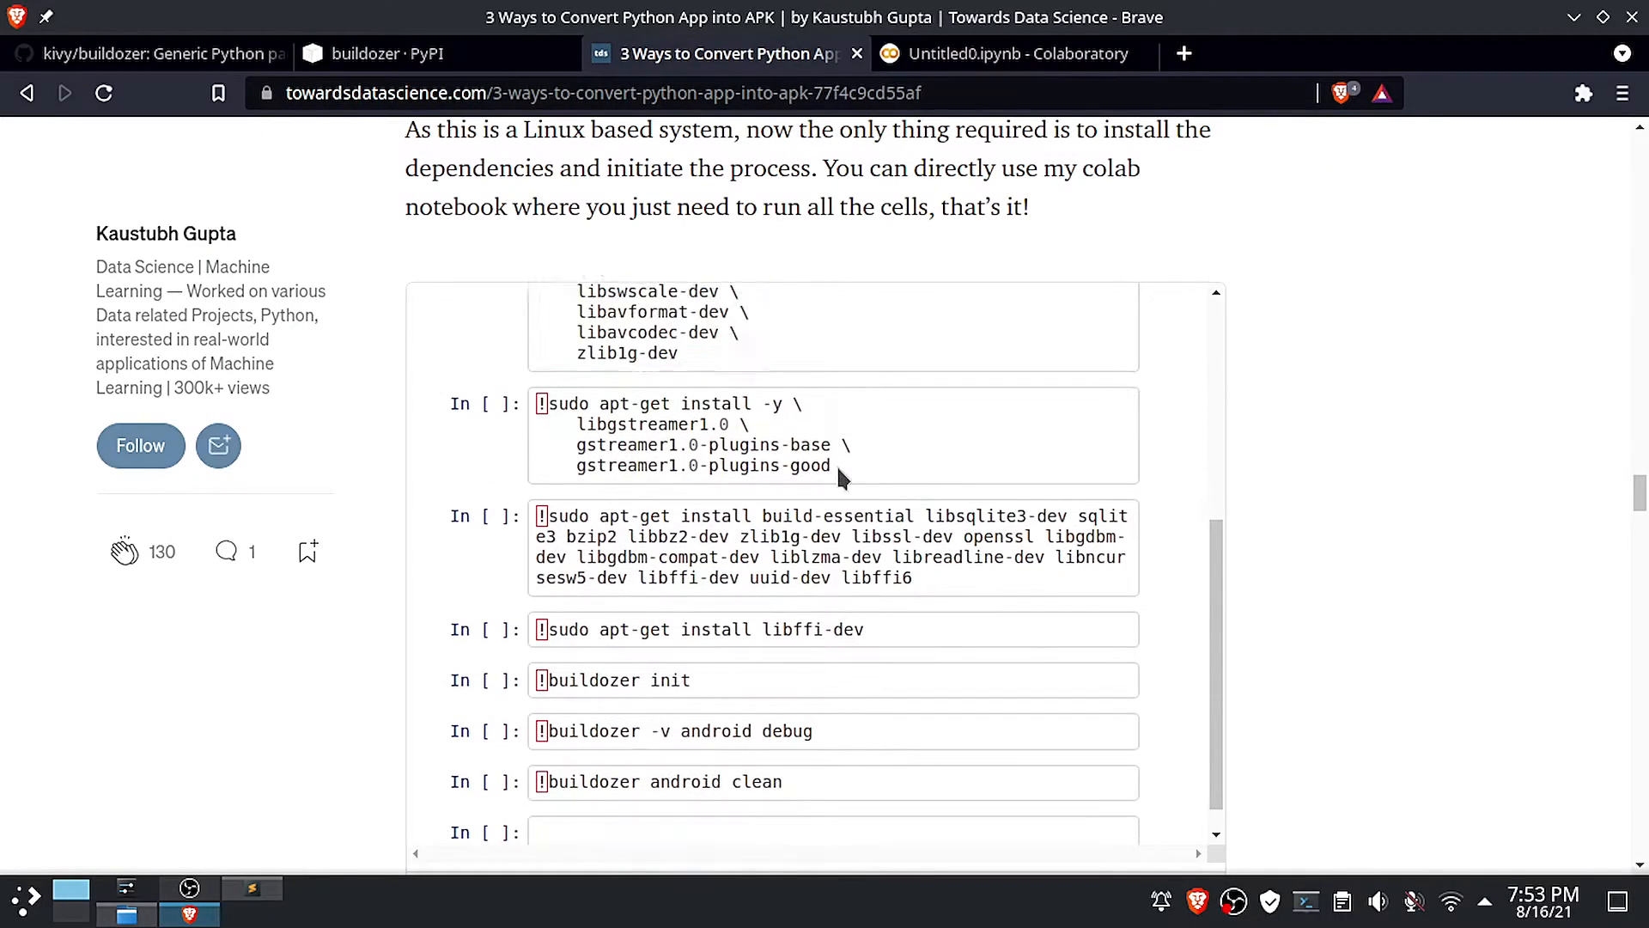
click(1010, 53)
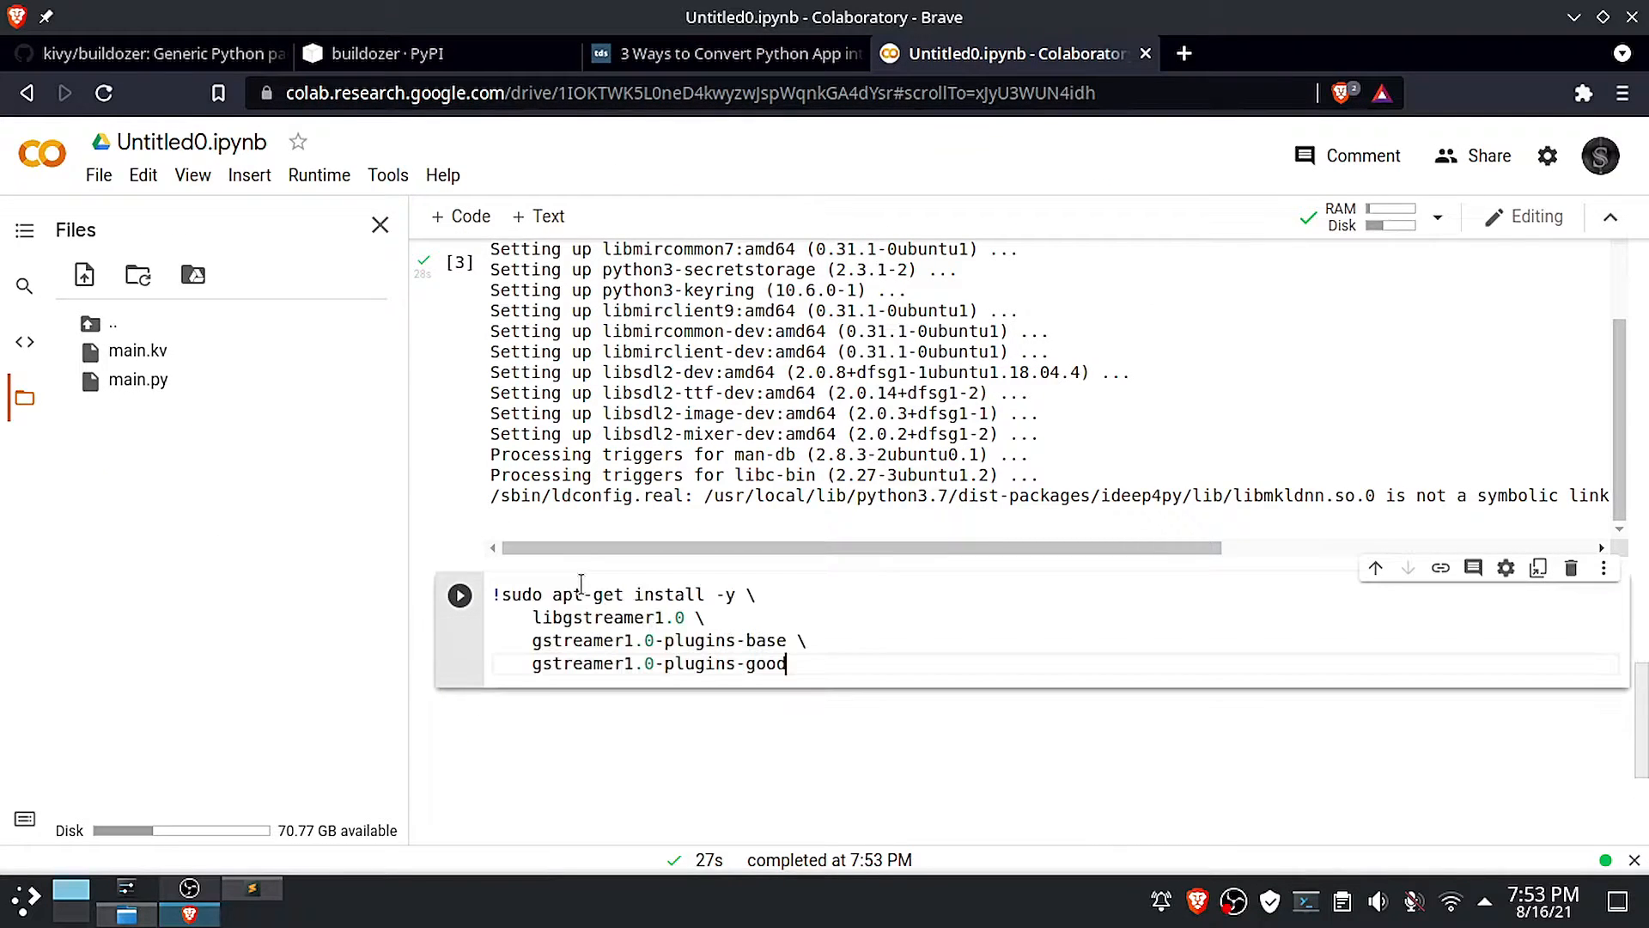
click(458, 595)
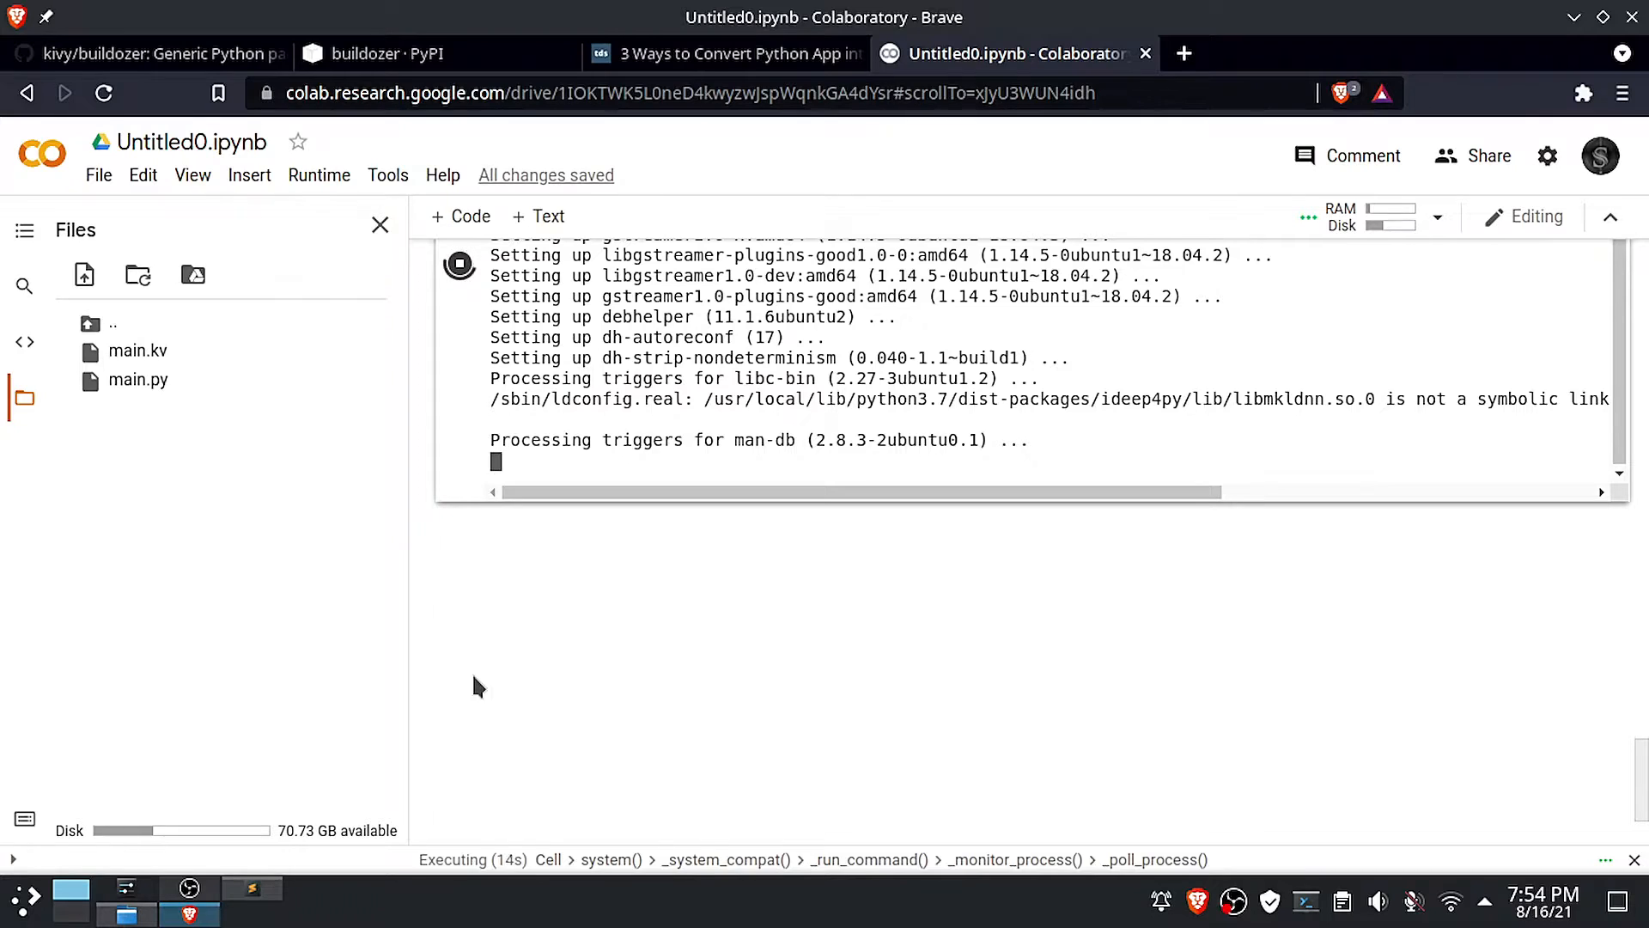
Run the apt-get install for the build-essential libraries in a new cell
click(726, 53)
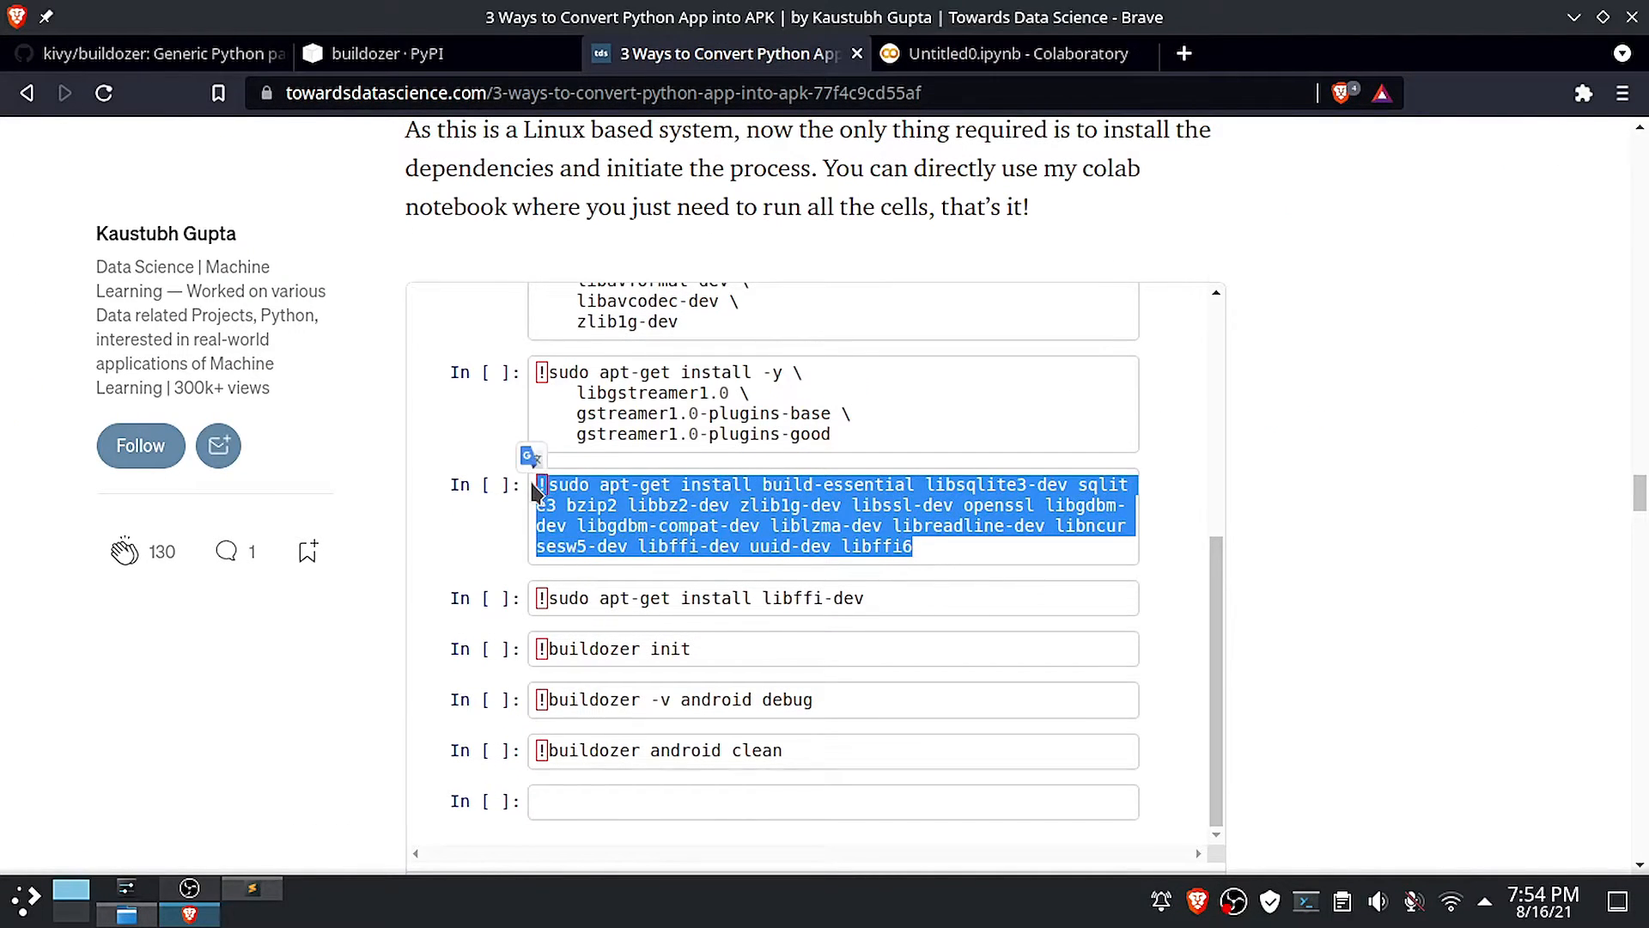
click(1010, 53)
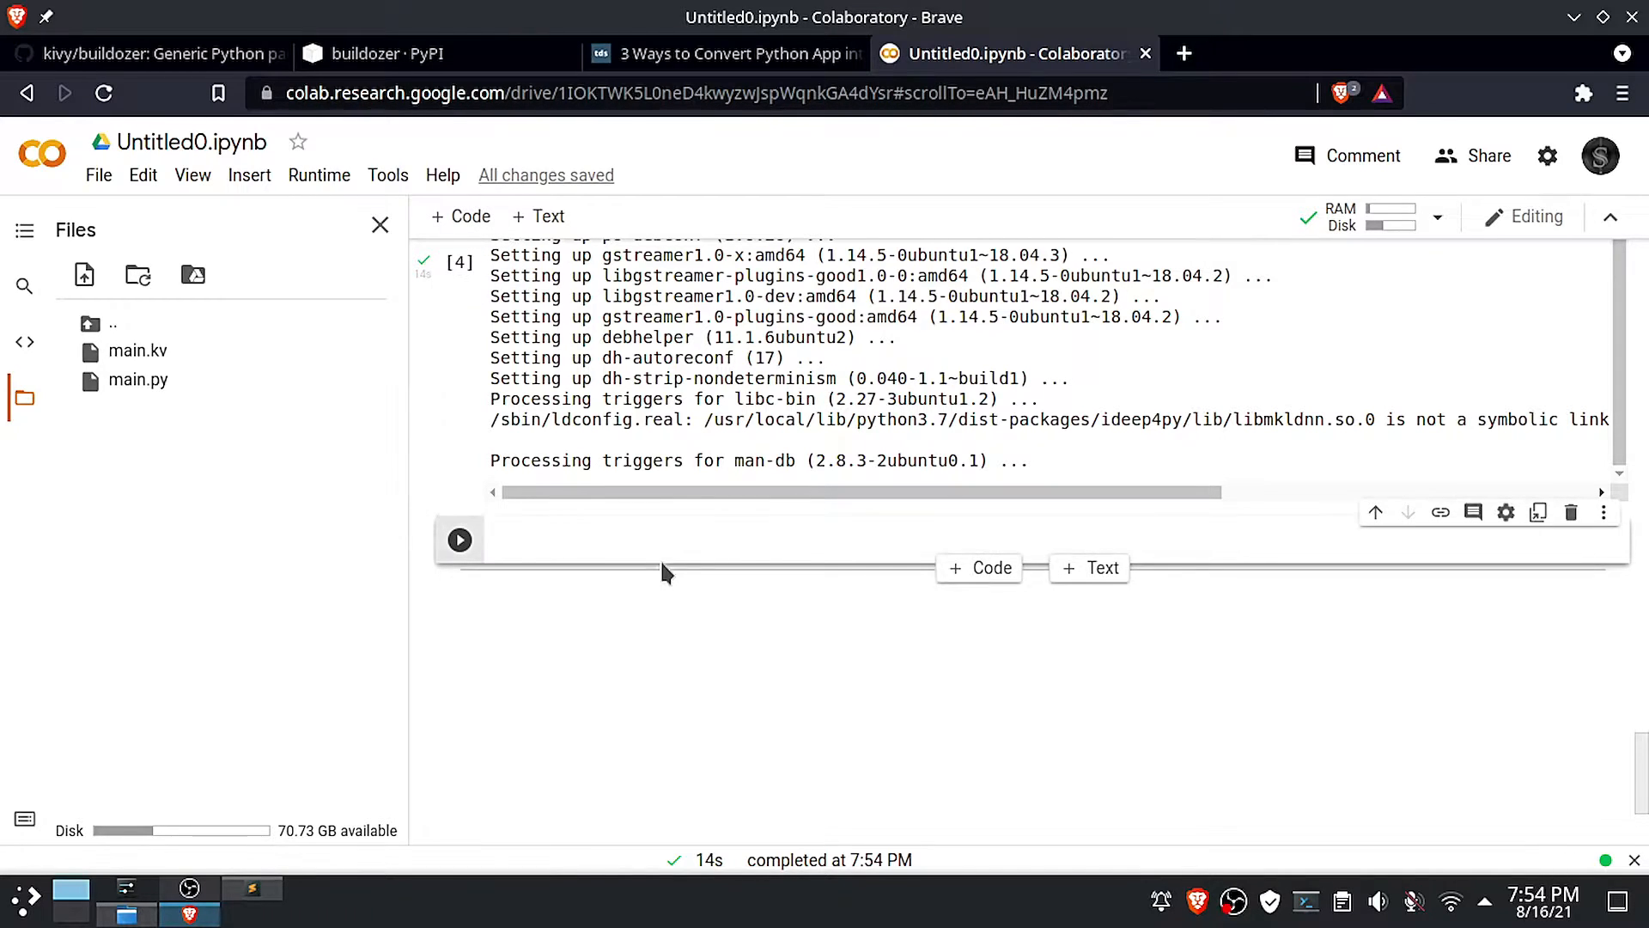
click(458, 539)
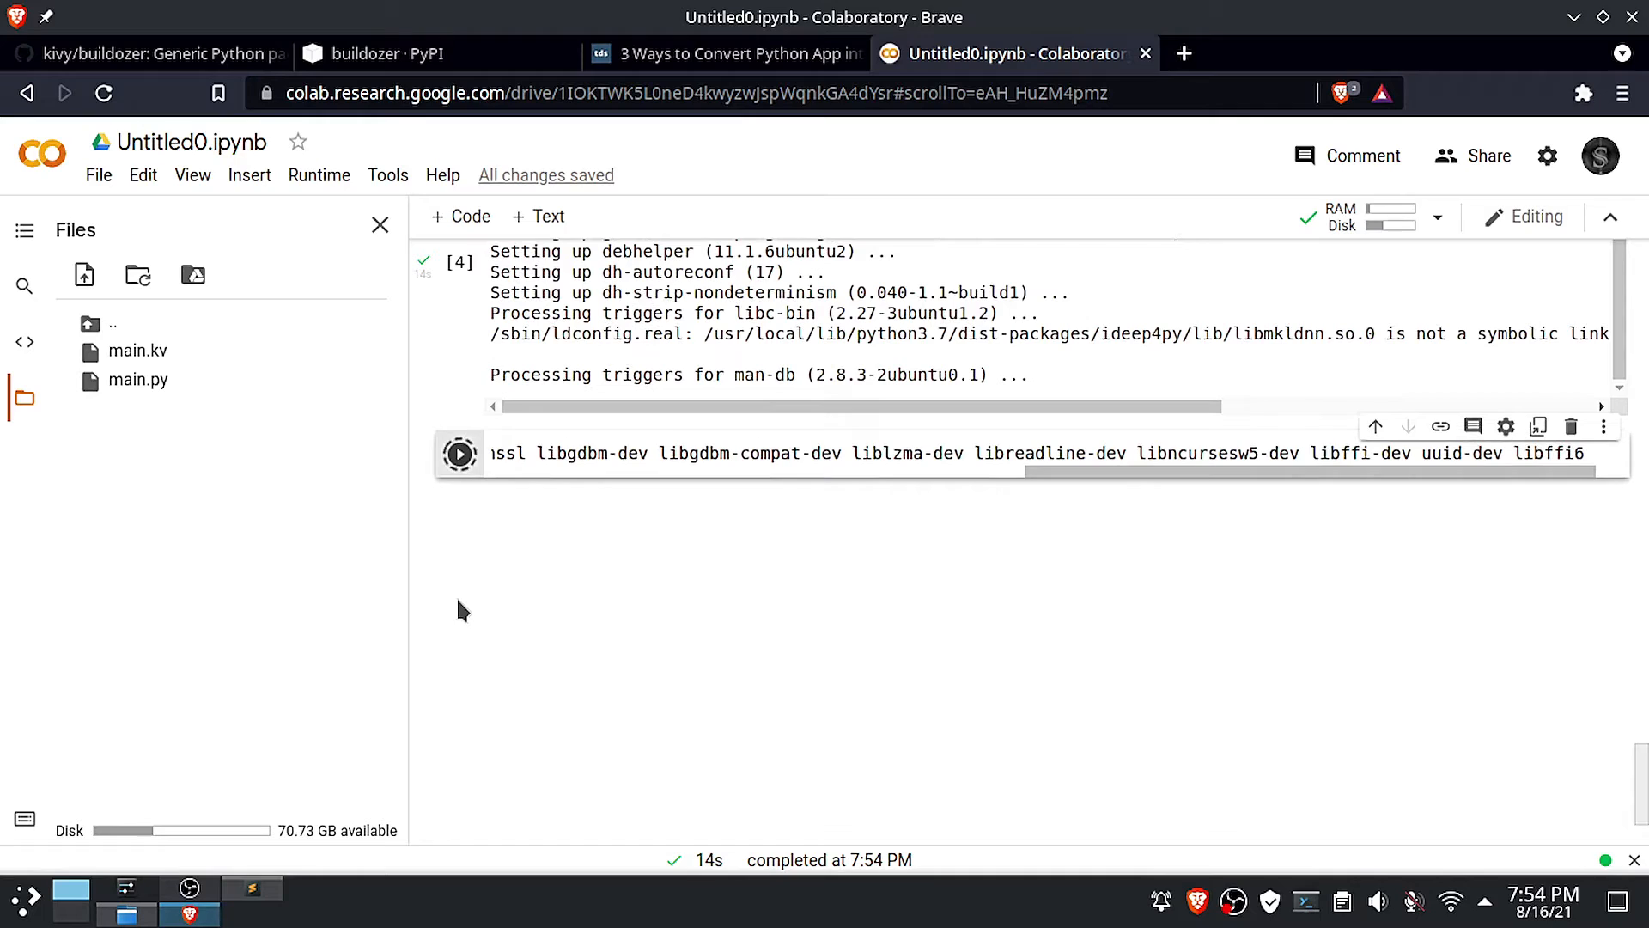
click(458, 454)
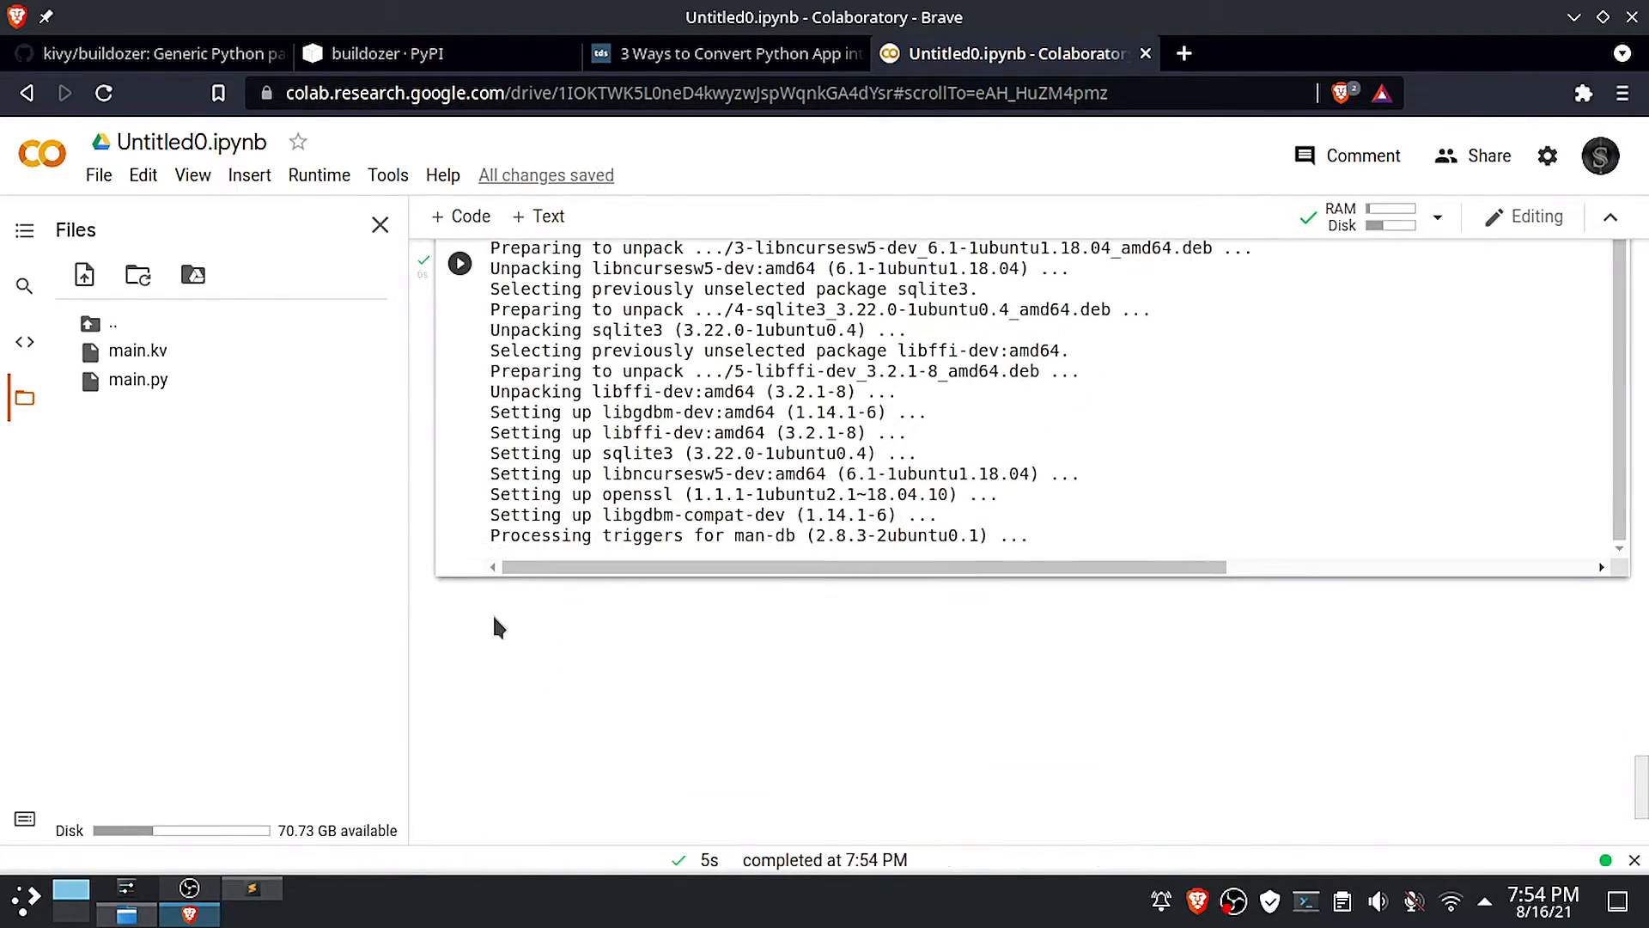
Install libffi-dev with !sudo apt-get install libffi-dev, then select the article's buildozer init line
click(721, 54)
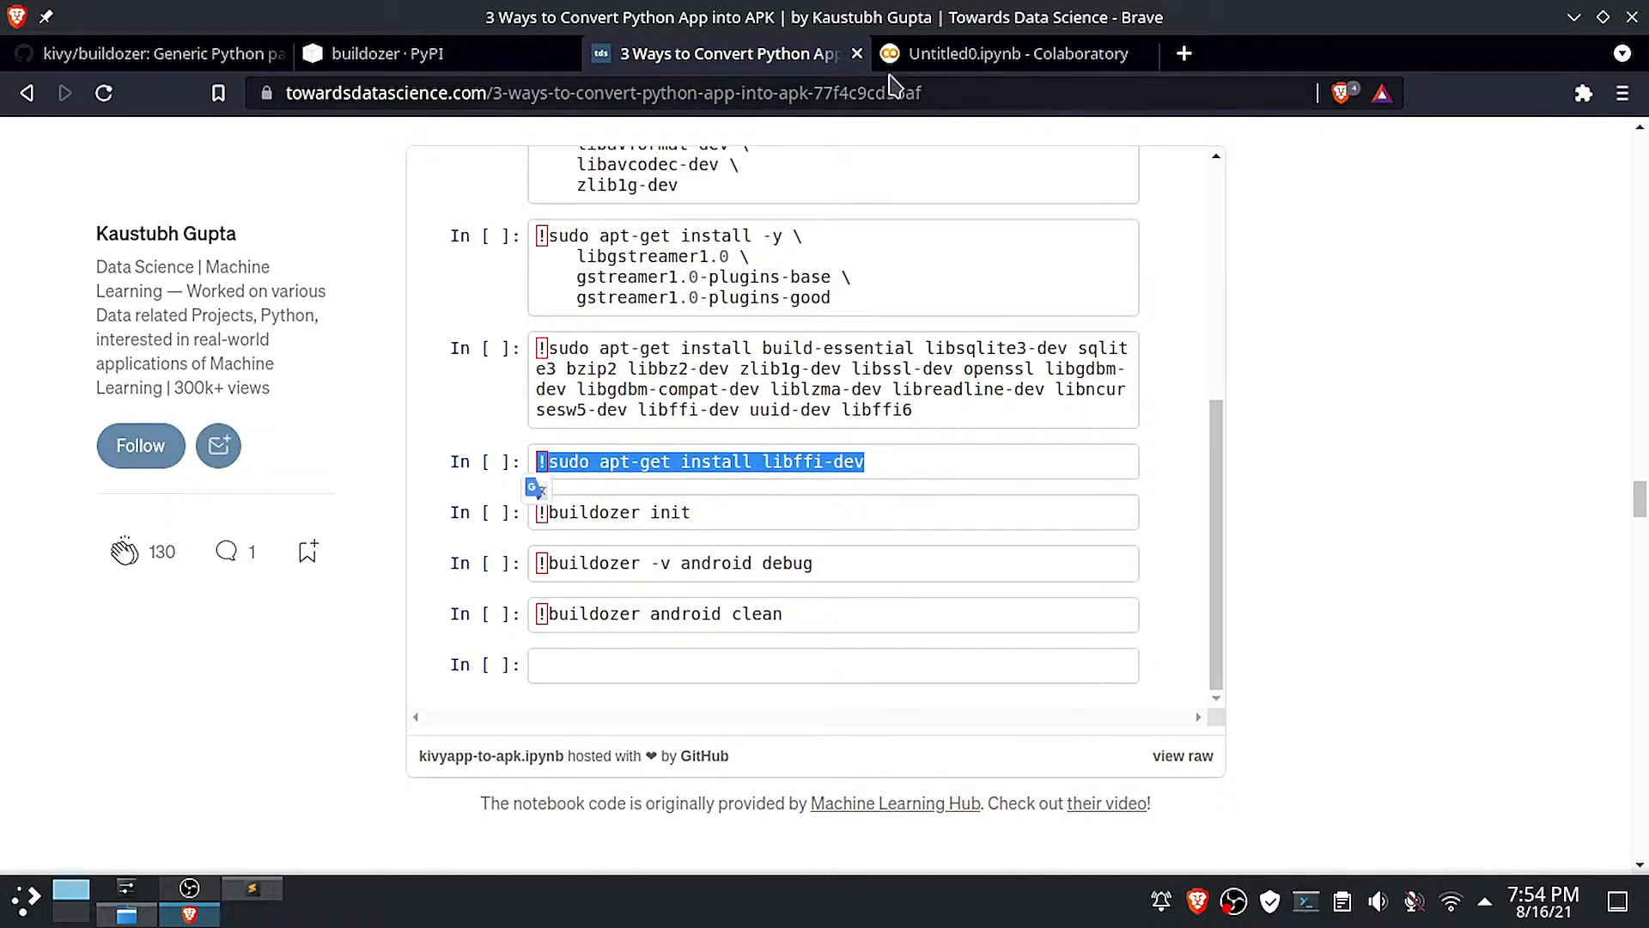
click(1011, 53)
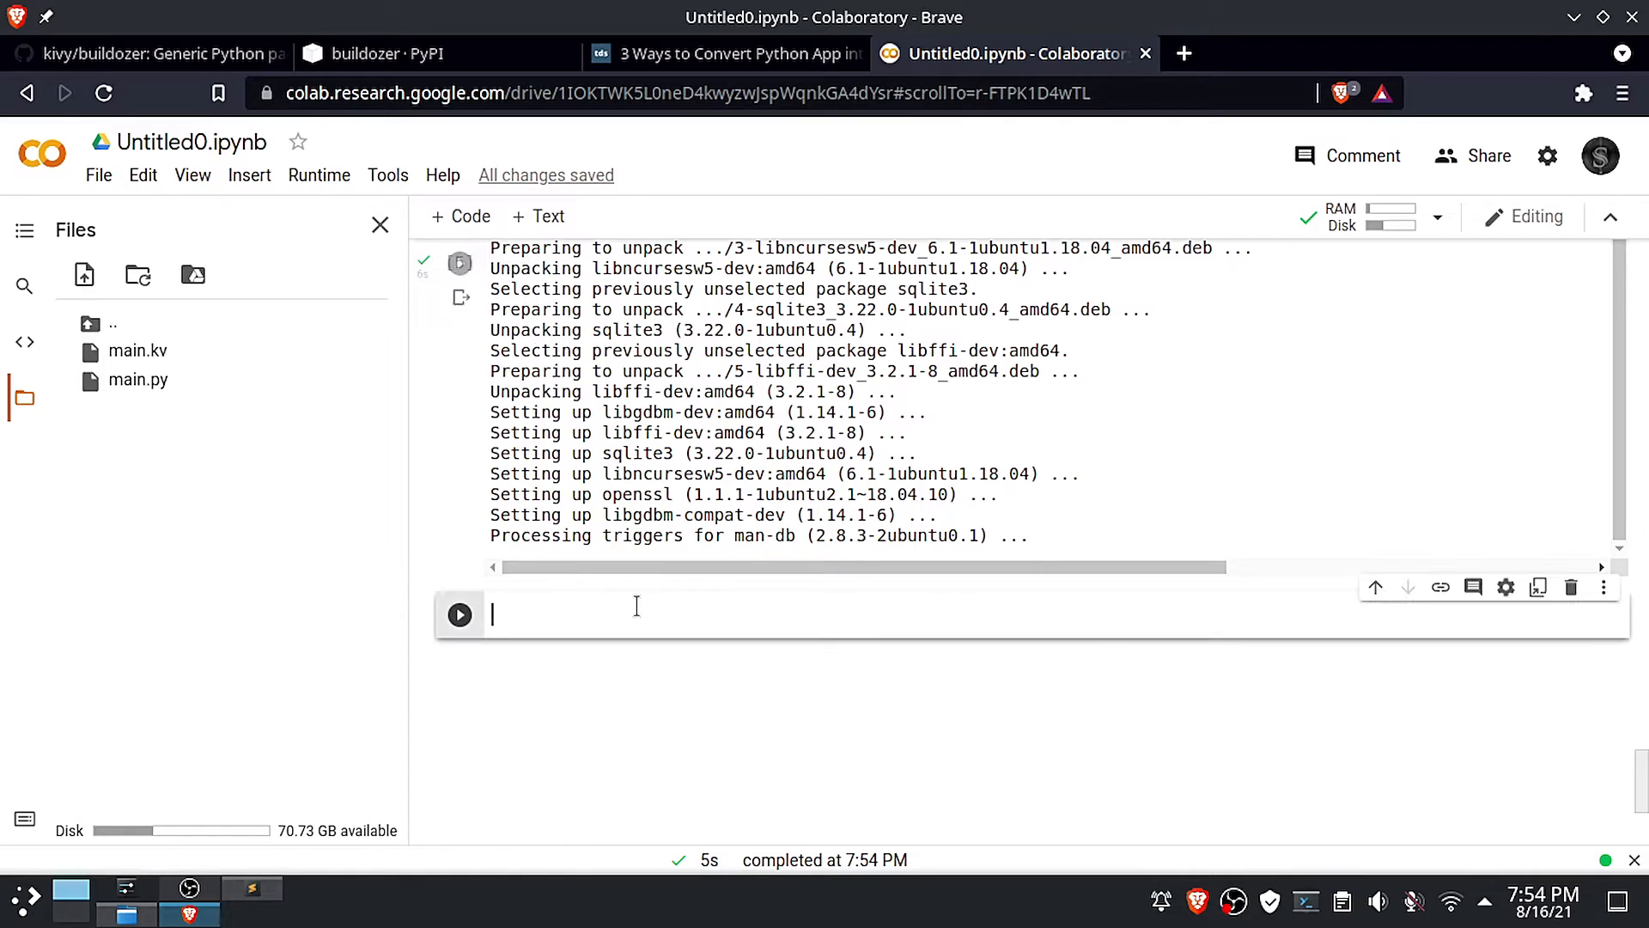
text(!sudo apt-get install libffi-dev)
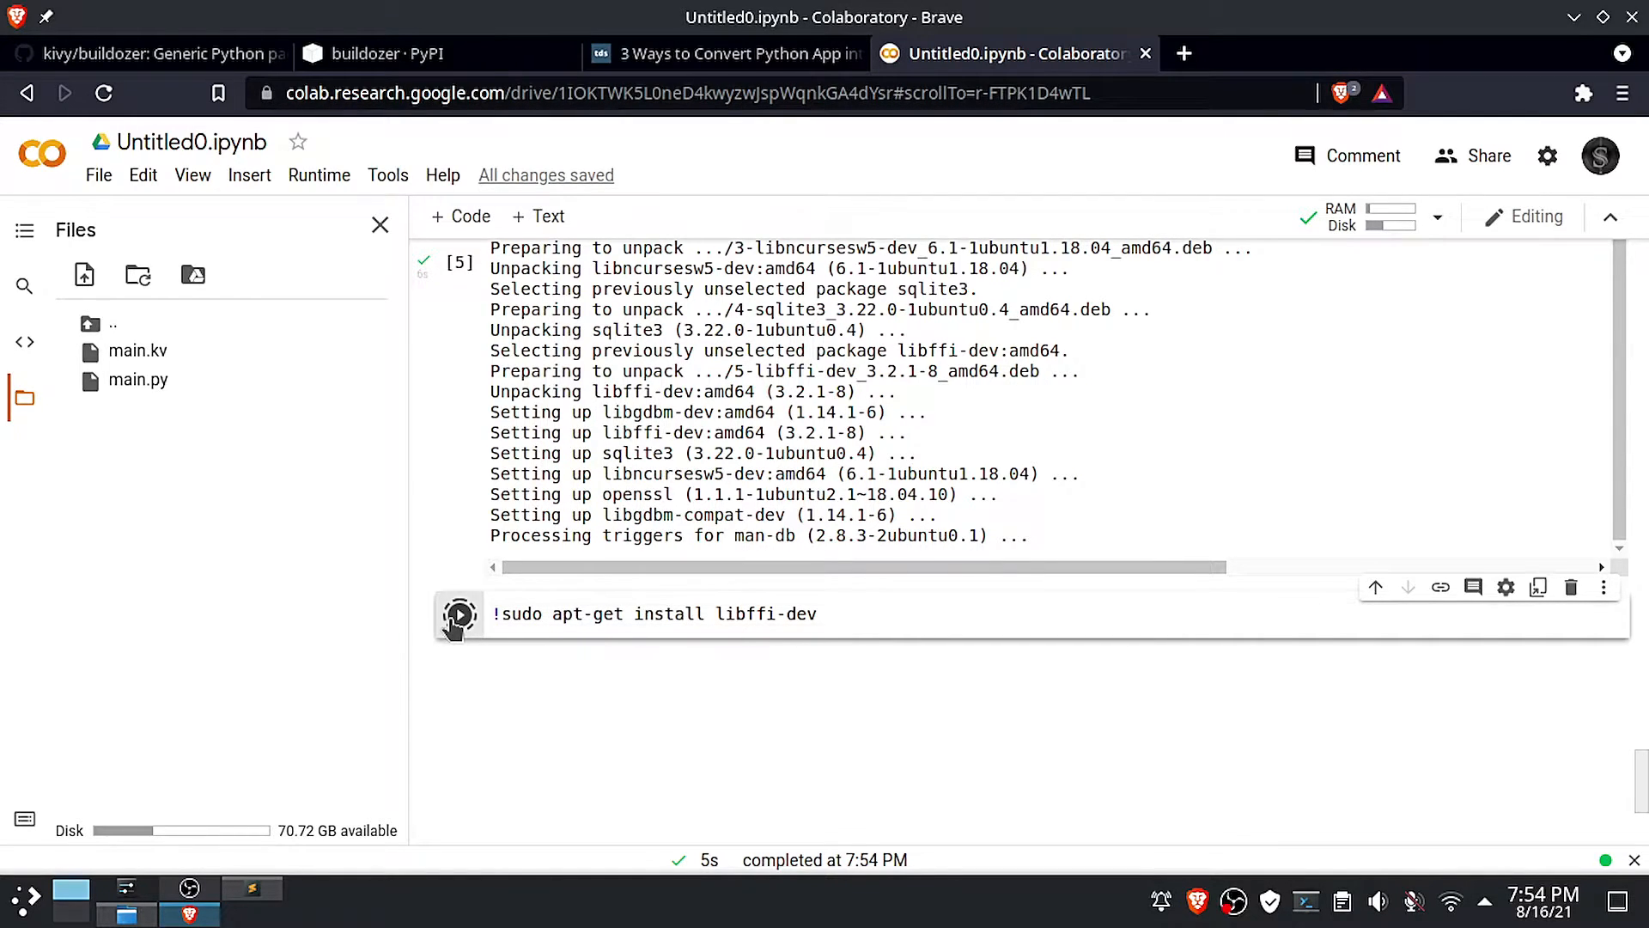
click(460, 614)
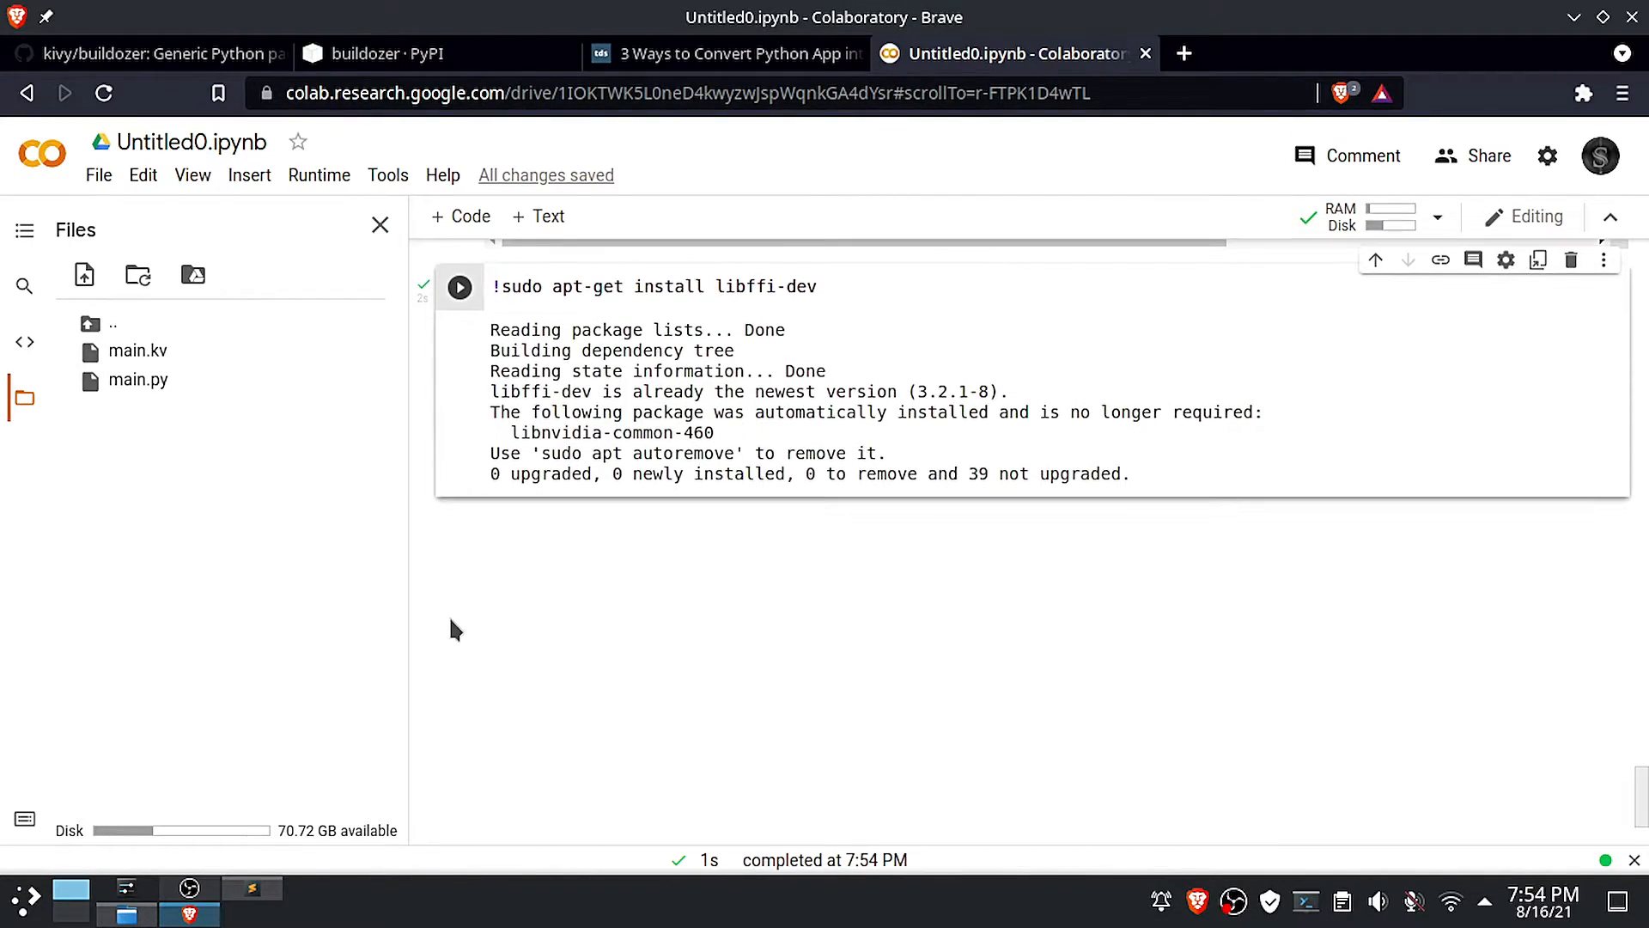
click(726, 53)
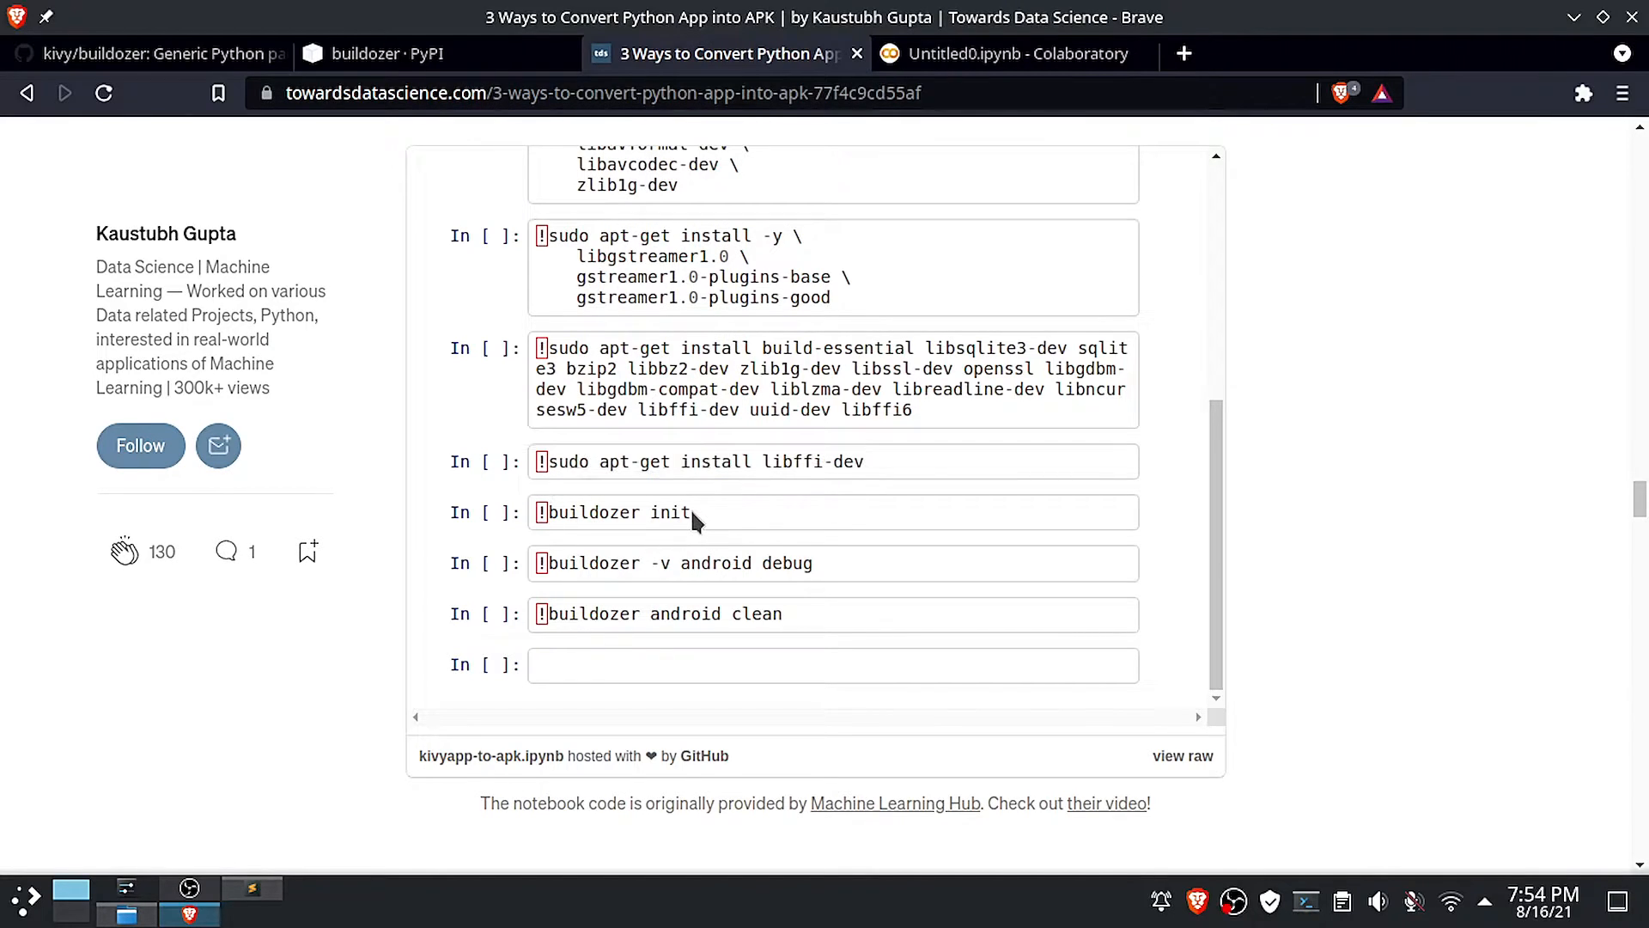
double_click(615, 512)
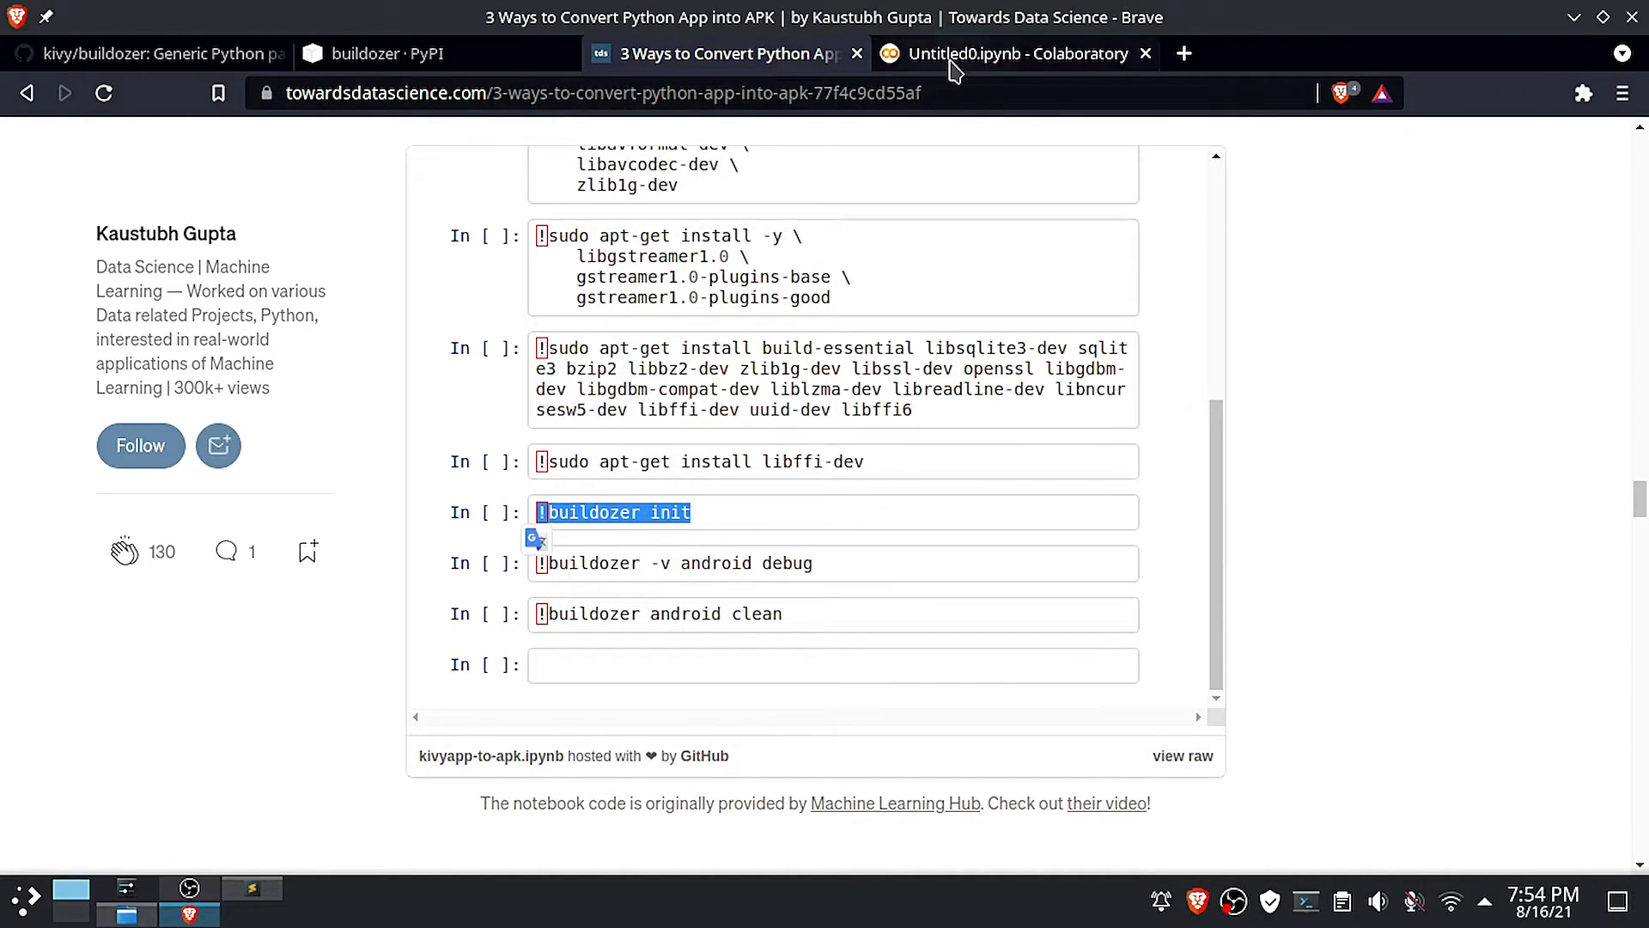
Run !buildozer init in Colab and answer y to the continue prompt
click(1010, 53)
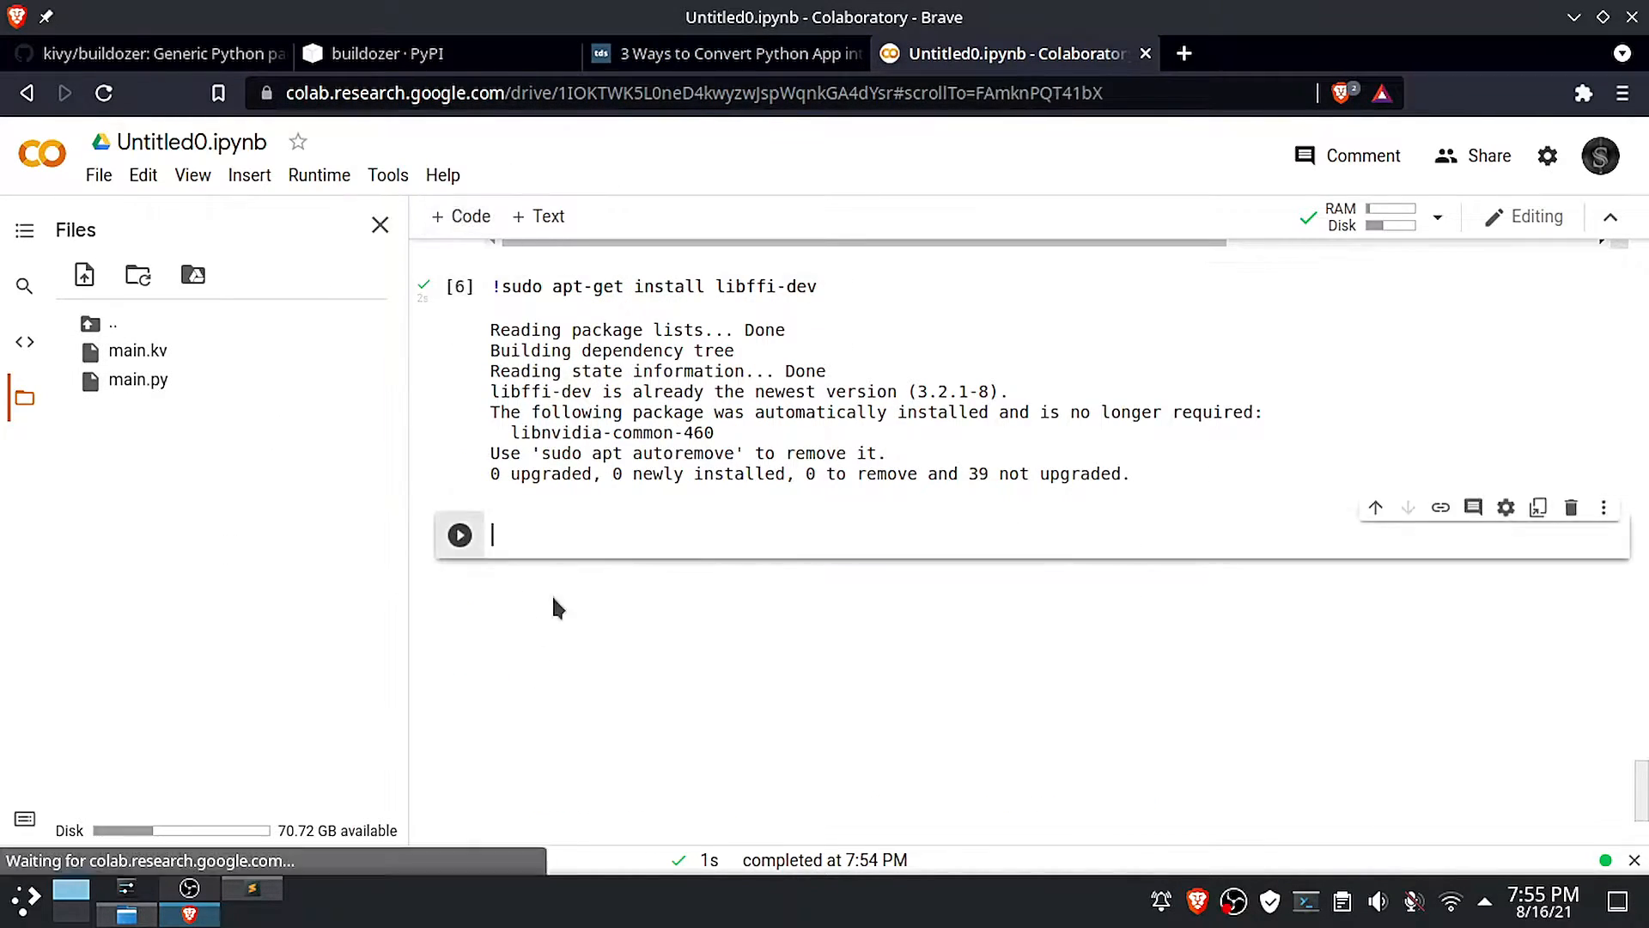
text(!buildozer init)
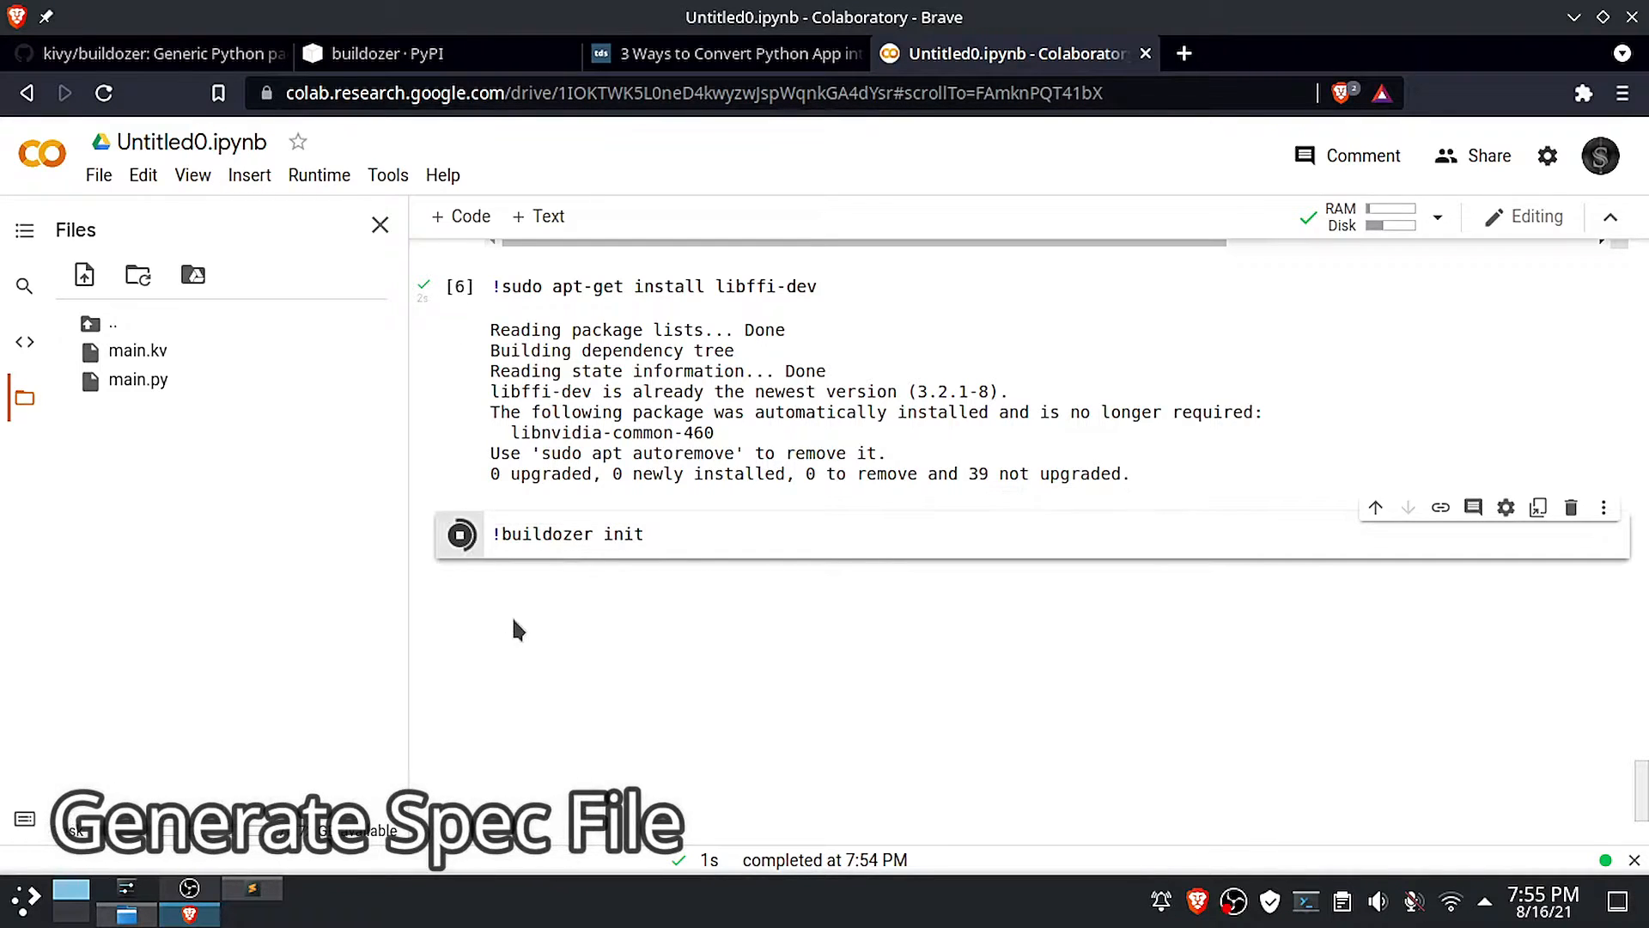
click(459, 533)
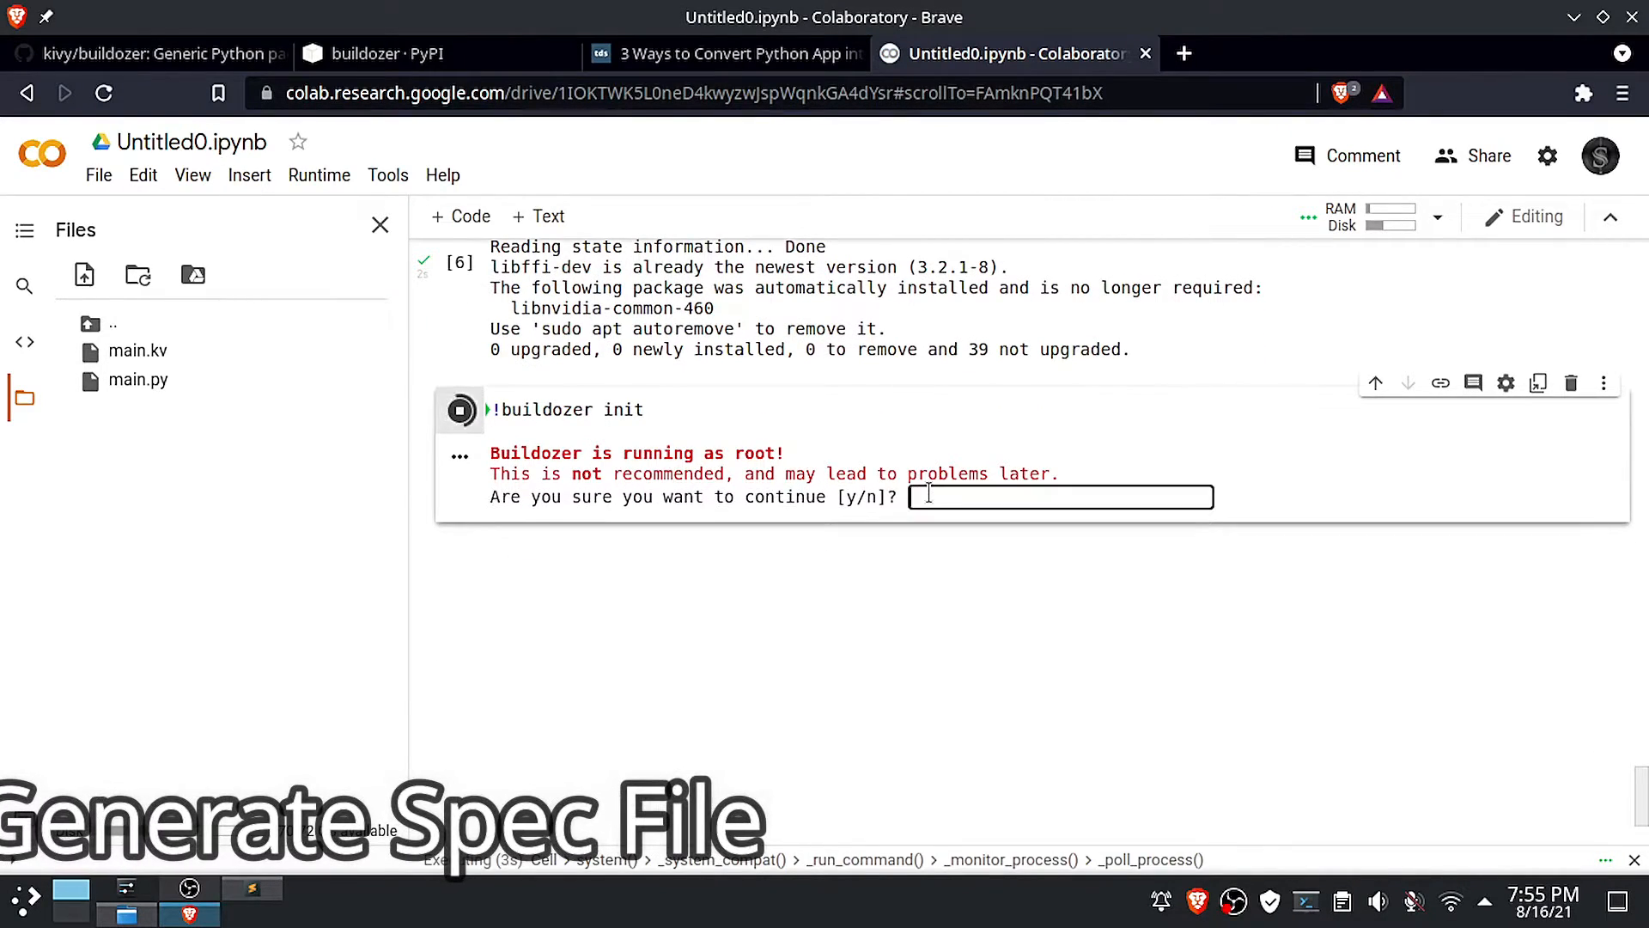
text(y)
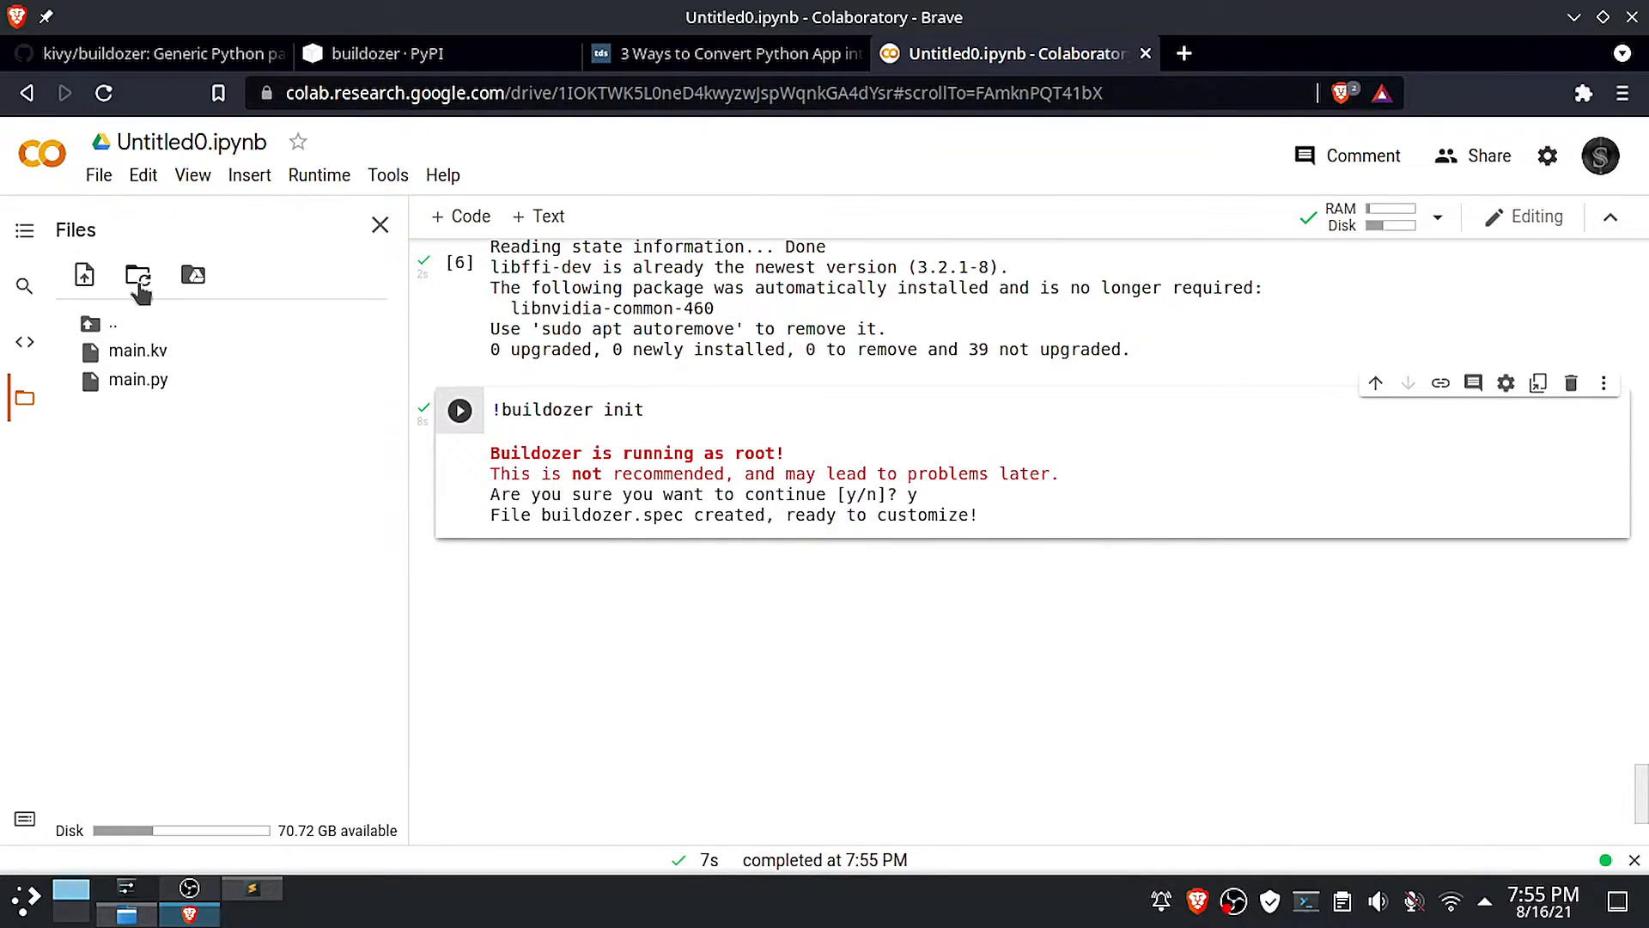
Open the new buildozer.spec, then download it and save it to Downloads
click(138, 275)
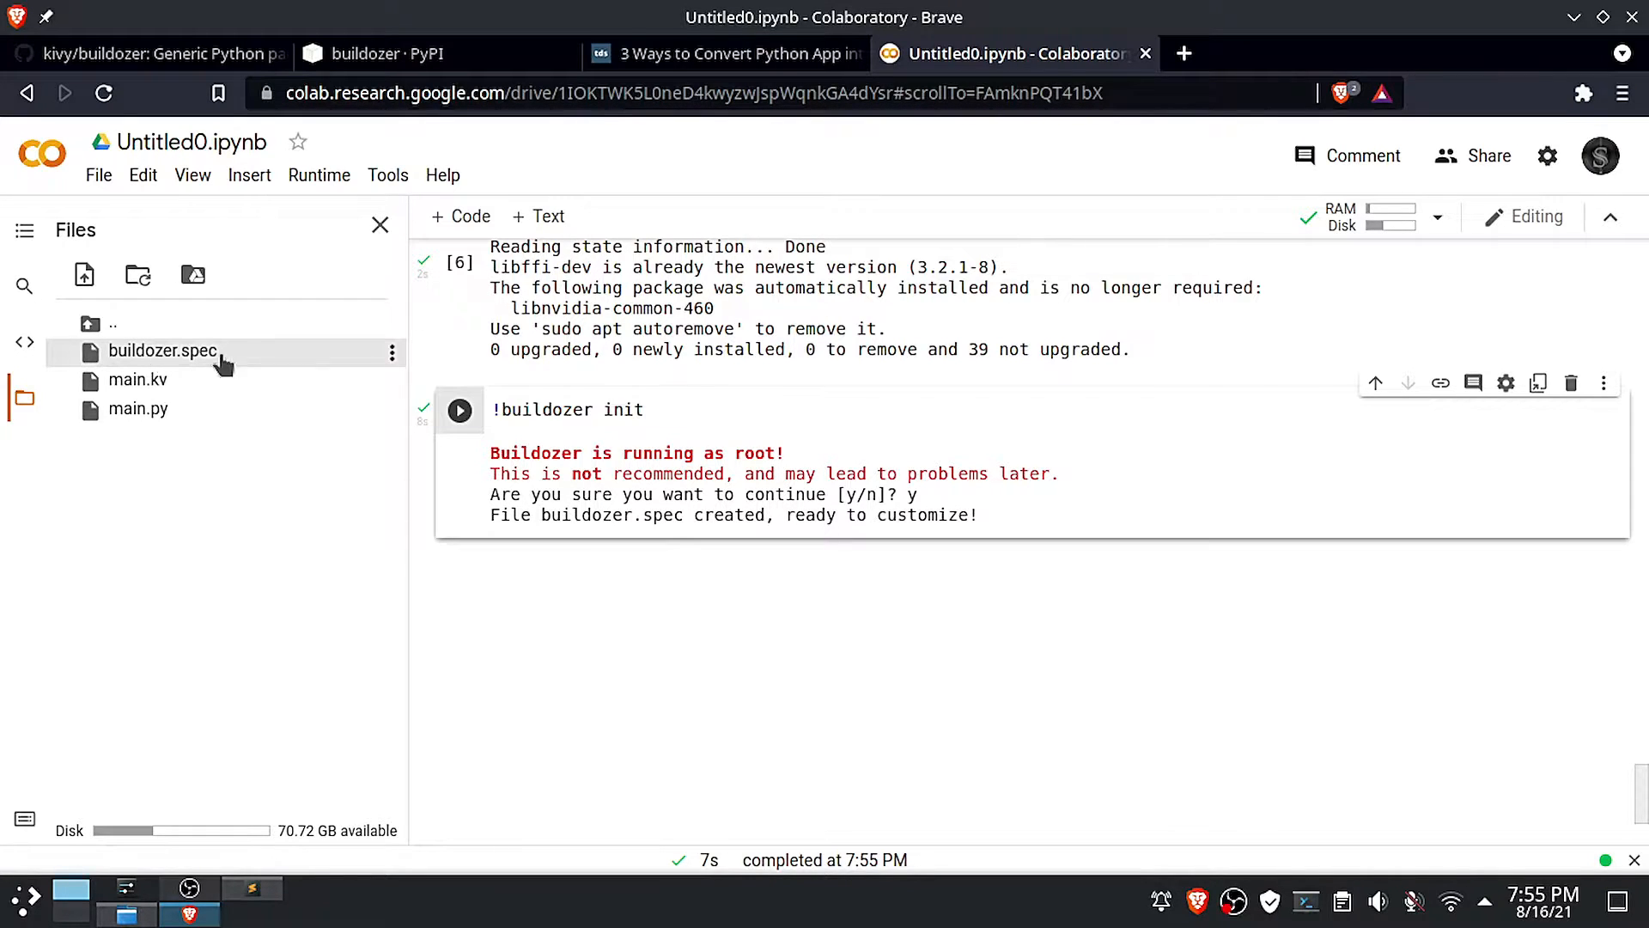
double_click(161, 351)
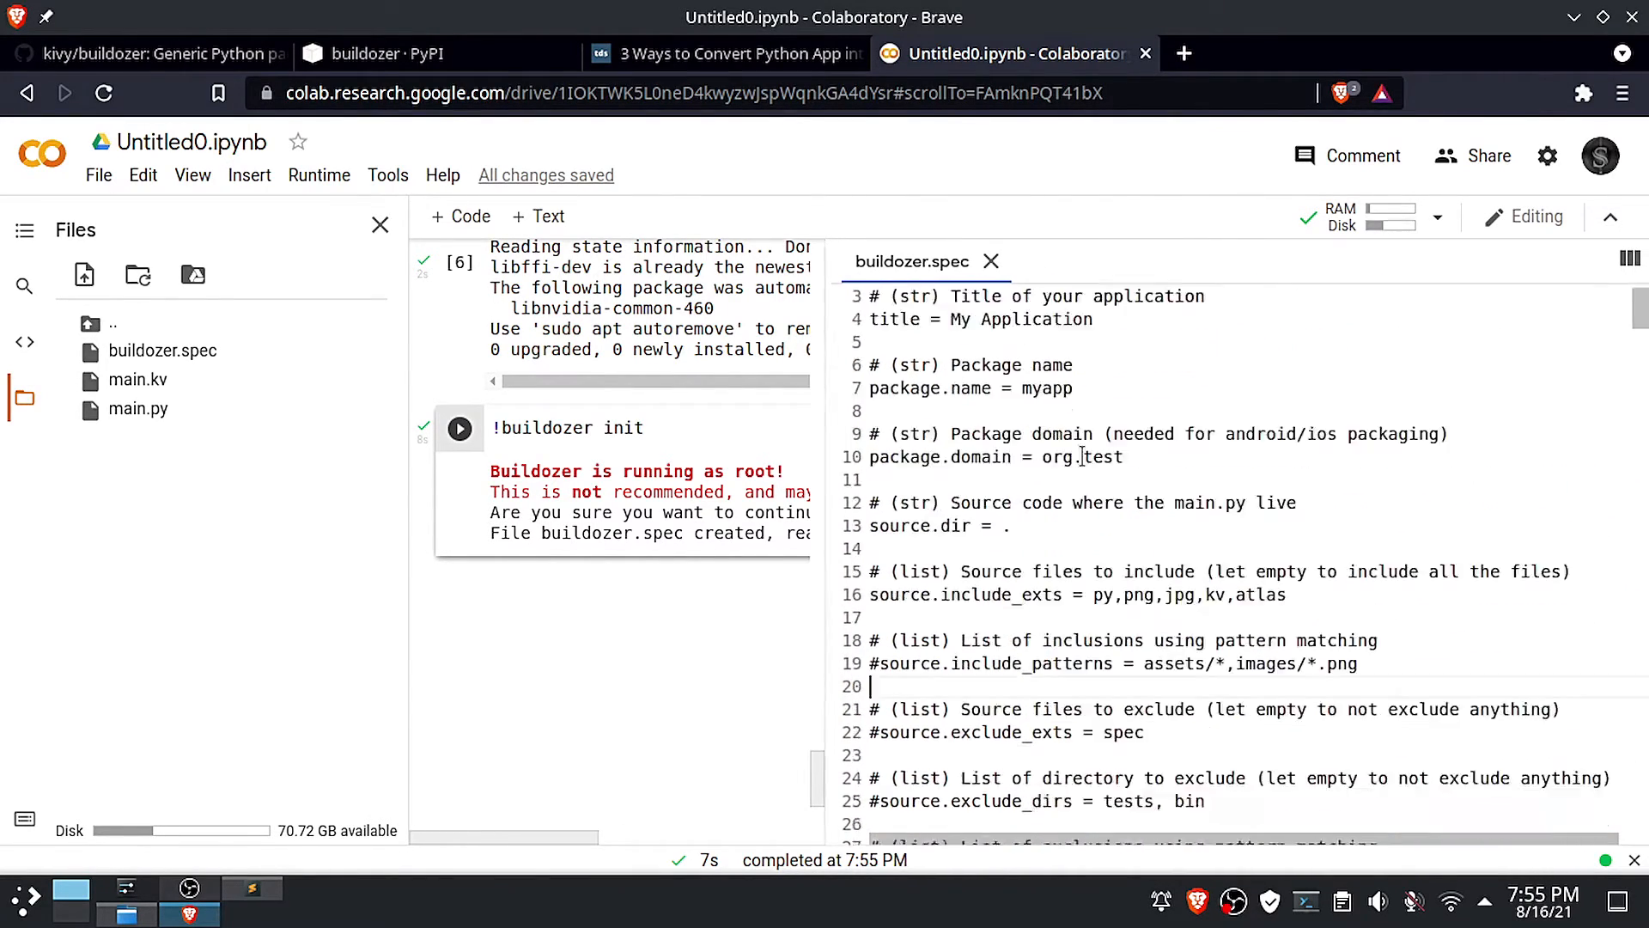
scroll(down, 3)
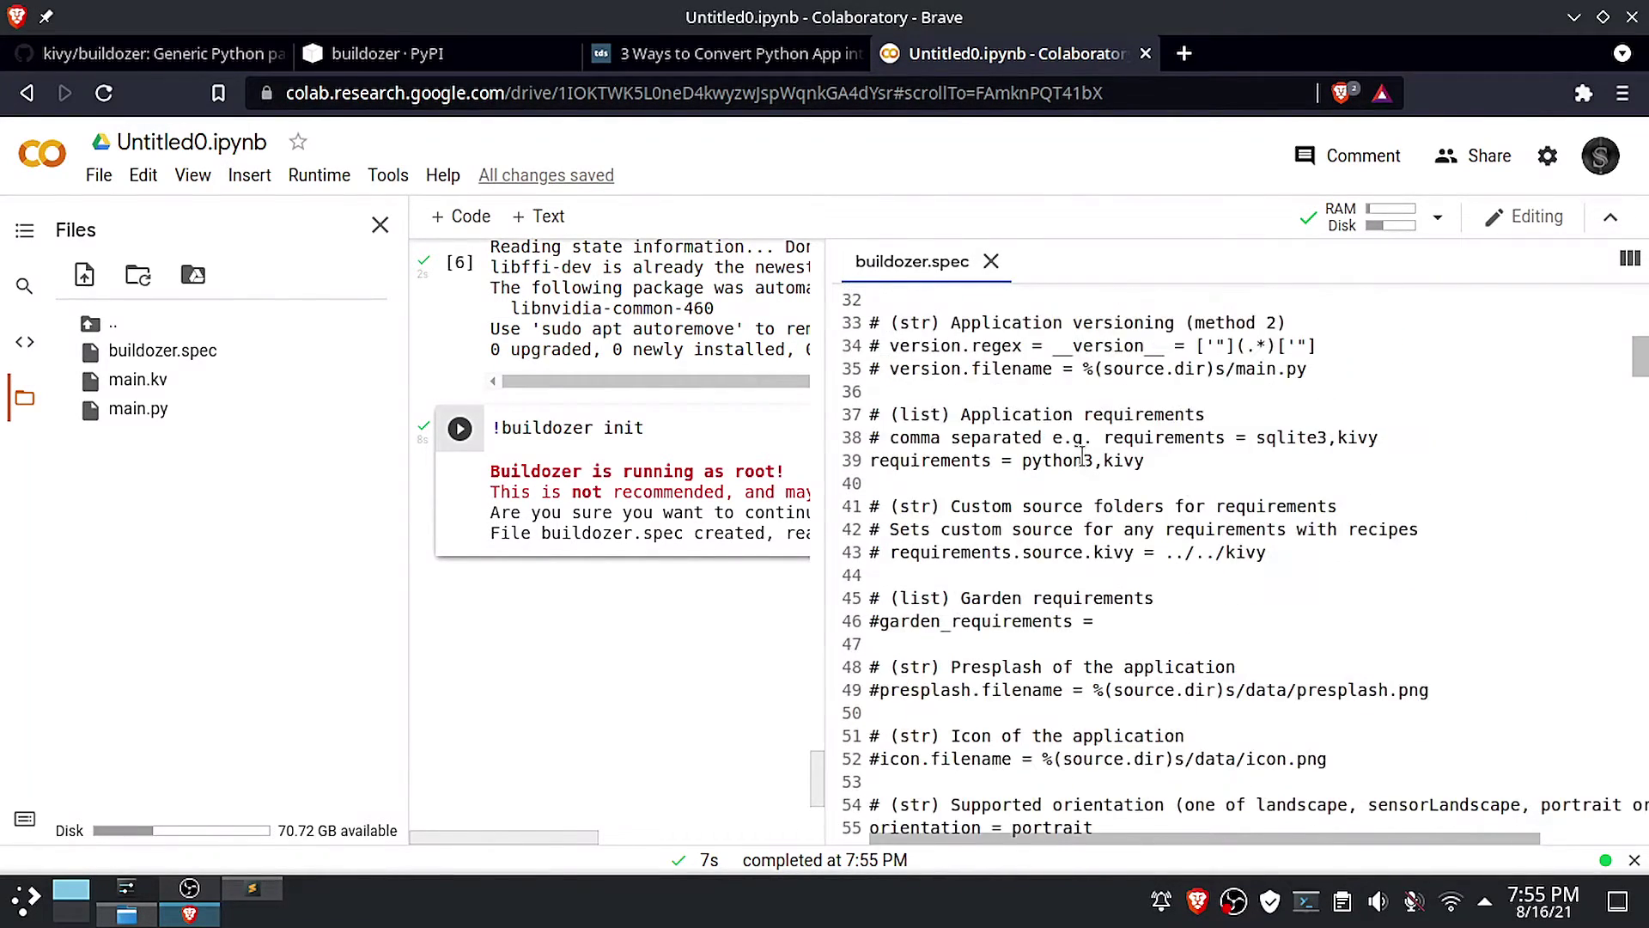
right_click(164, 350)
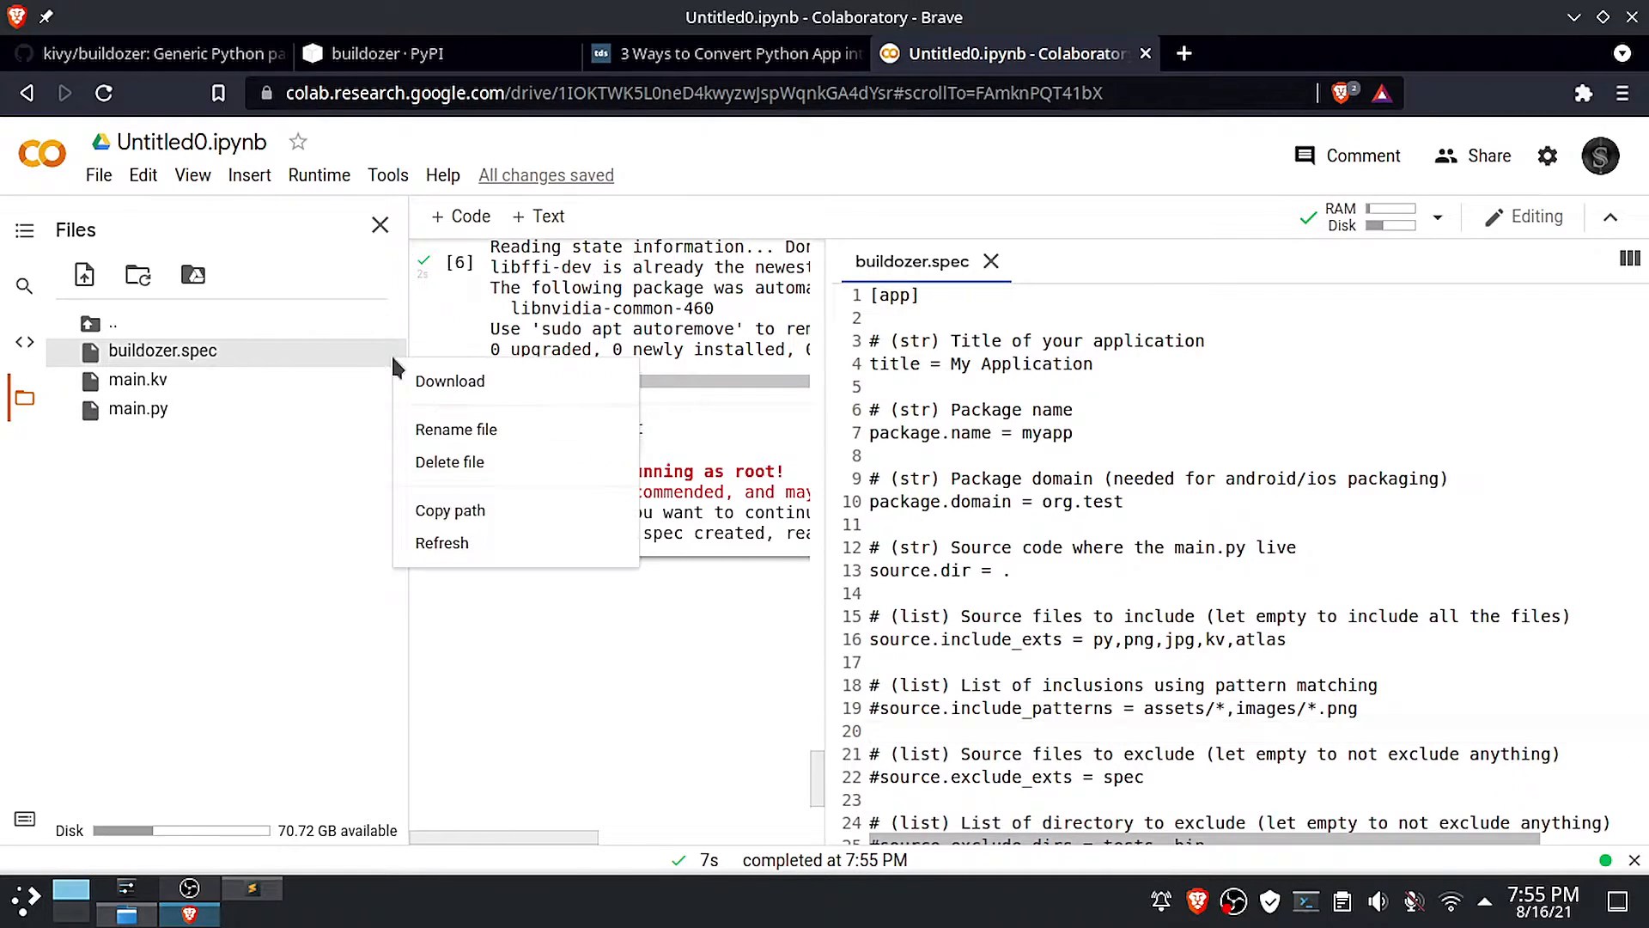
click(450, 381)
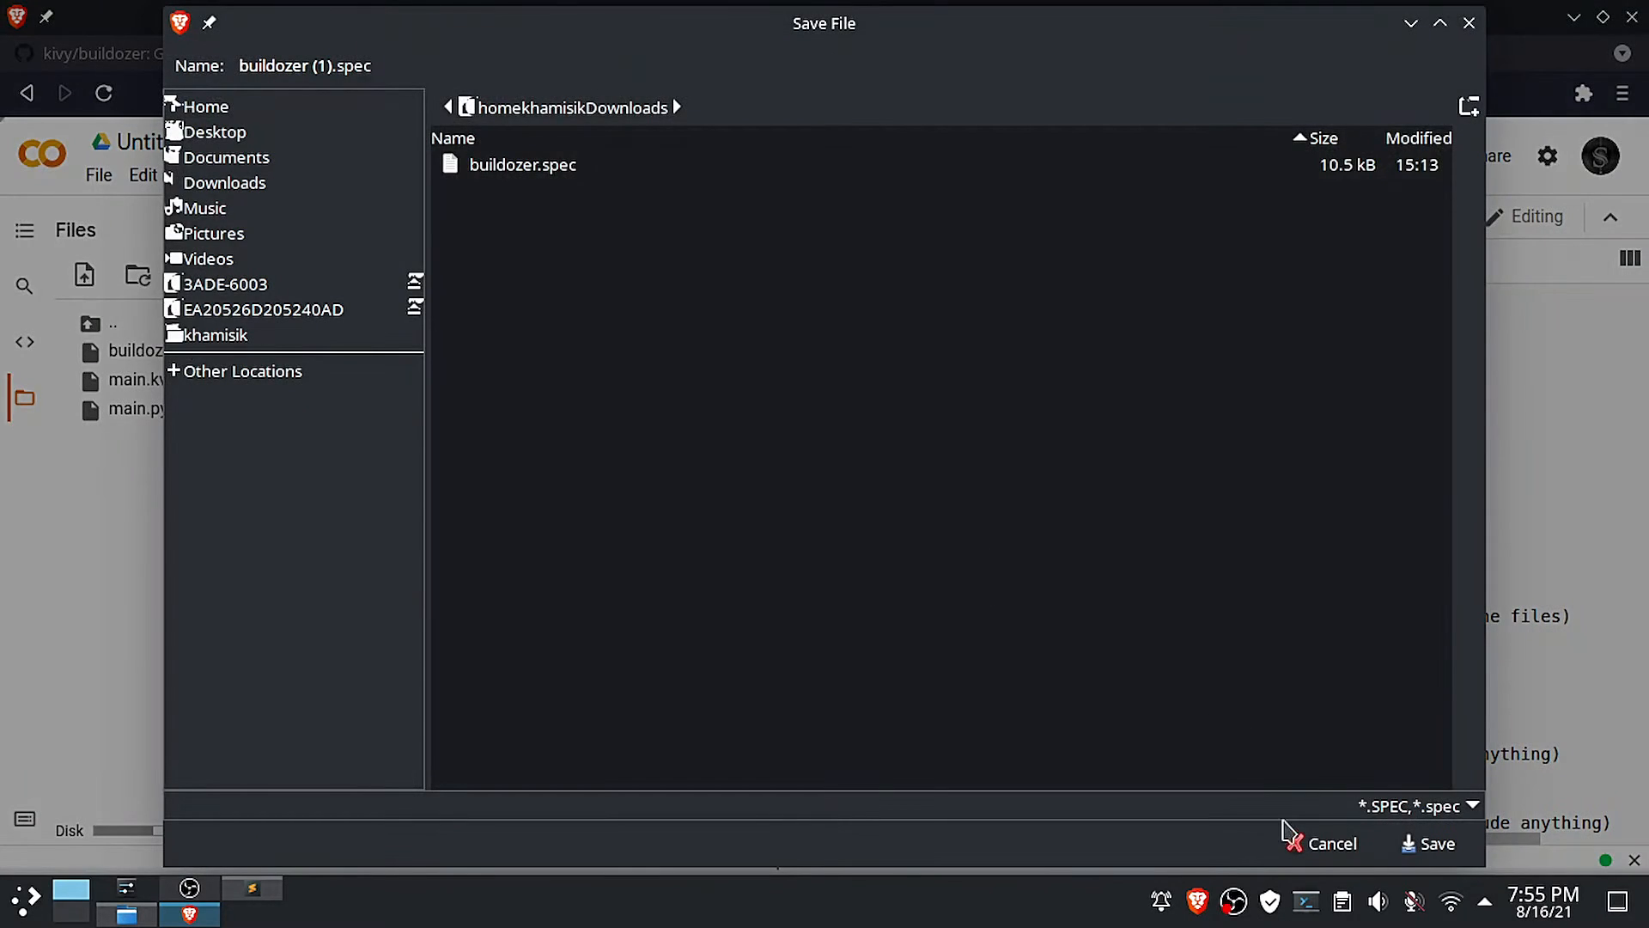
click(1435, 843)
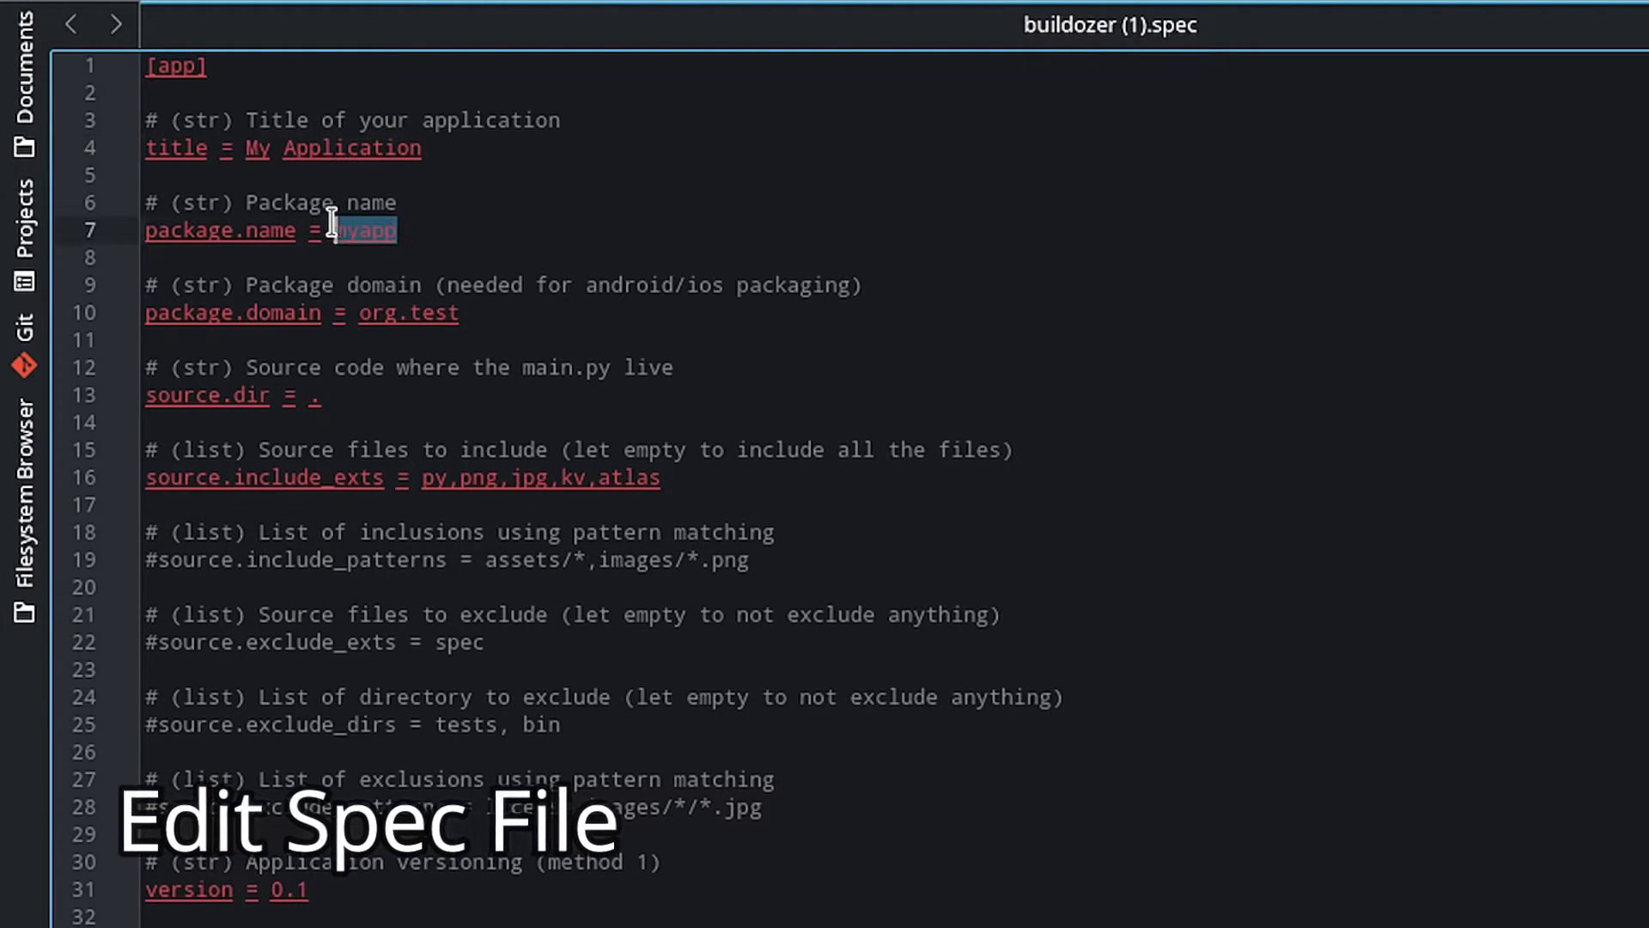
Set the spec's title to My KivyMdApp and package.name to mykivymdapp
scroll(down, 3)
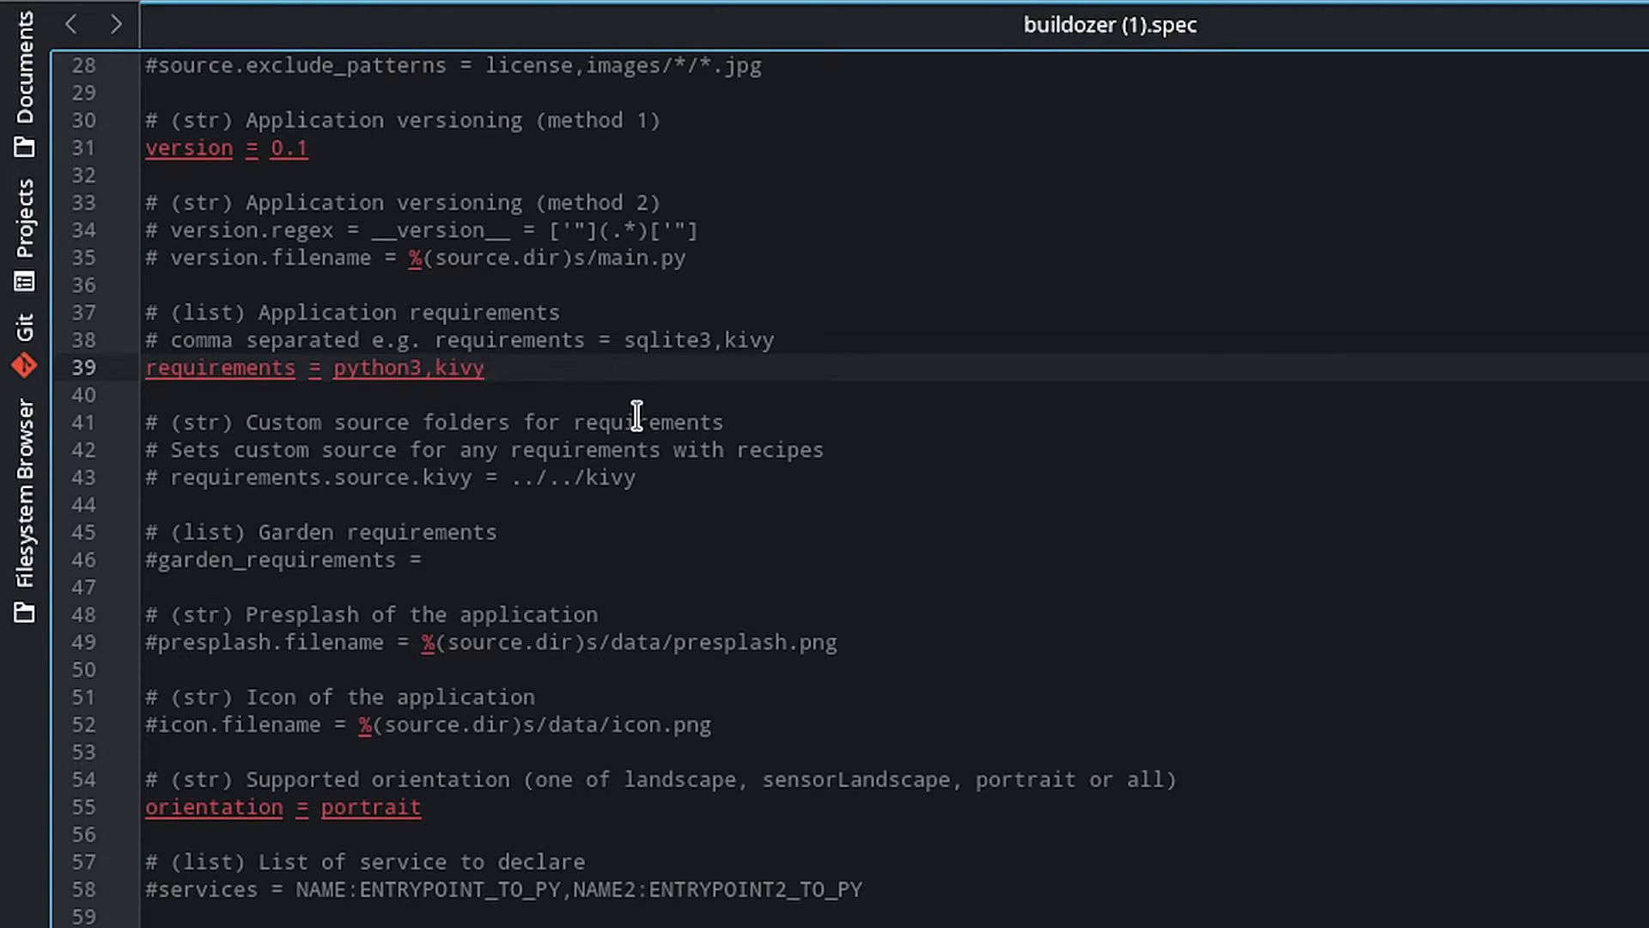
scroll(down, 3)
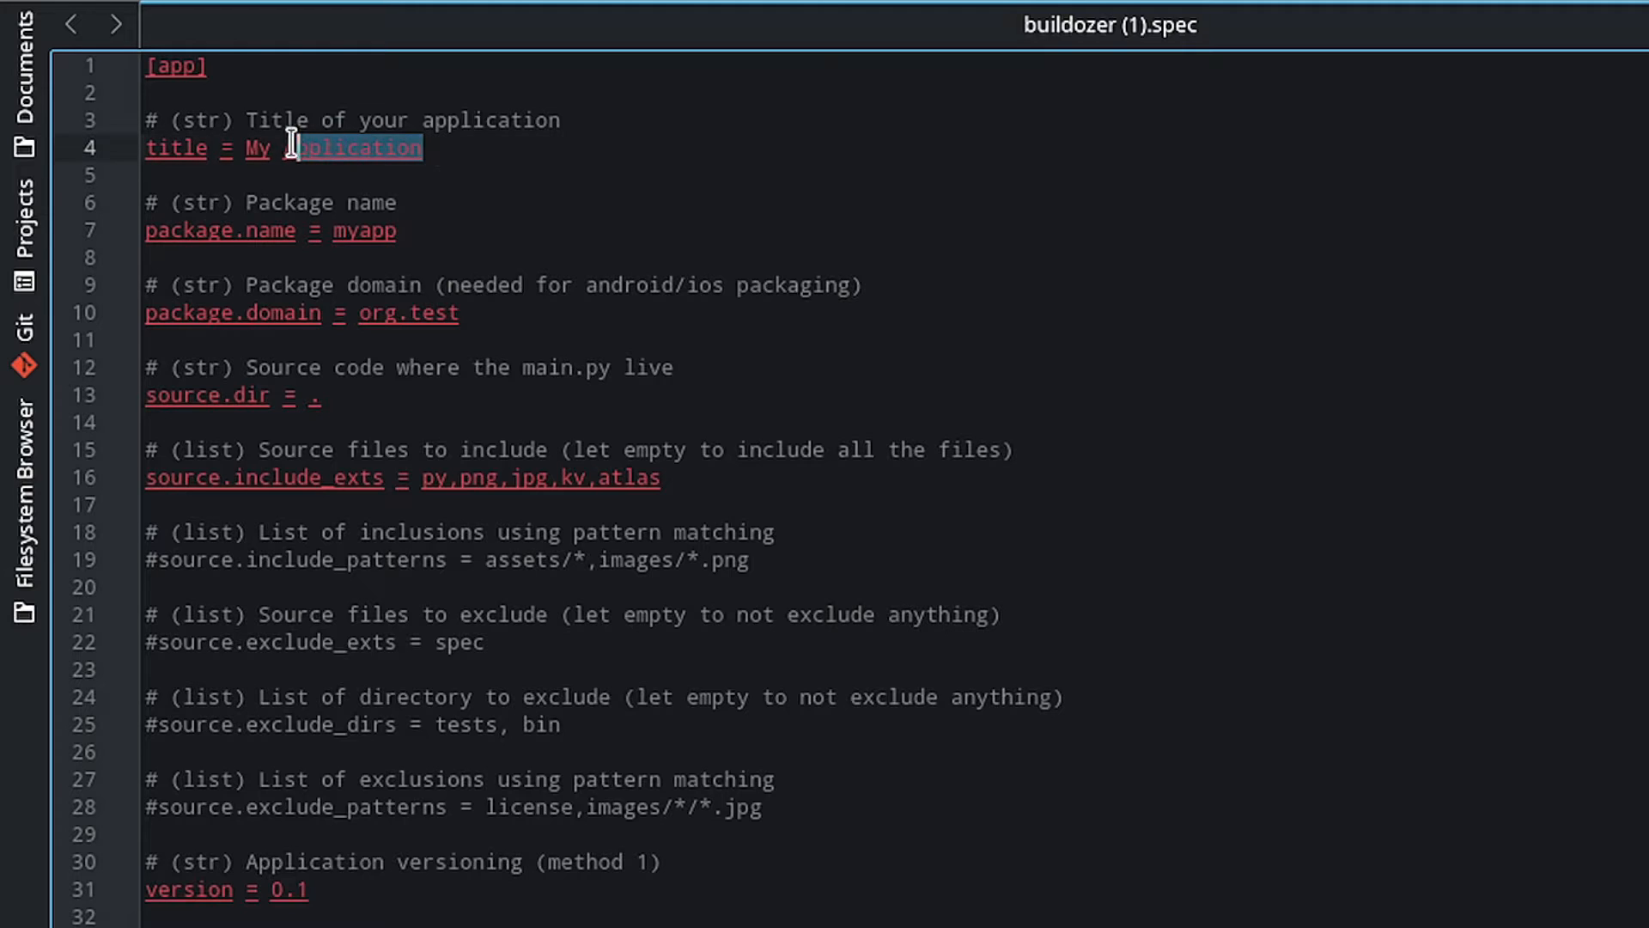
text(KivyMd)
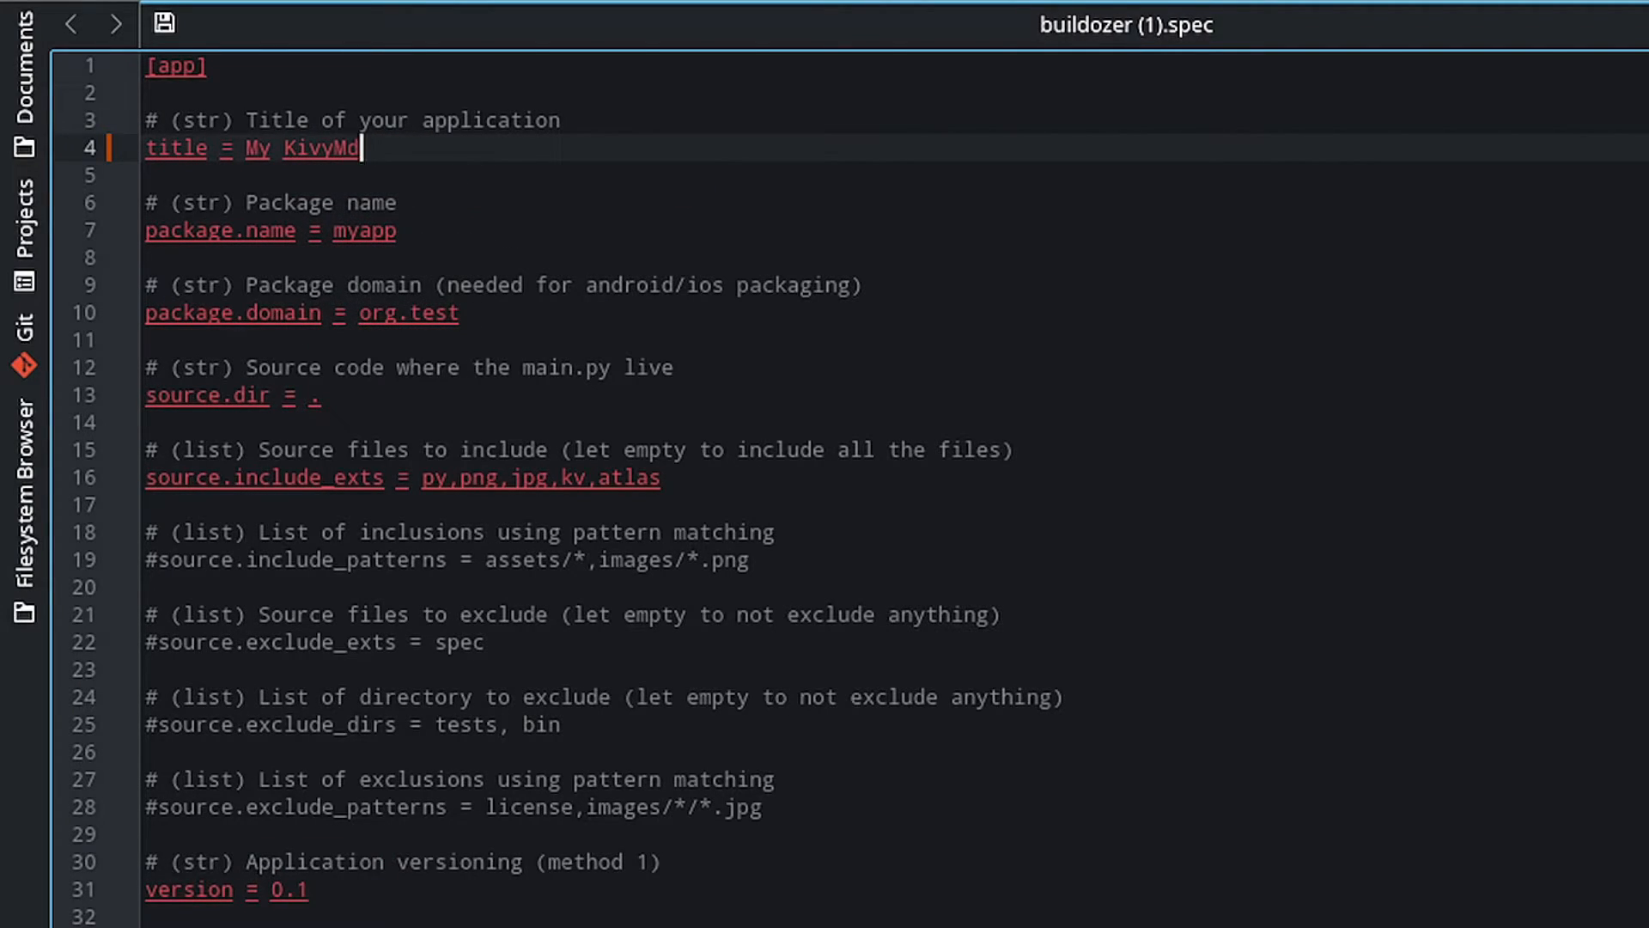
text(App)
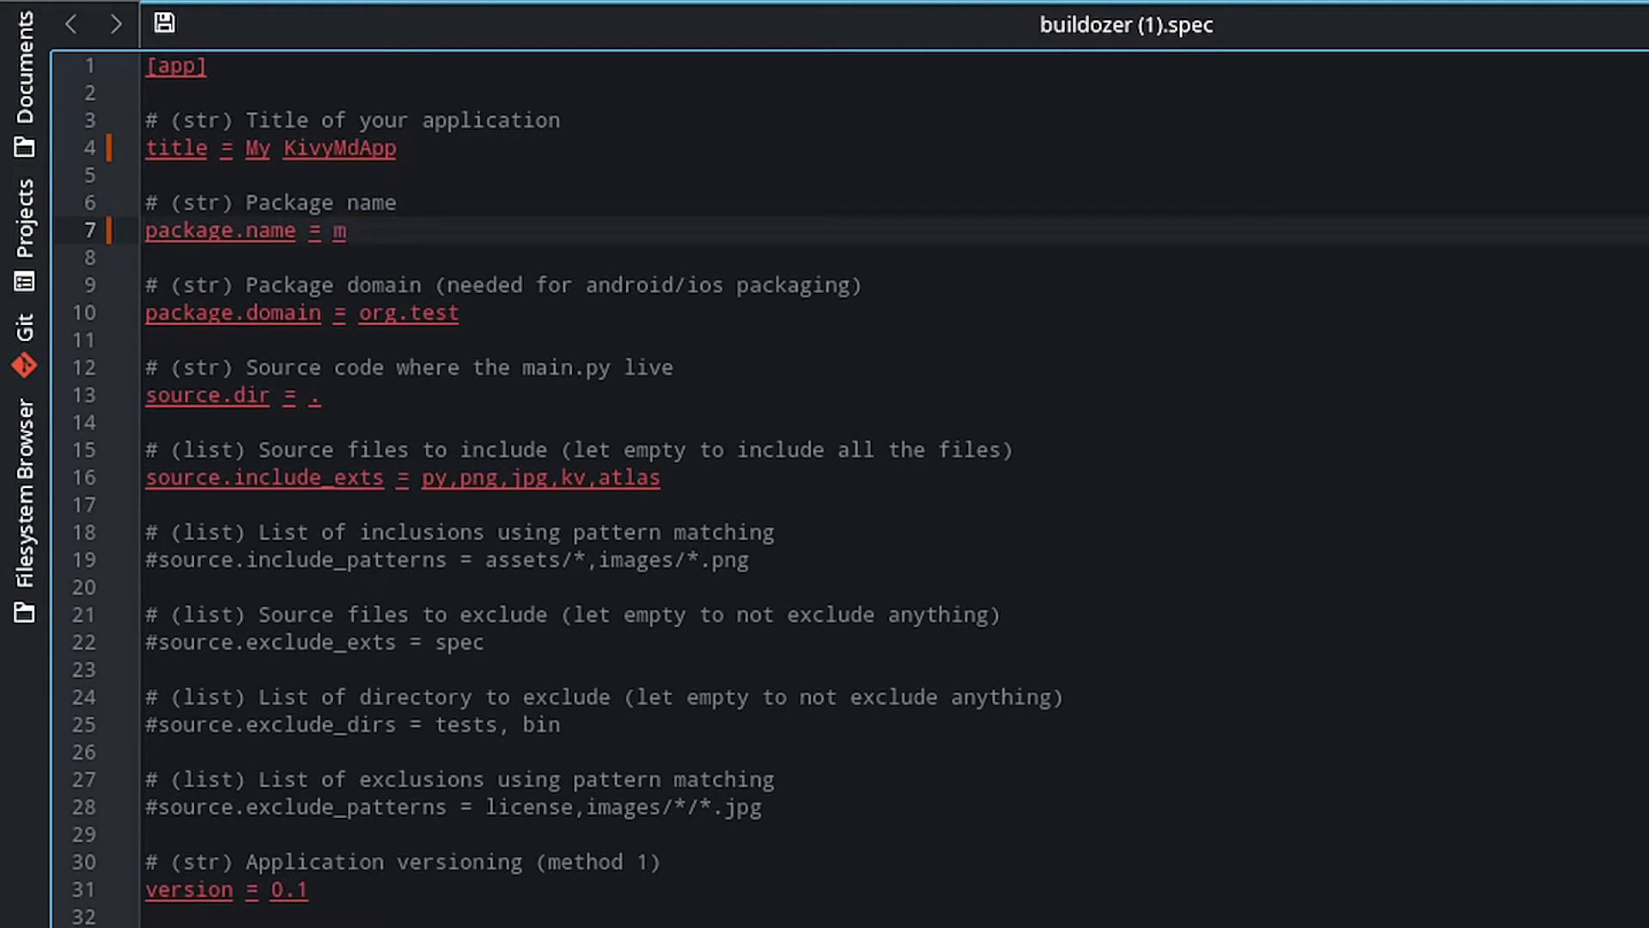
text(ykivymdapp)
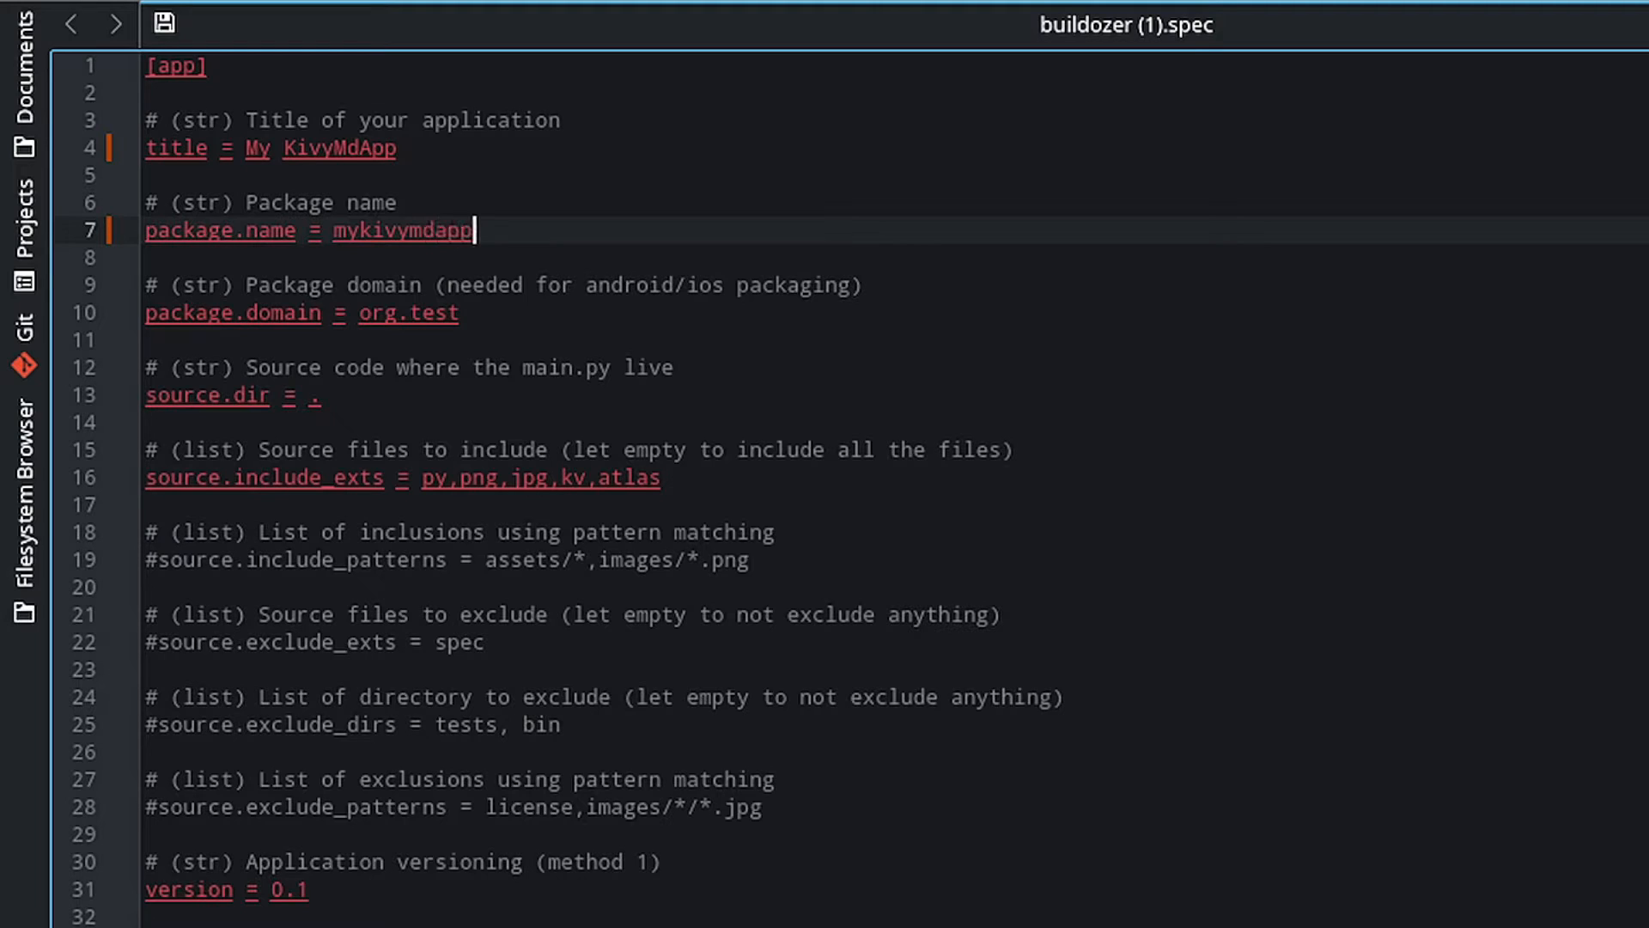
Change requirements to python3,kivy,kivymd and scroll through the rest of the spec
scroll(down, 3)
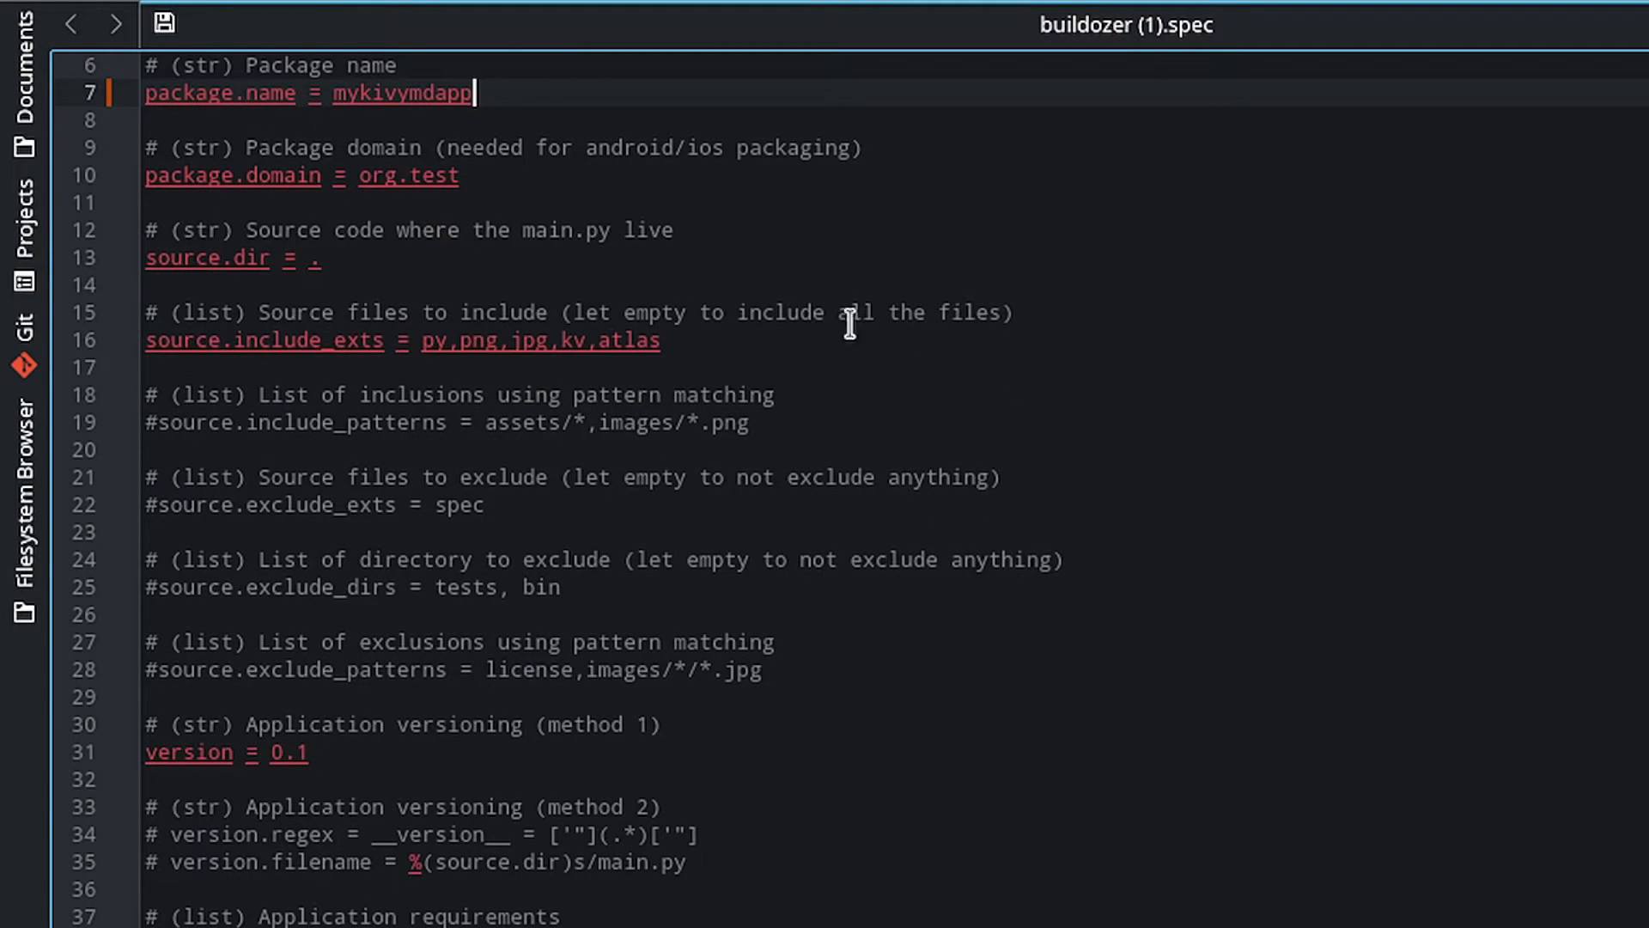
scroll(down, 3)
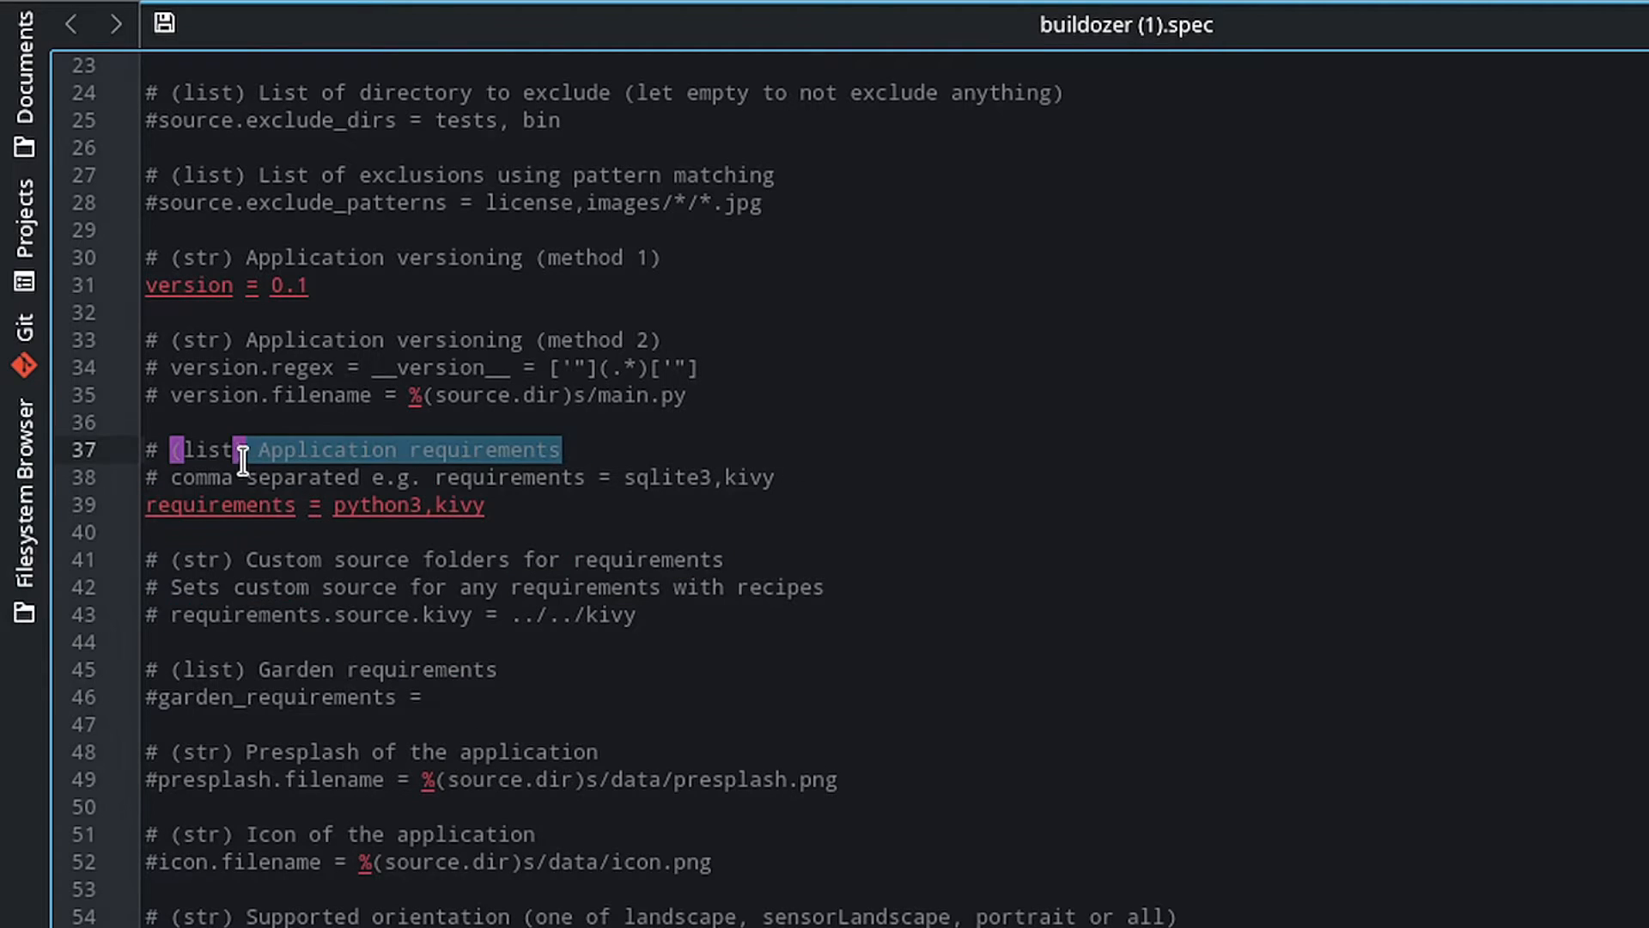
text(,)
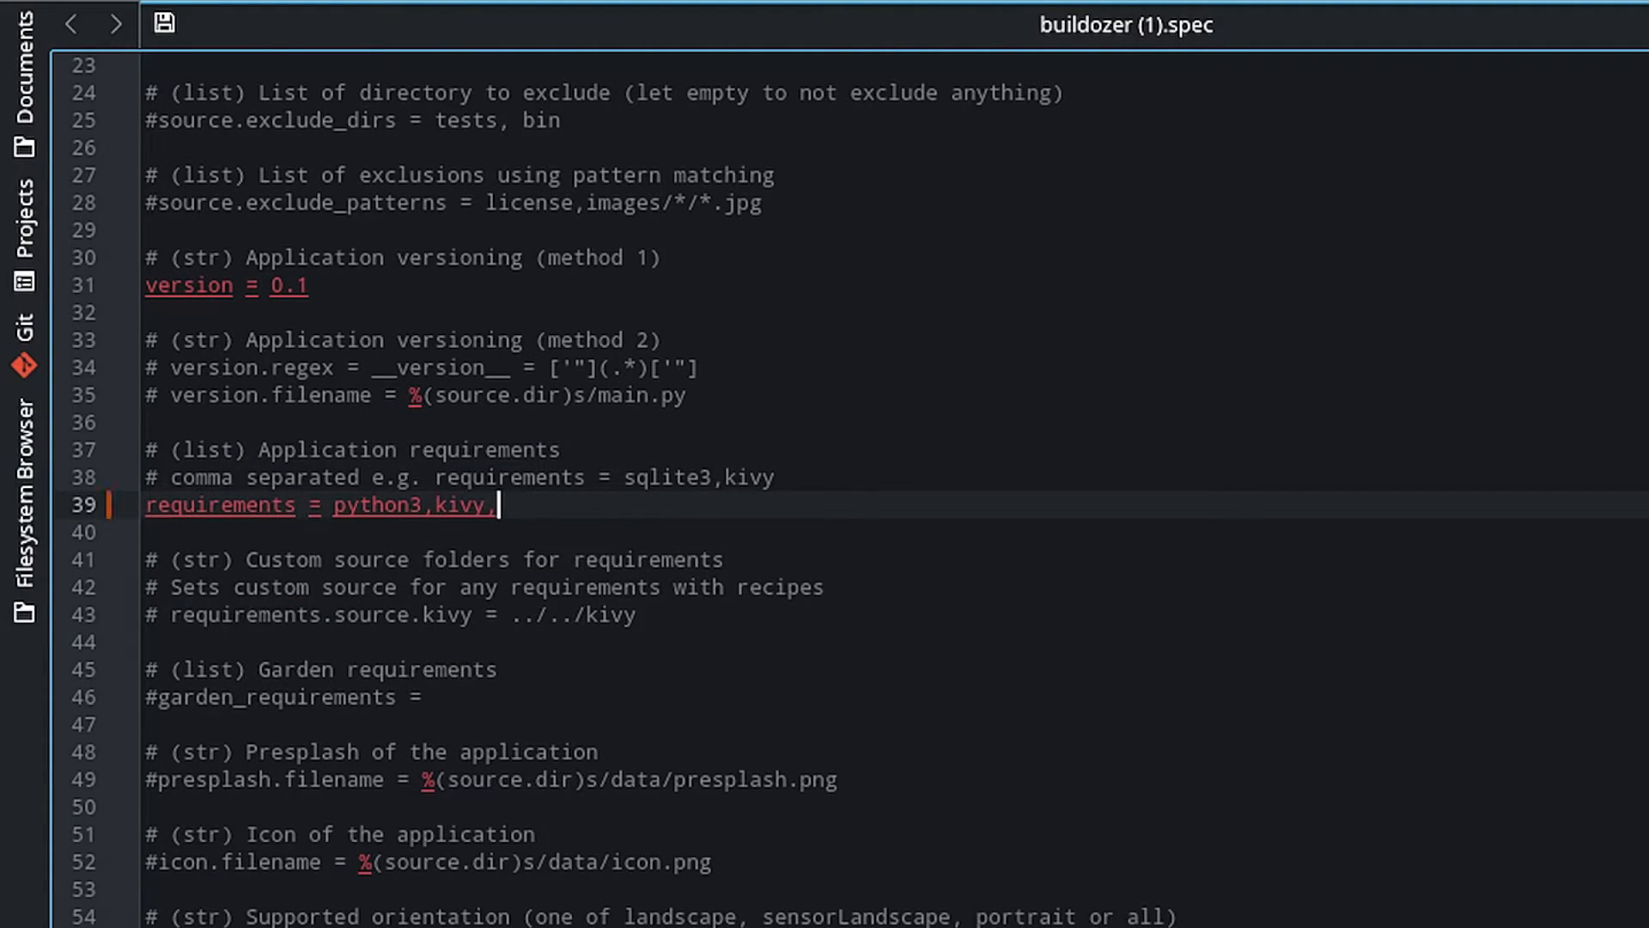
text(kivy)
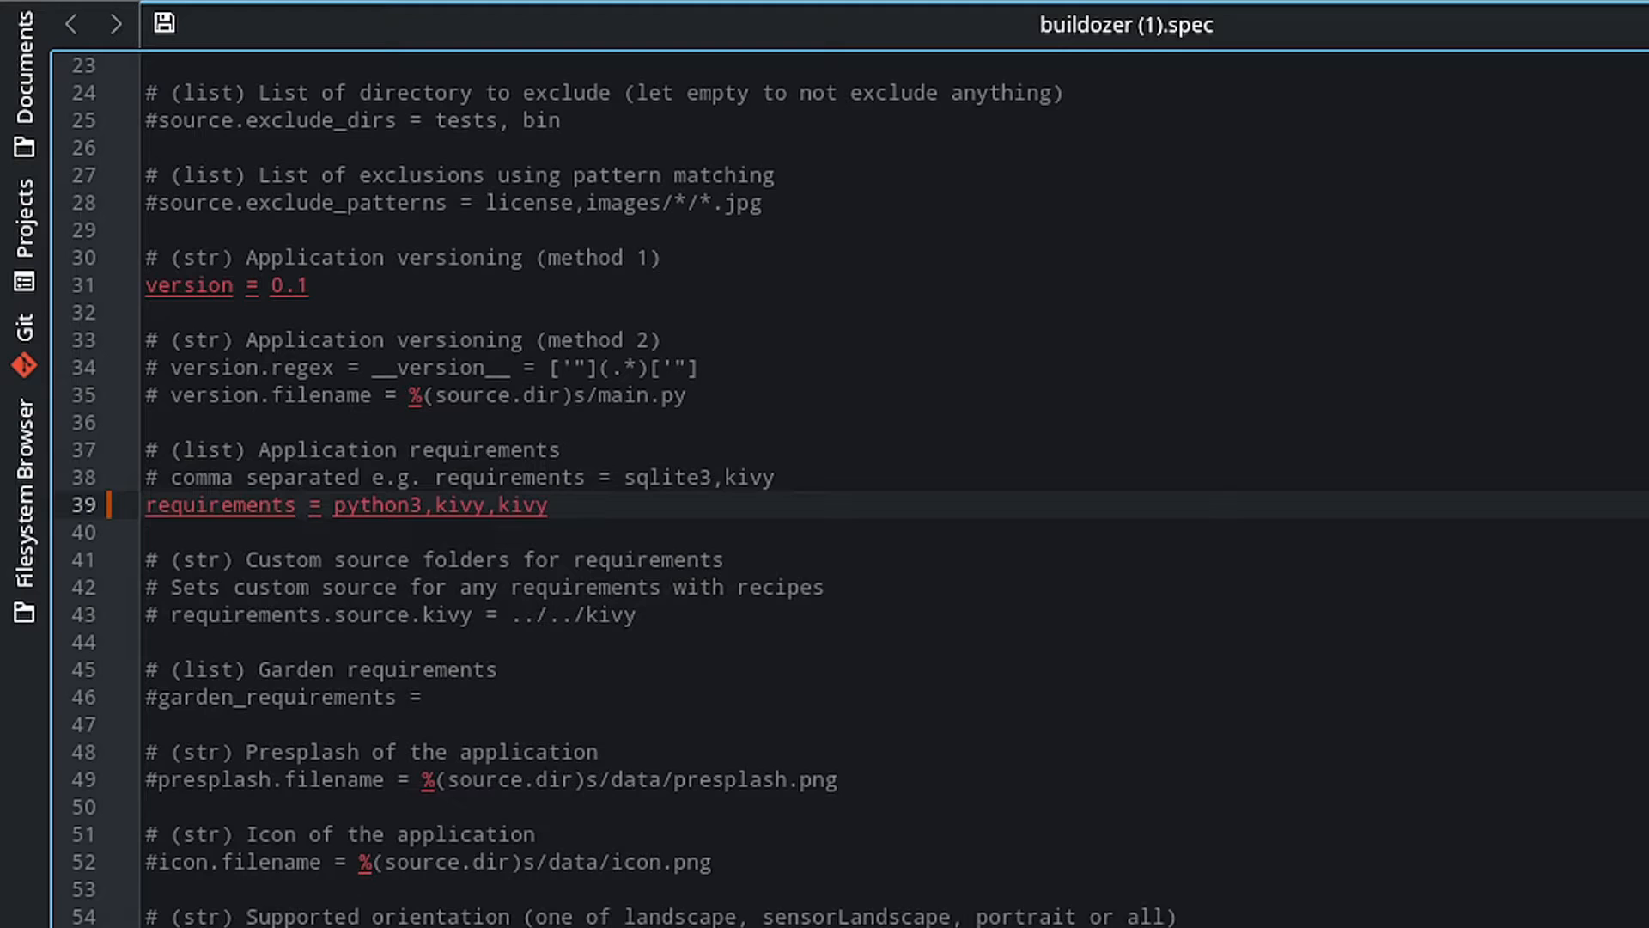
text(md)
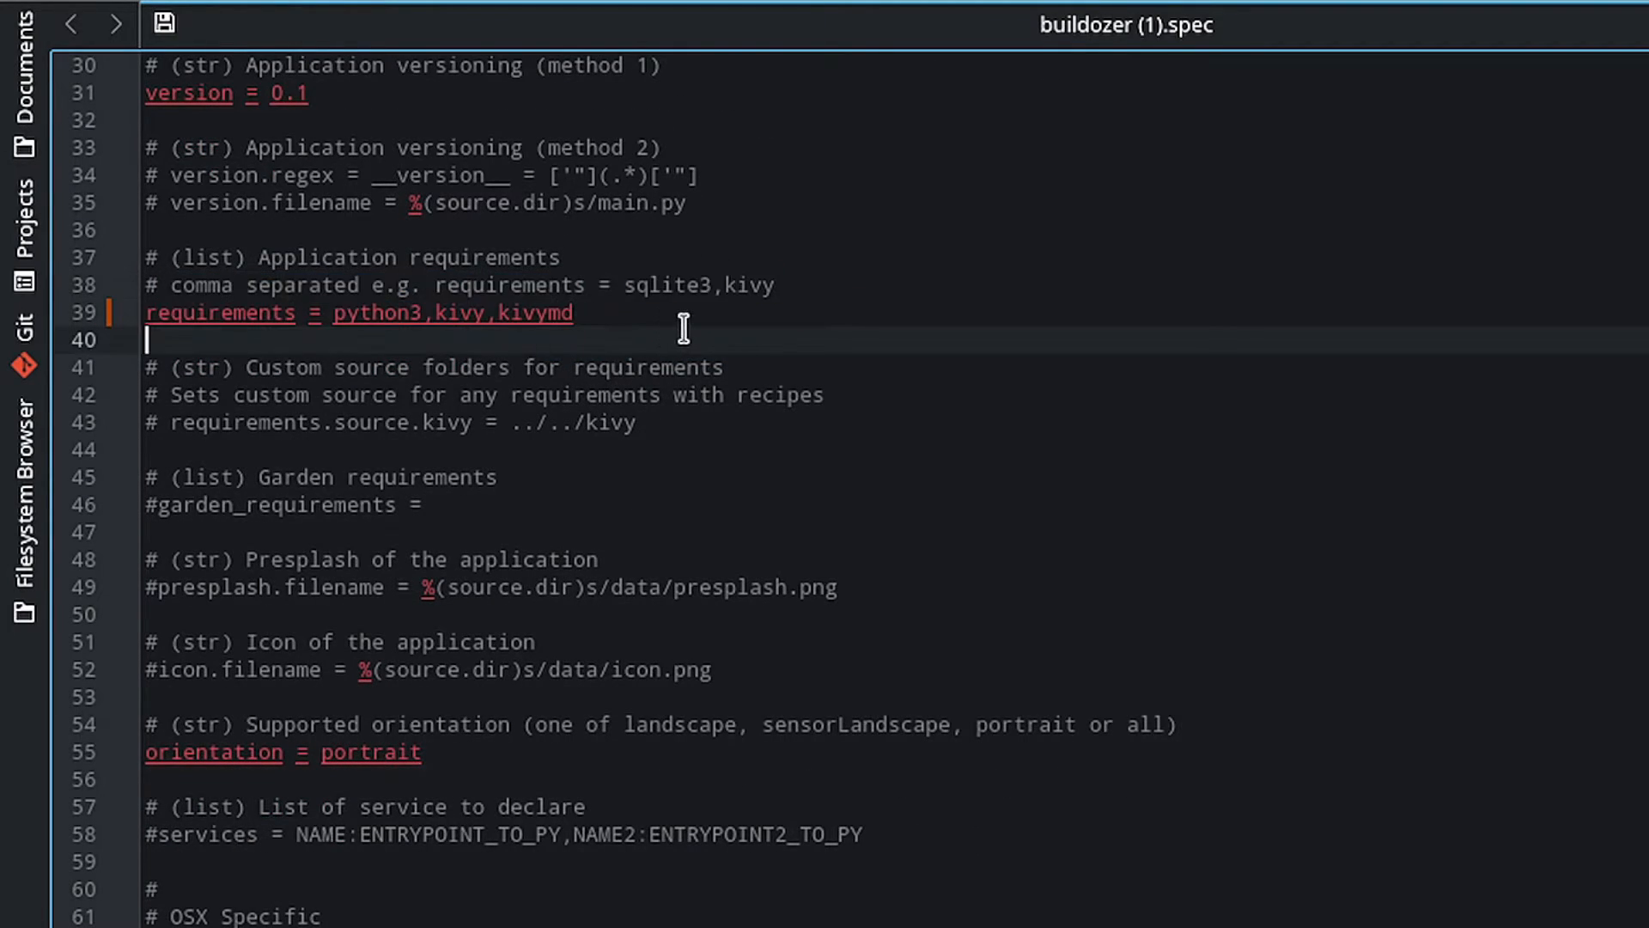
scroll(down, 3)
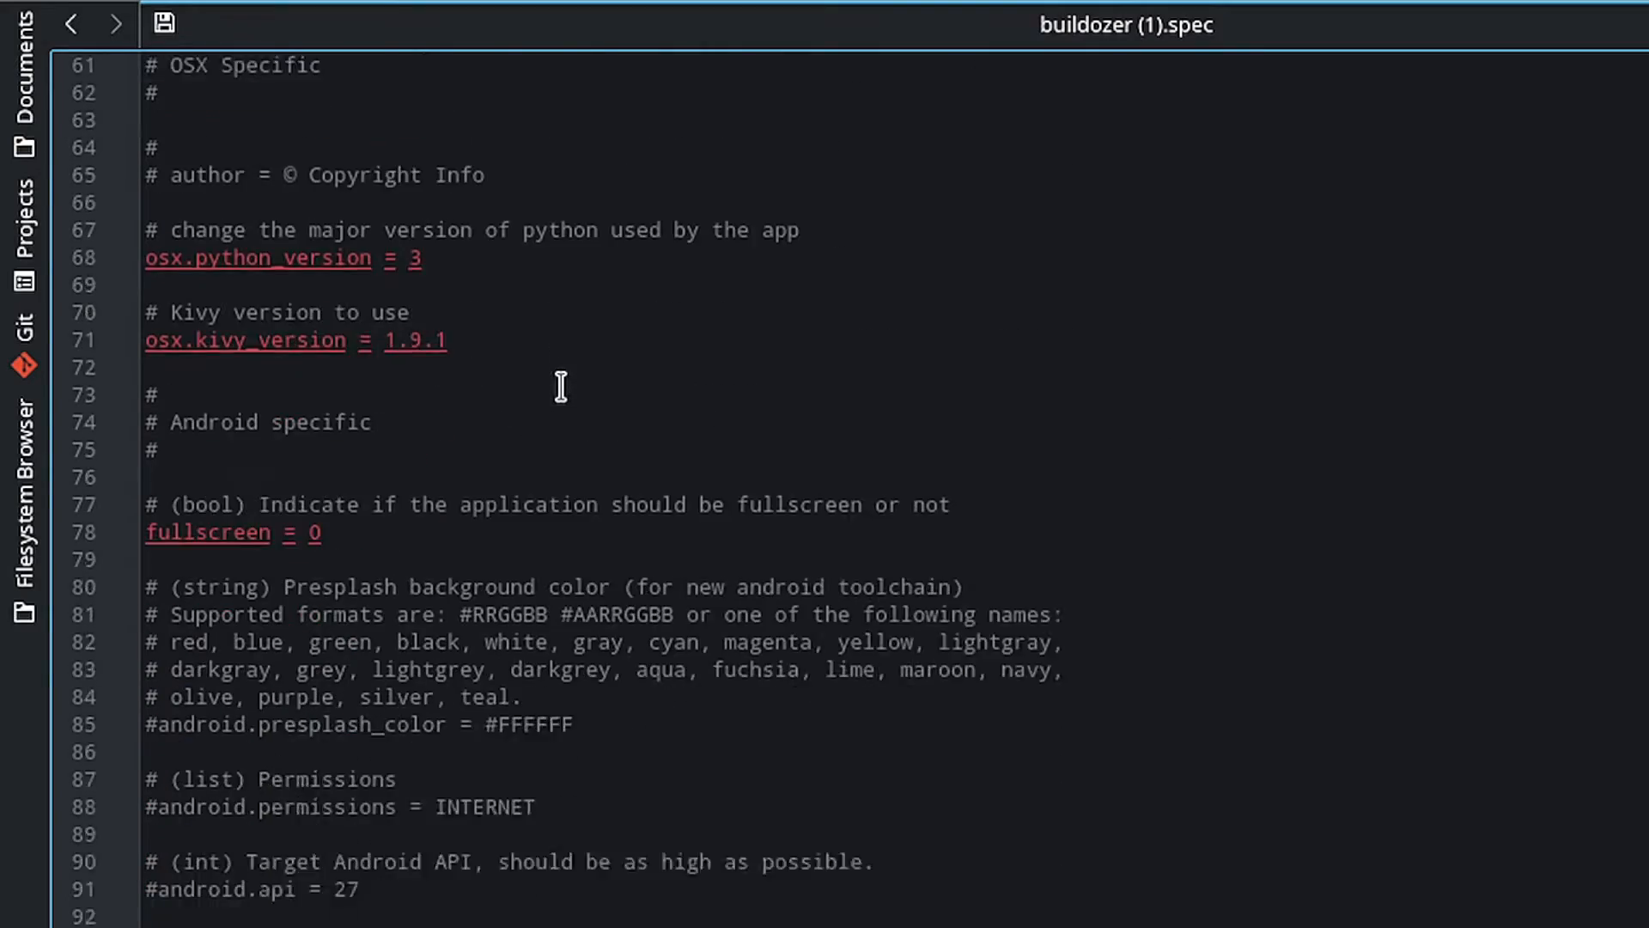
scroll(down, 3)
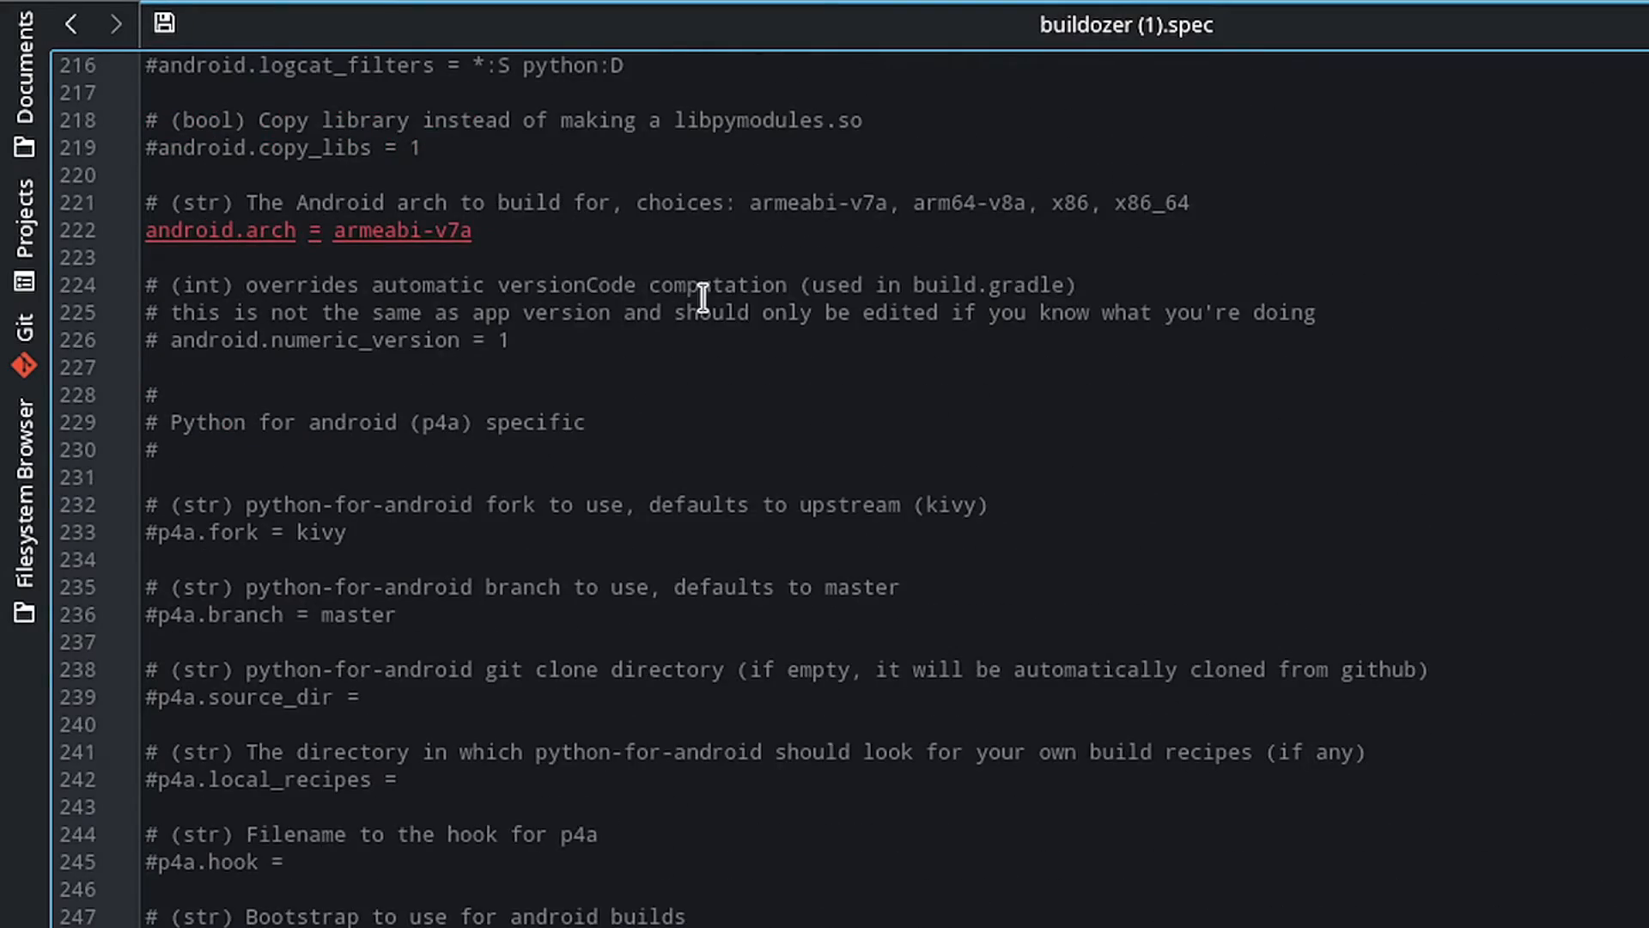
scroll(down, 3)
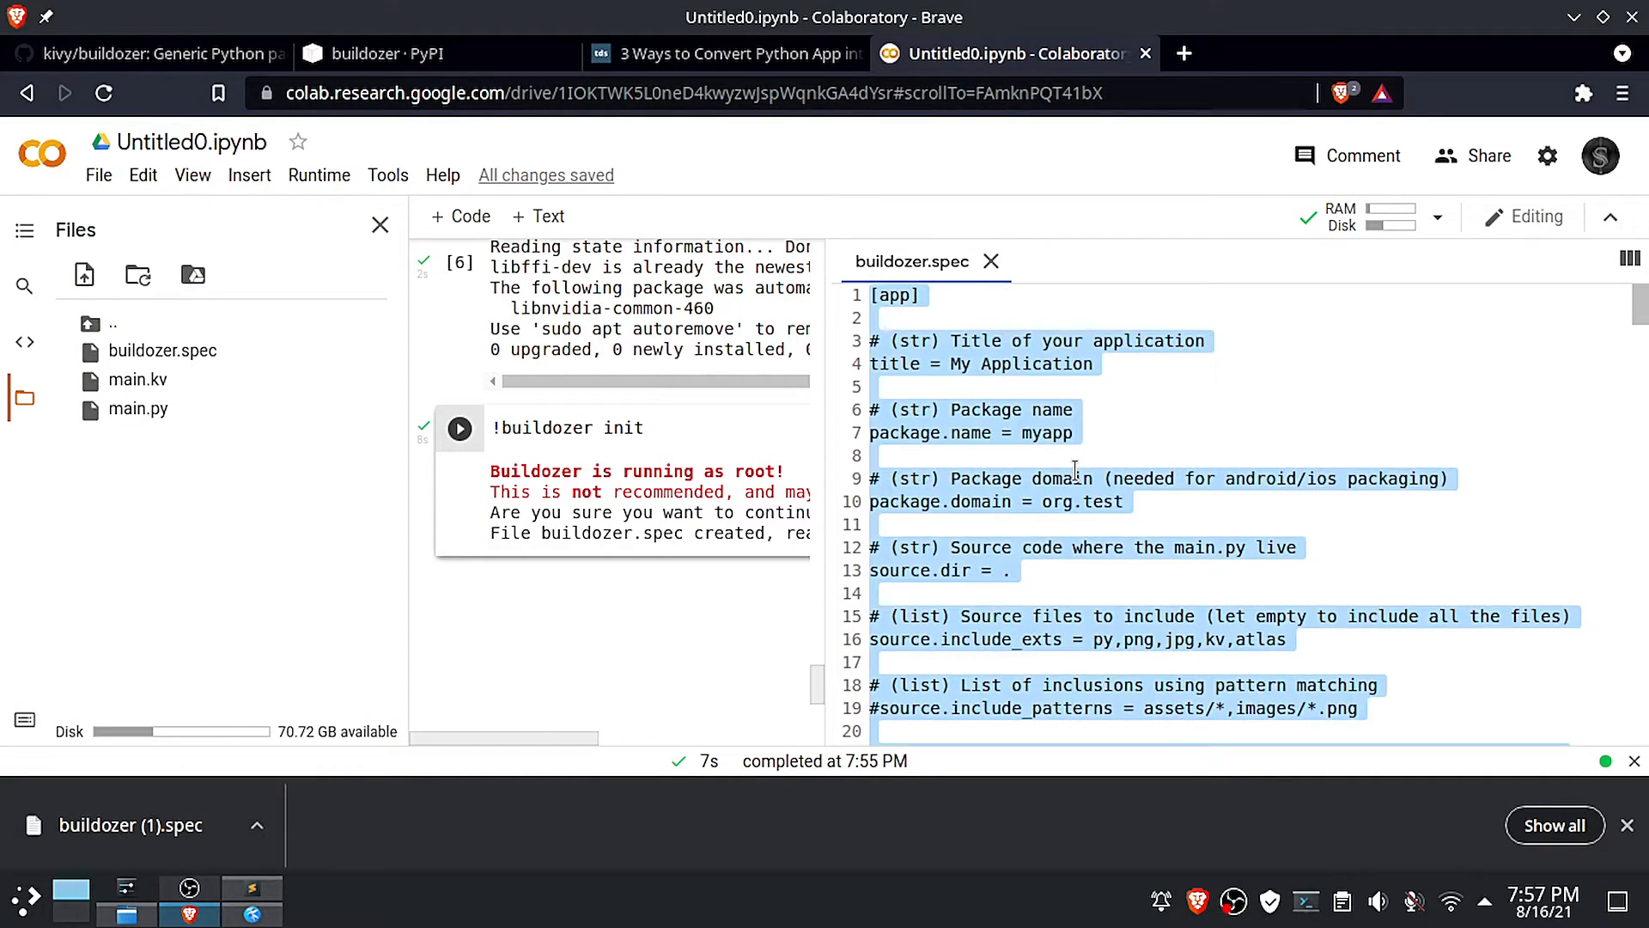
Review the updated buildozer.spec with the My KivyMdApp settings and close the editor
scroll(down, 3)
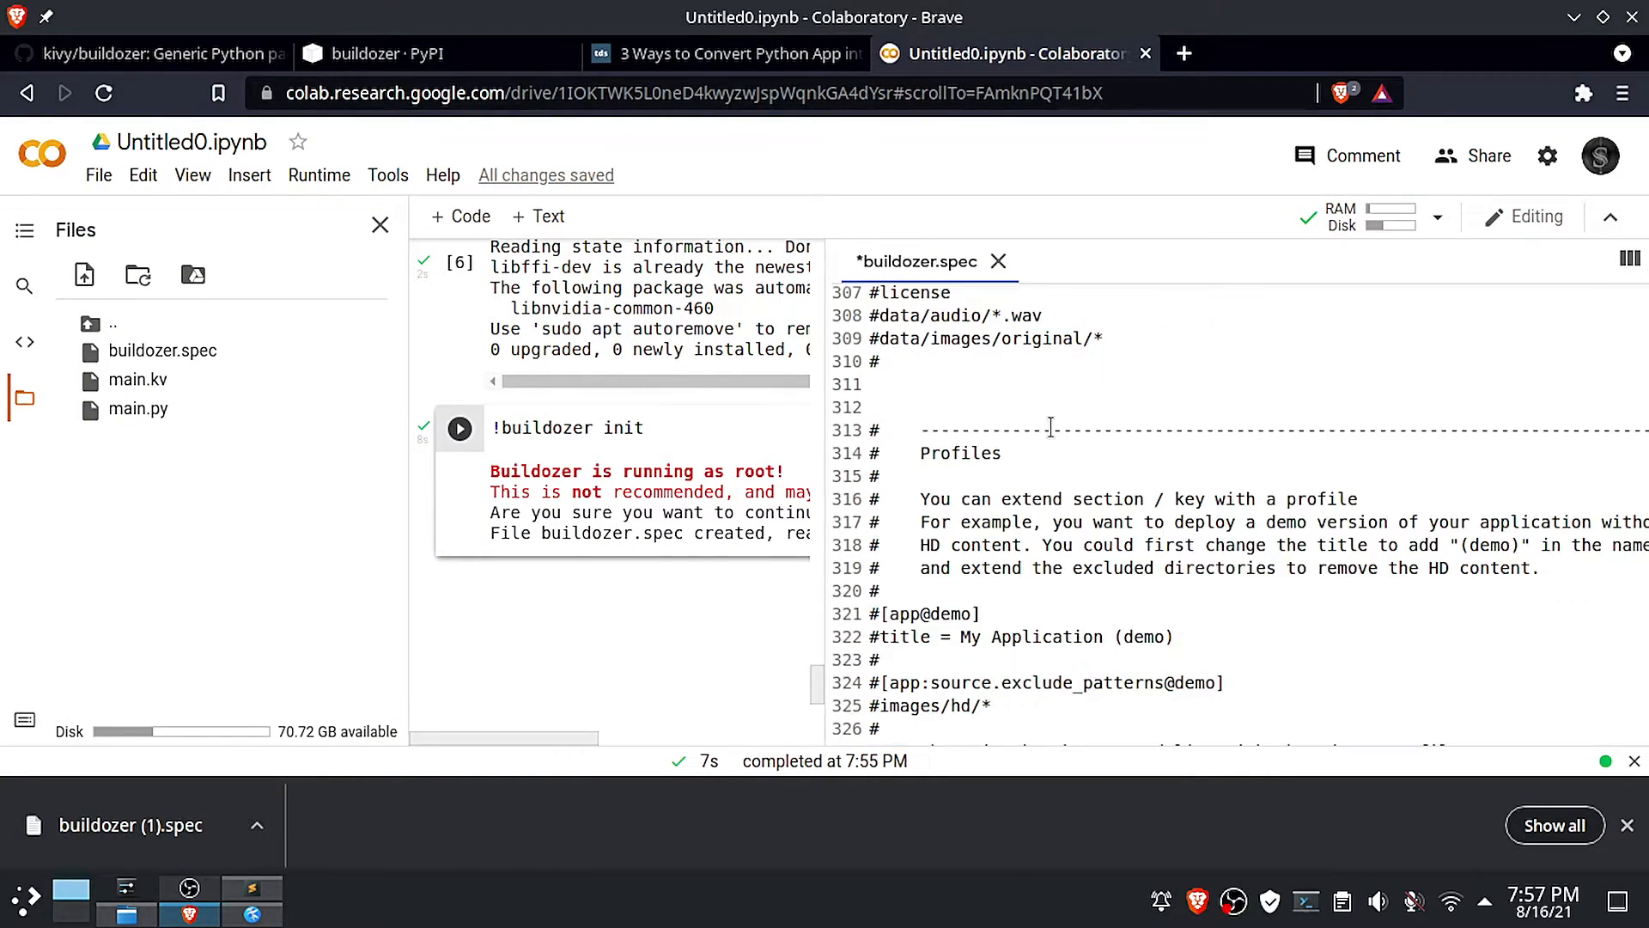
scroll(up, 3)
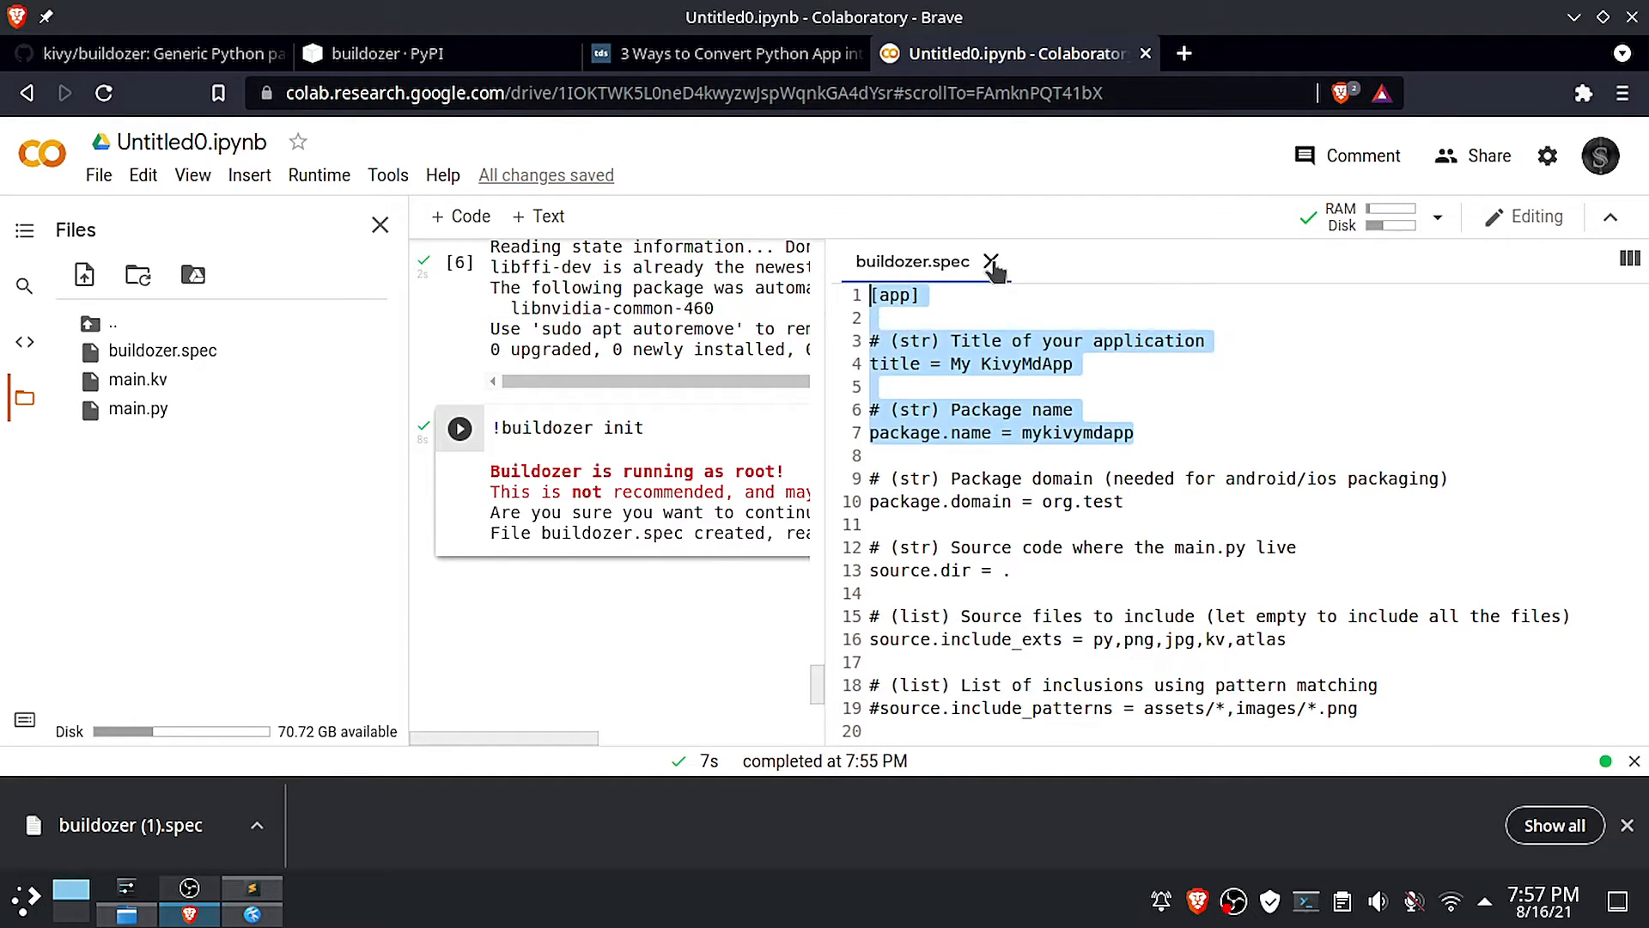
click(989, 261)
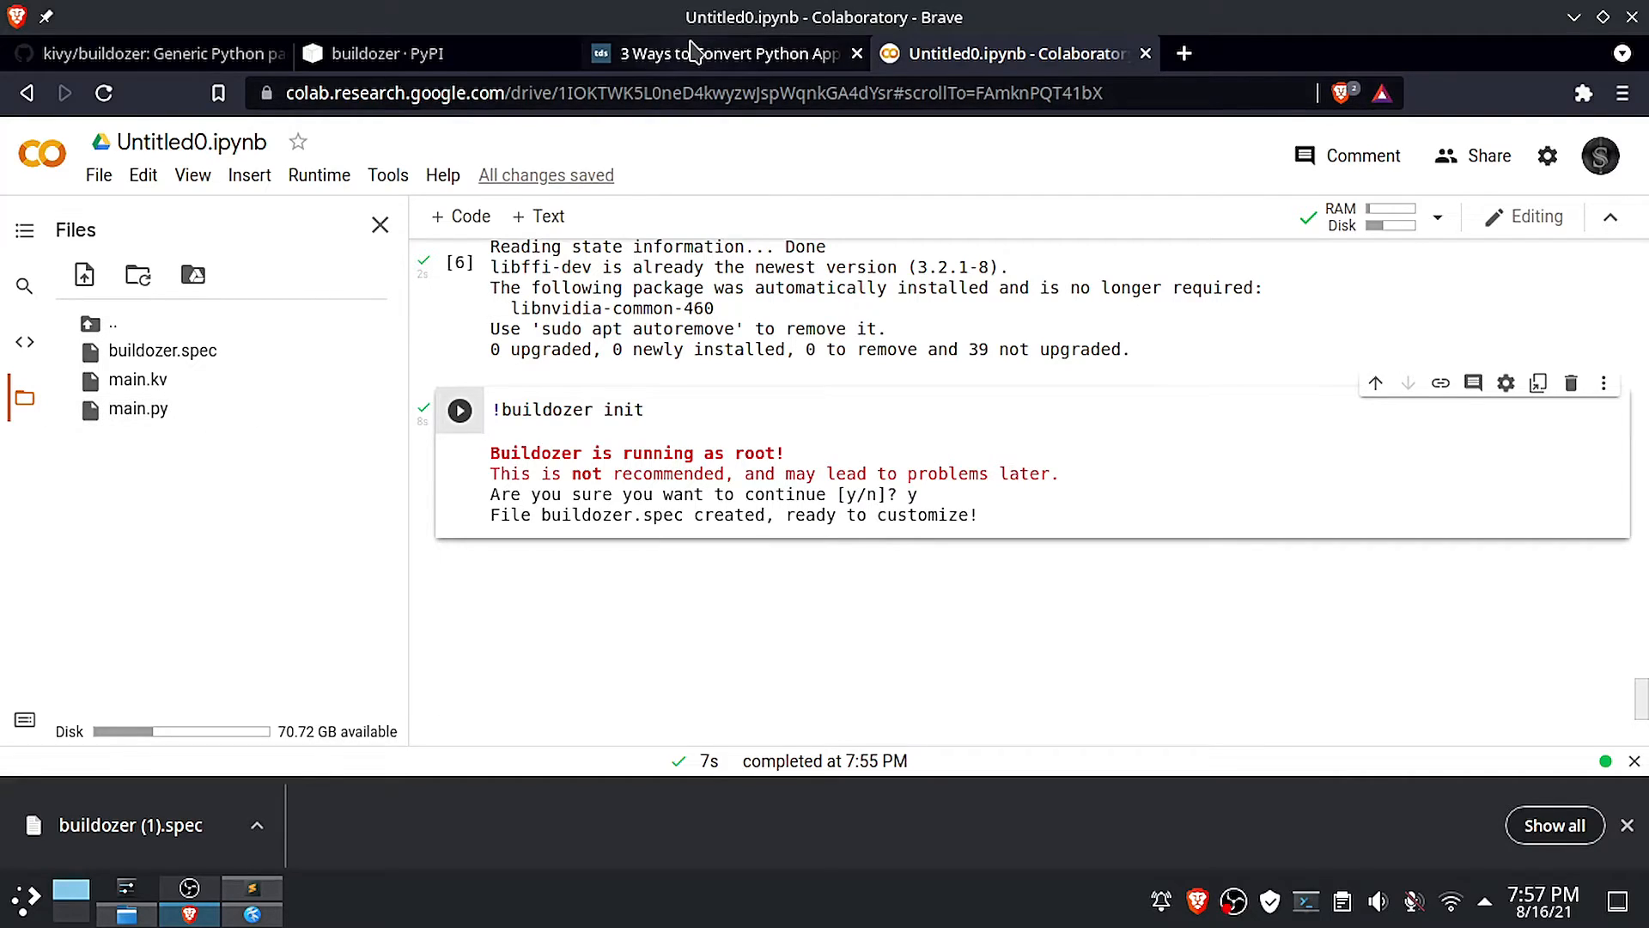
Copy the debug command from the article and run buildozer -v android debug
click(721, 53)
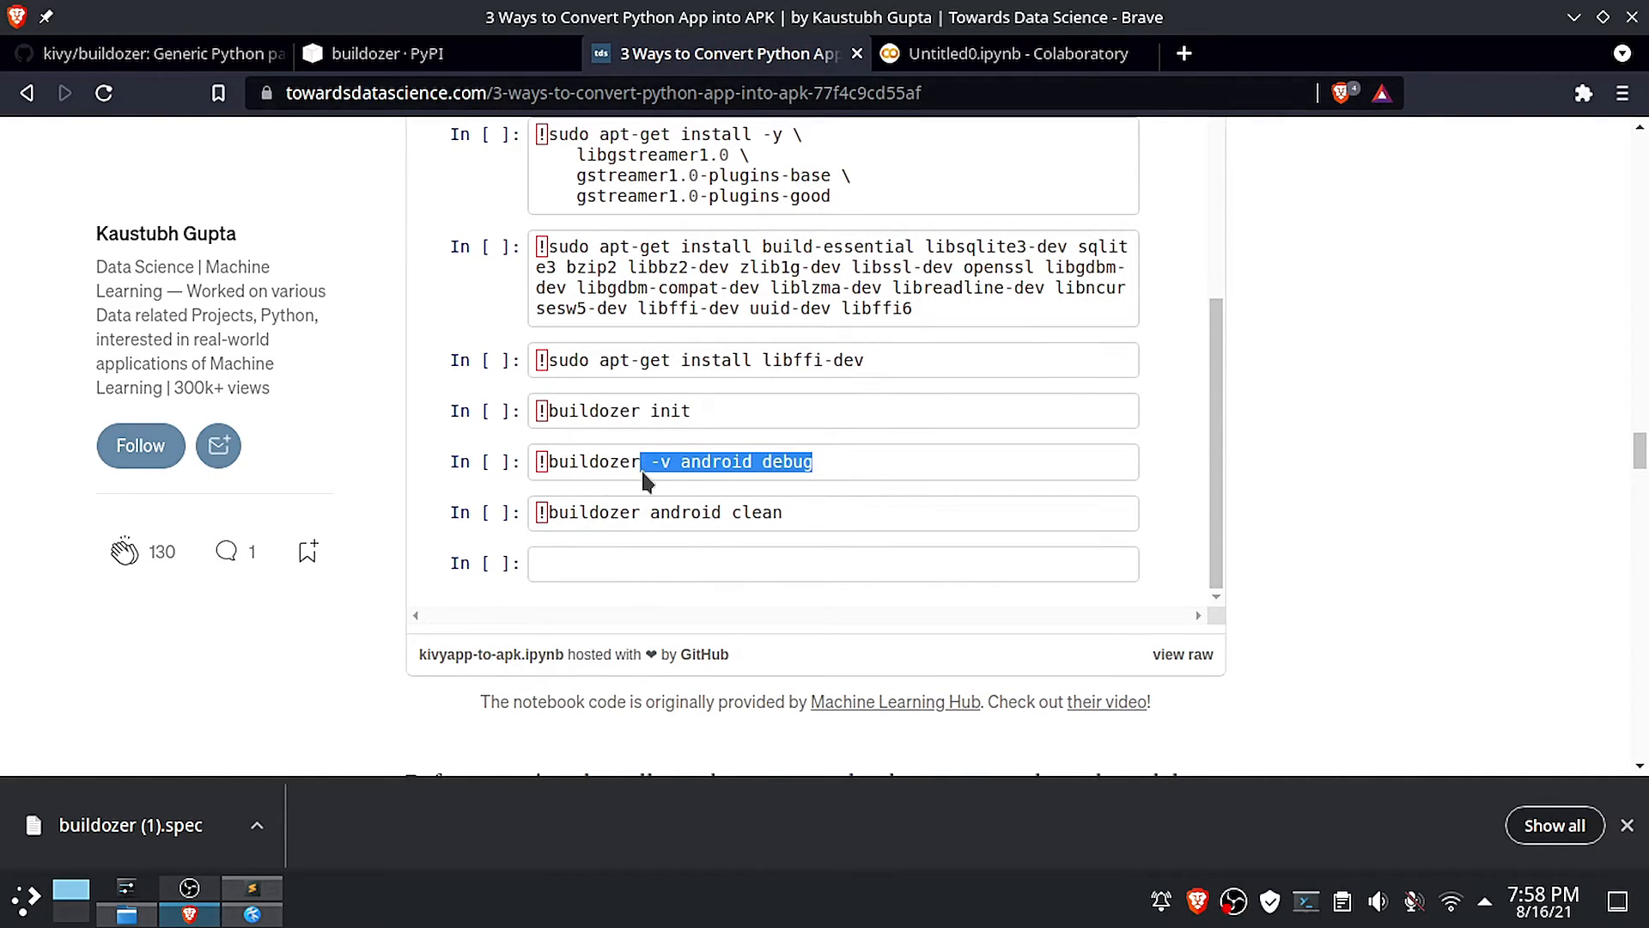
click(1008, 53)
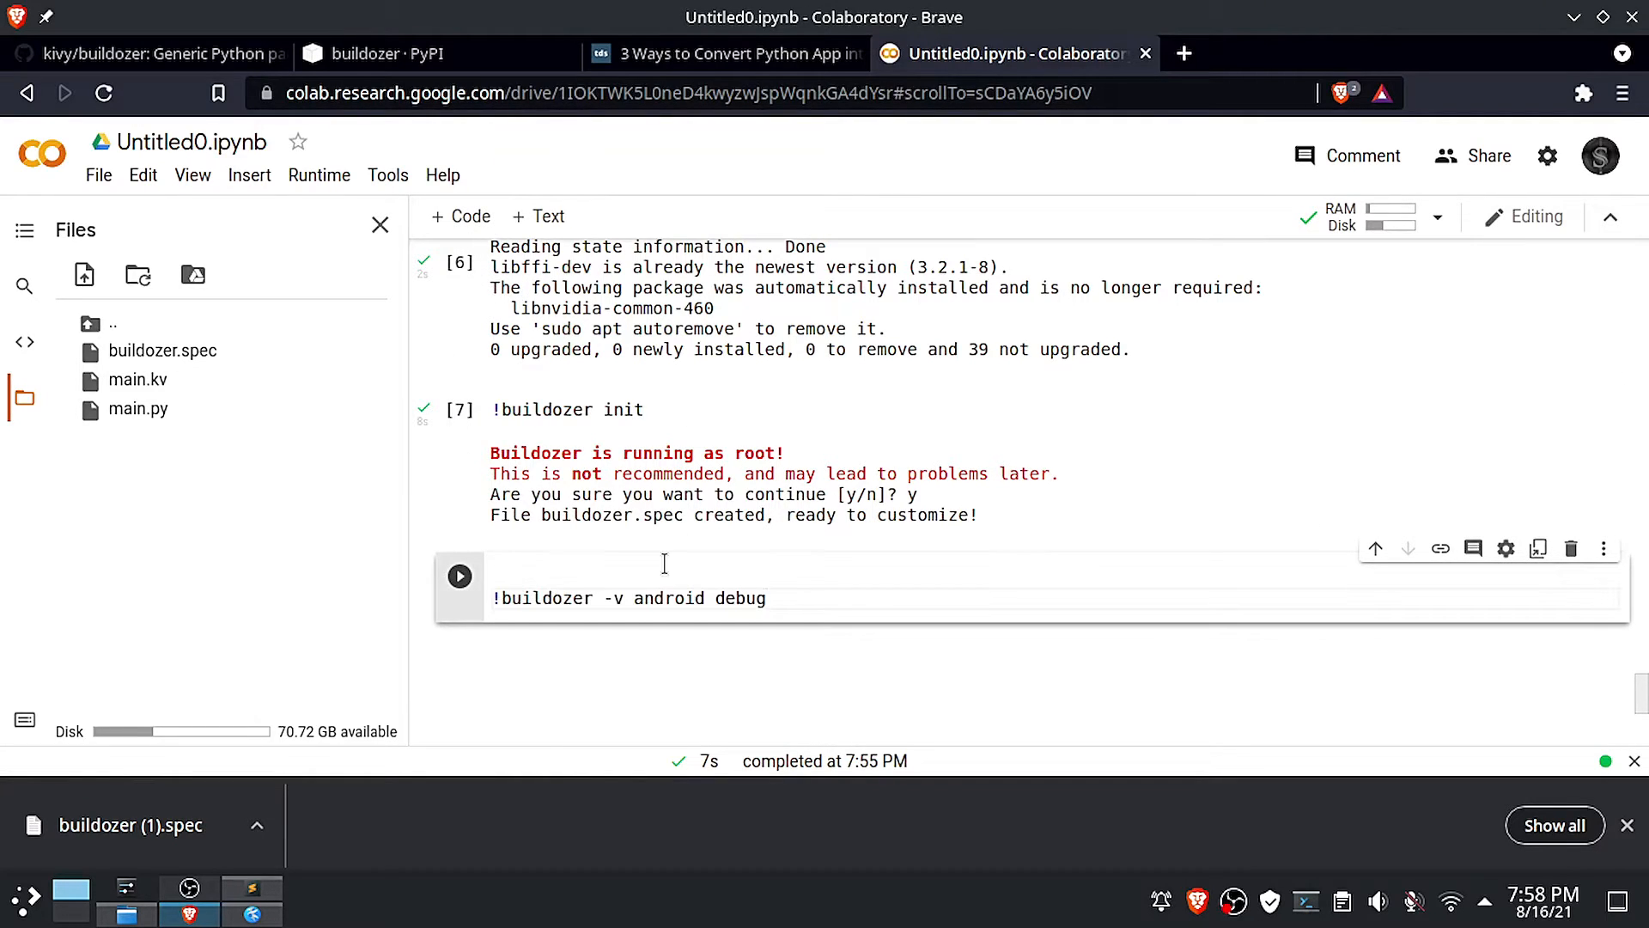
click(460, 575)
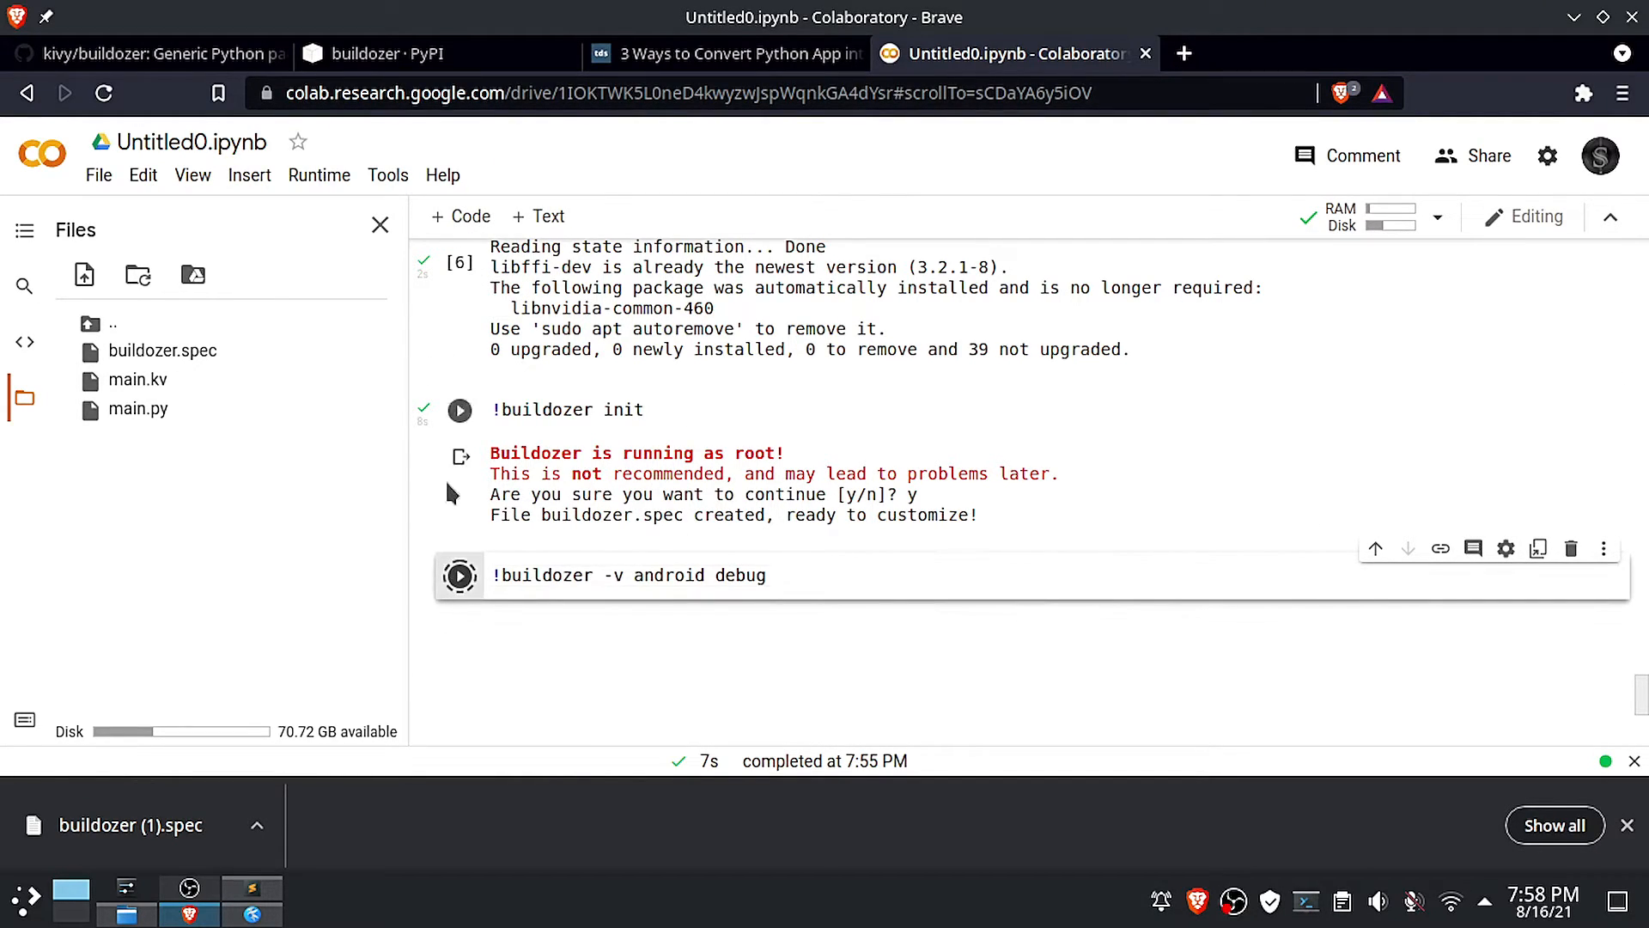
click(459, 576)
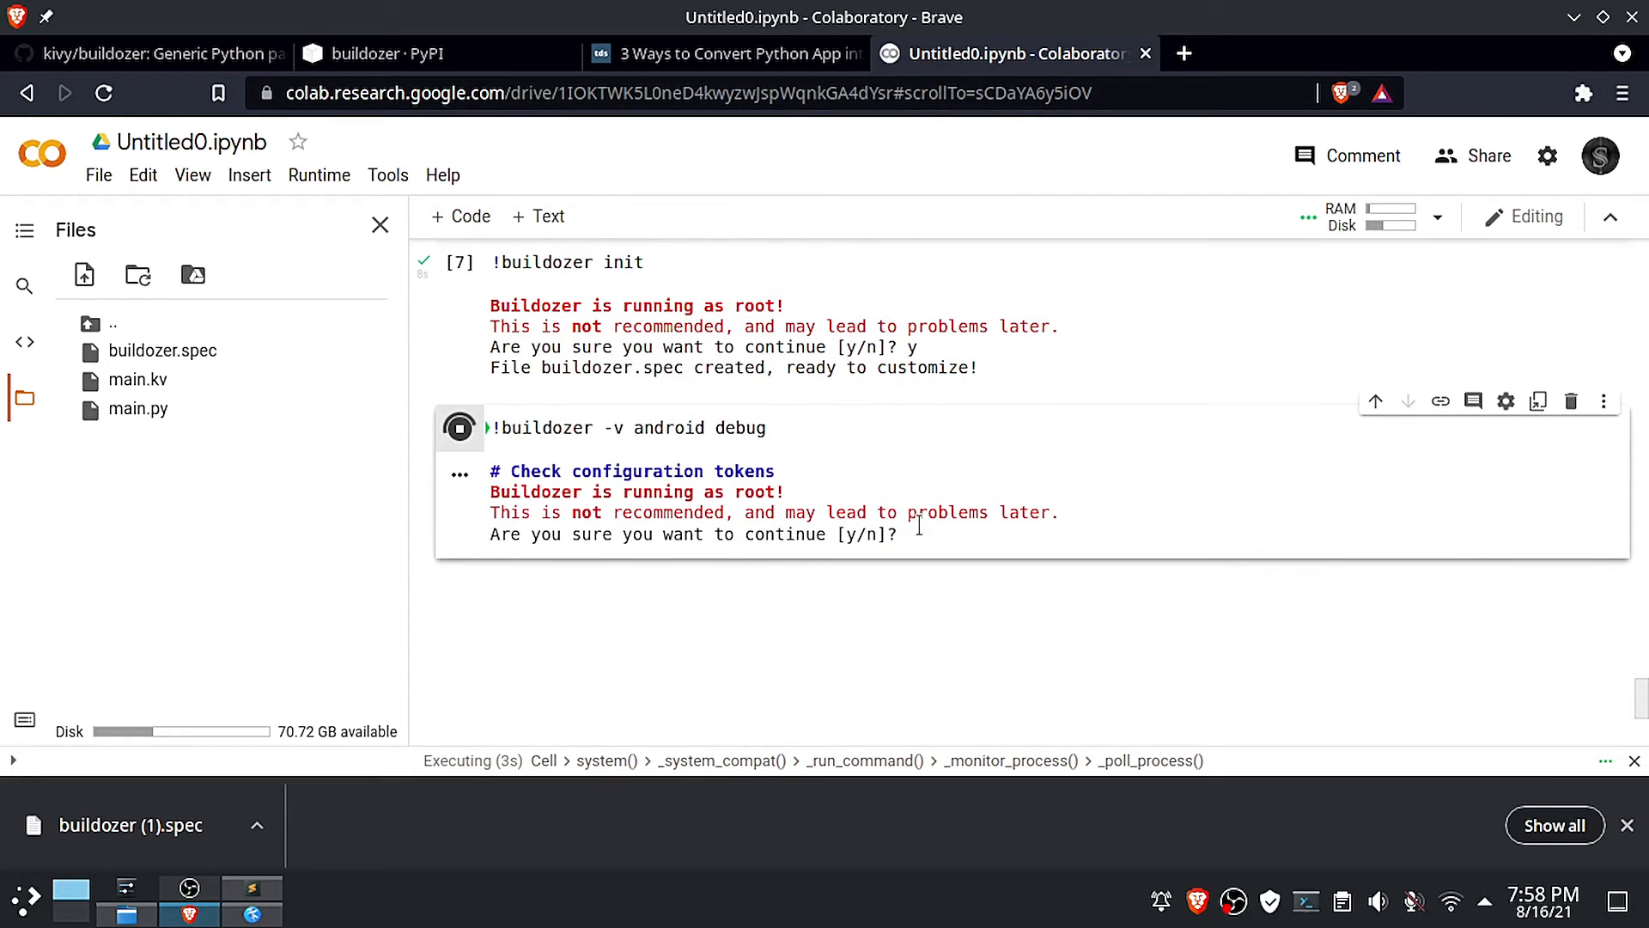
click(1051, 536)
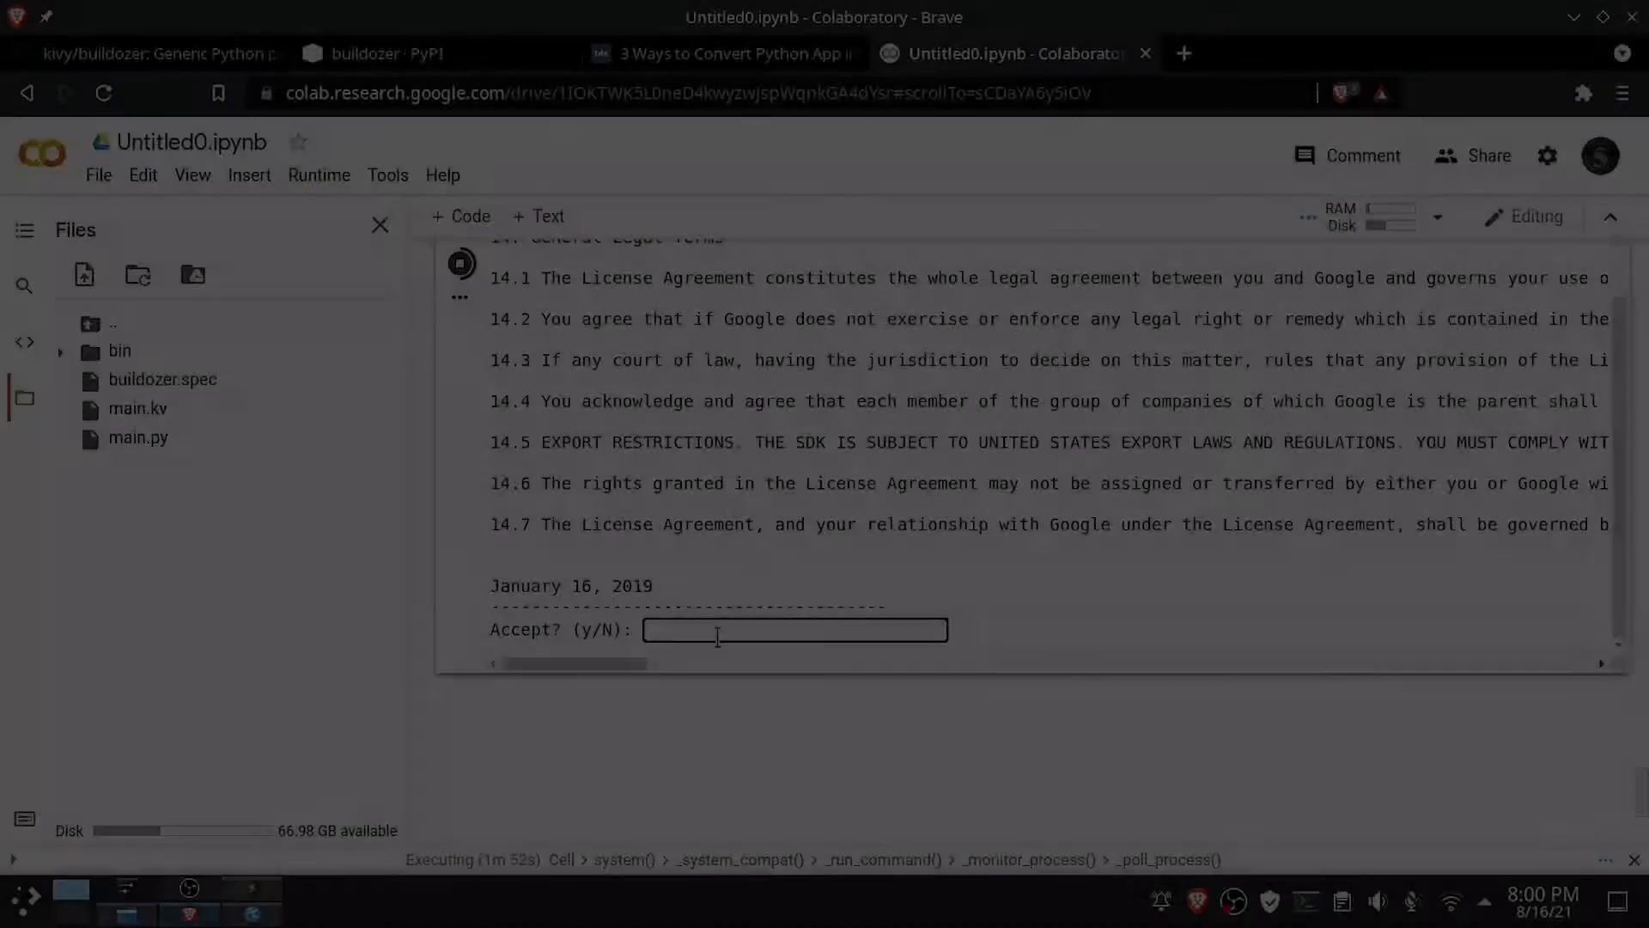
Accept the SDK license with y, then open the options for mykivymdapp-0.1-armeabi-v7a-debug.apk in bin
text(y)
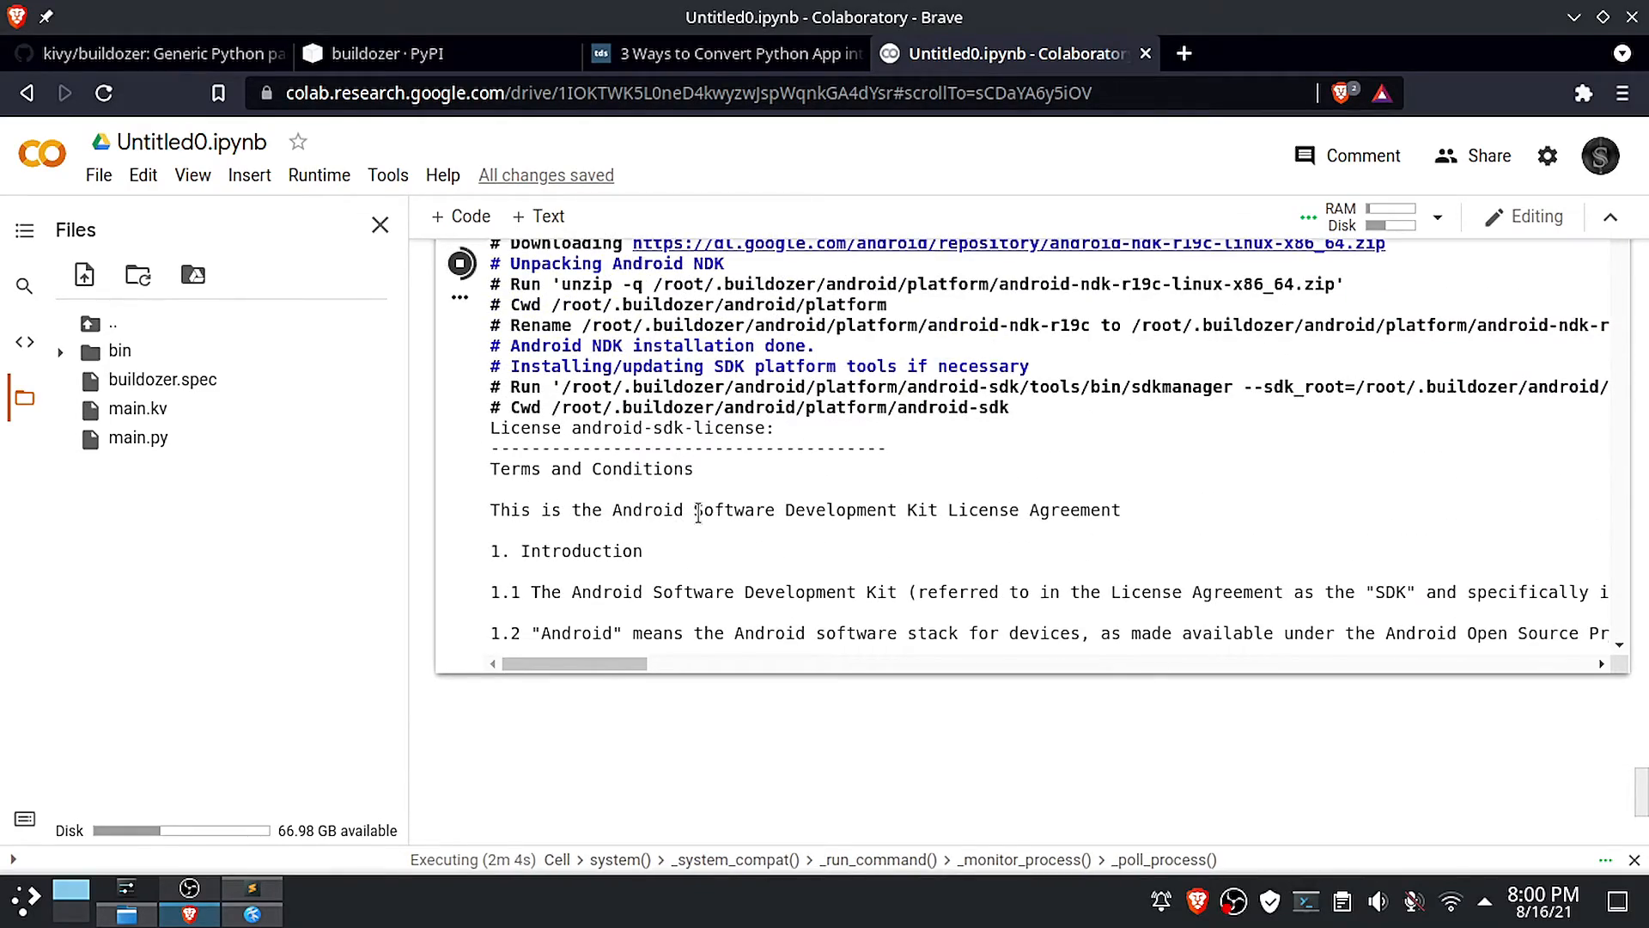
text(y)
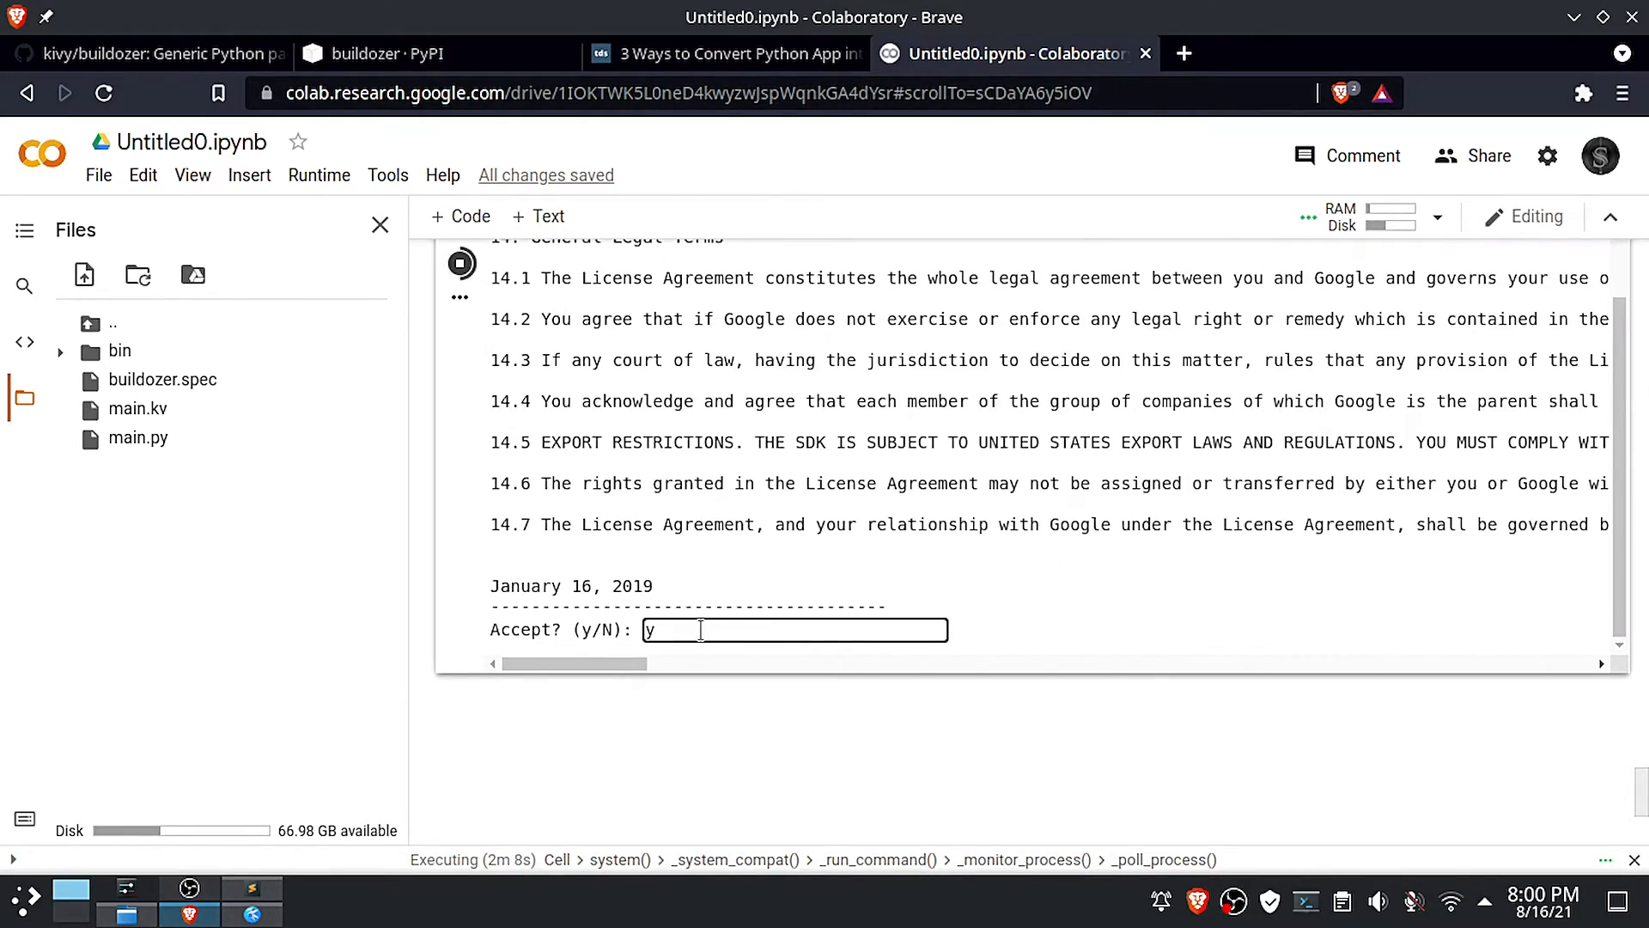
key(Return)
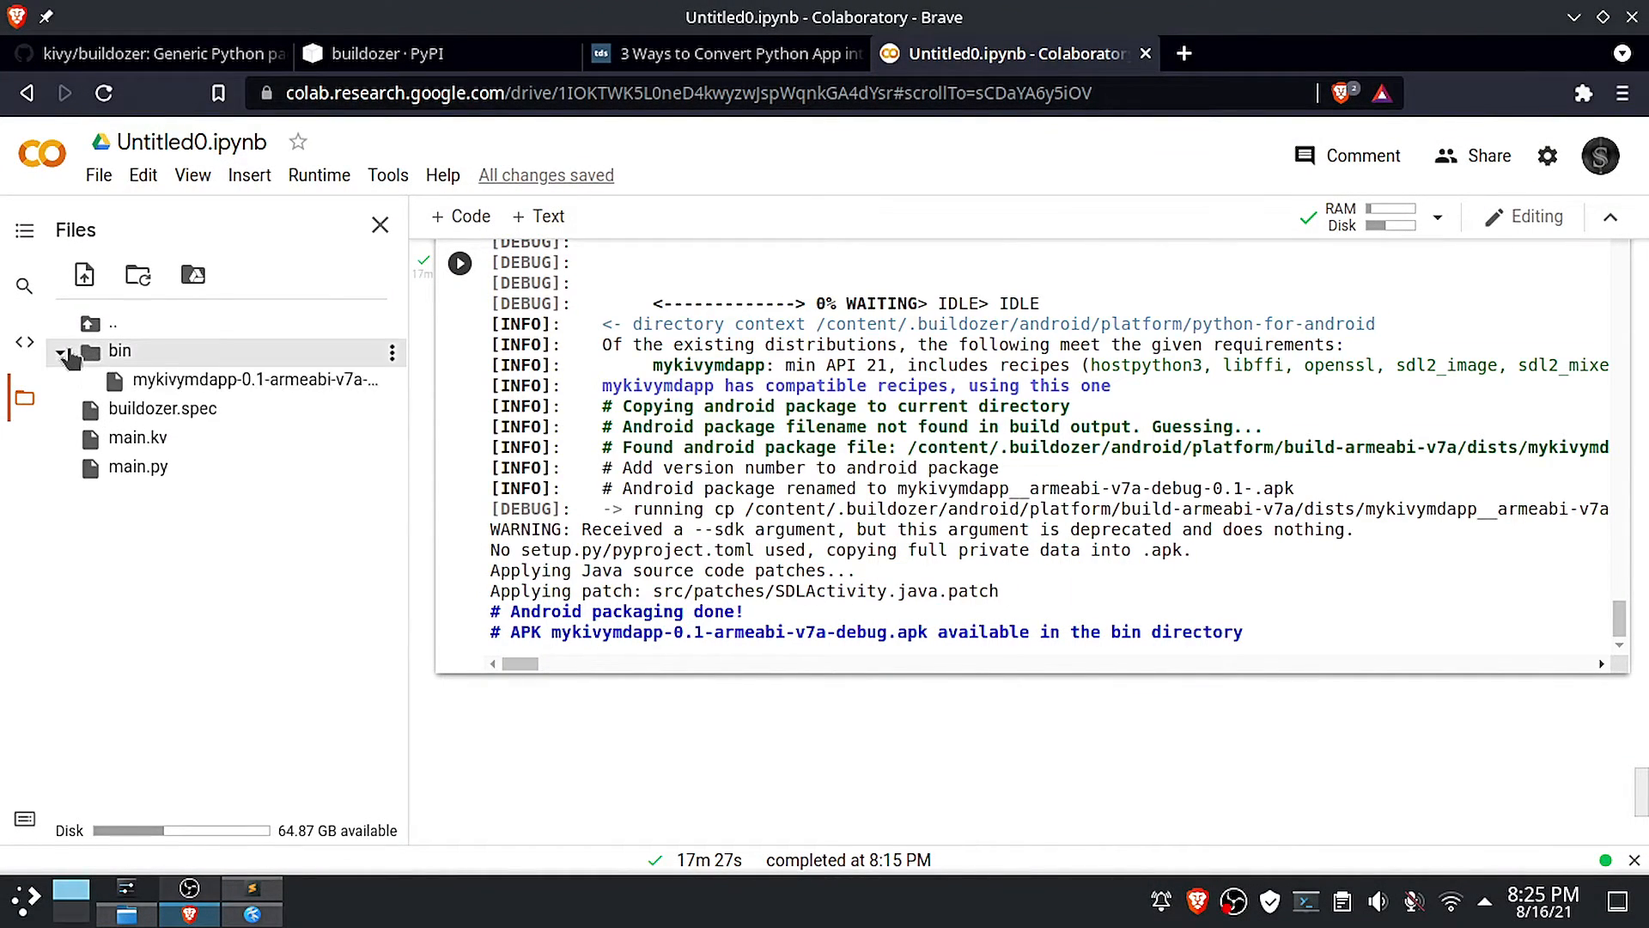
right_click(252, 380)
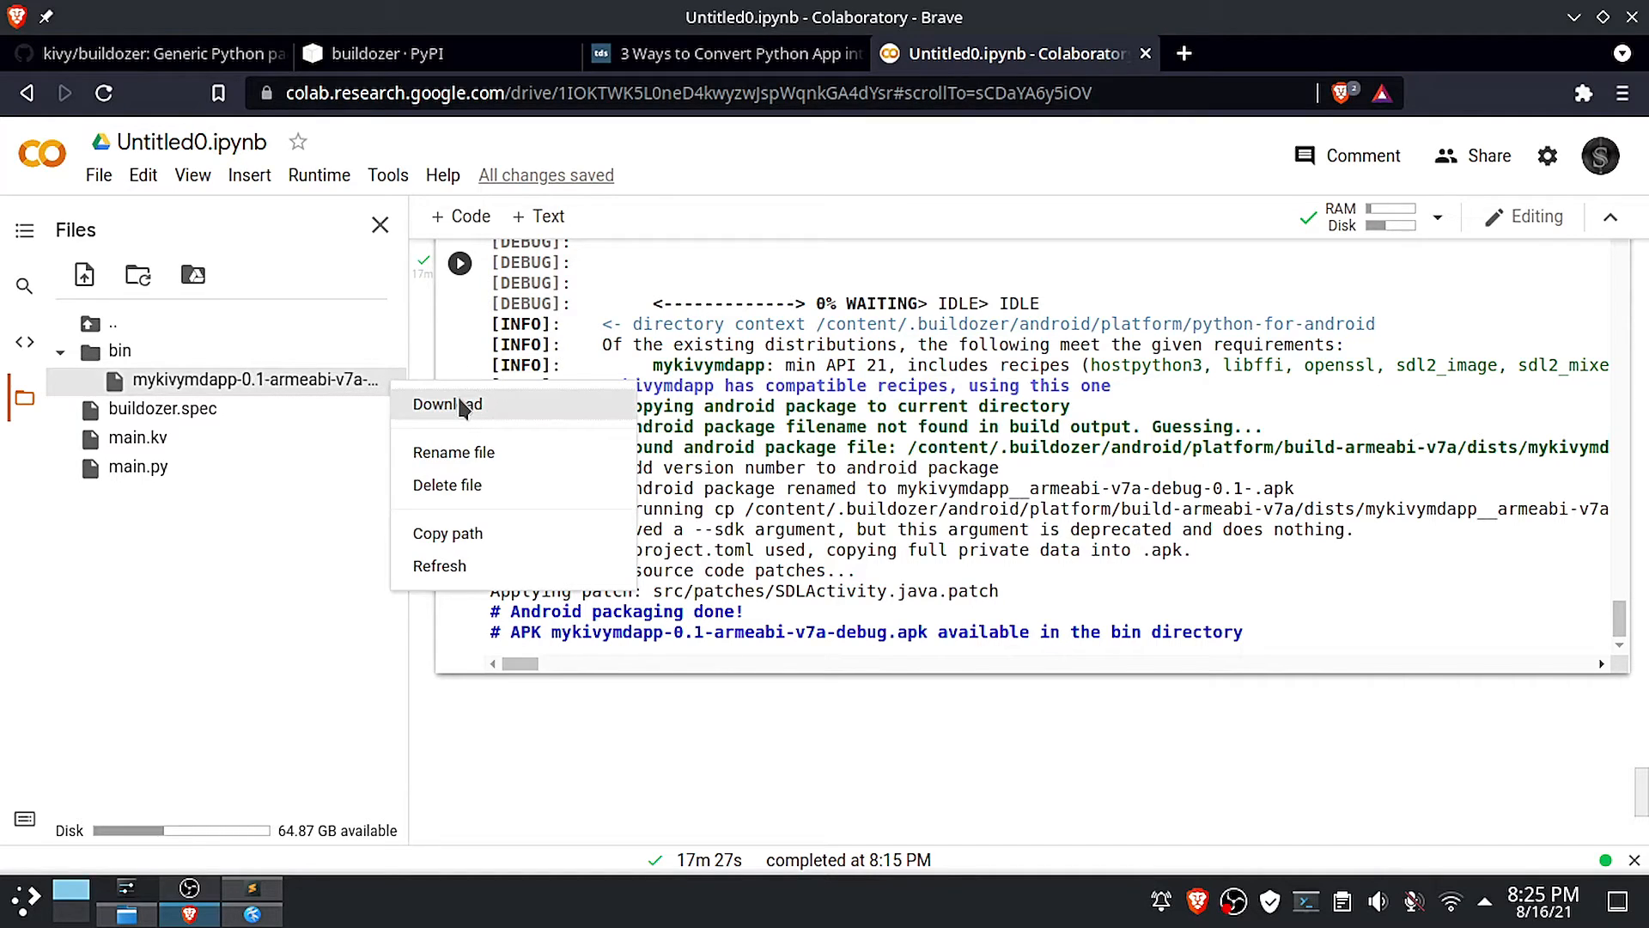